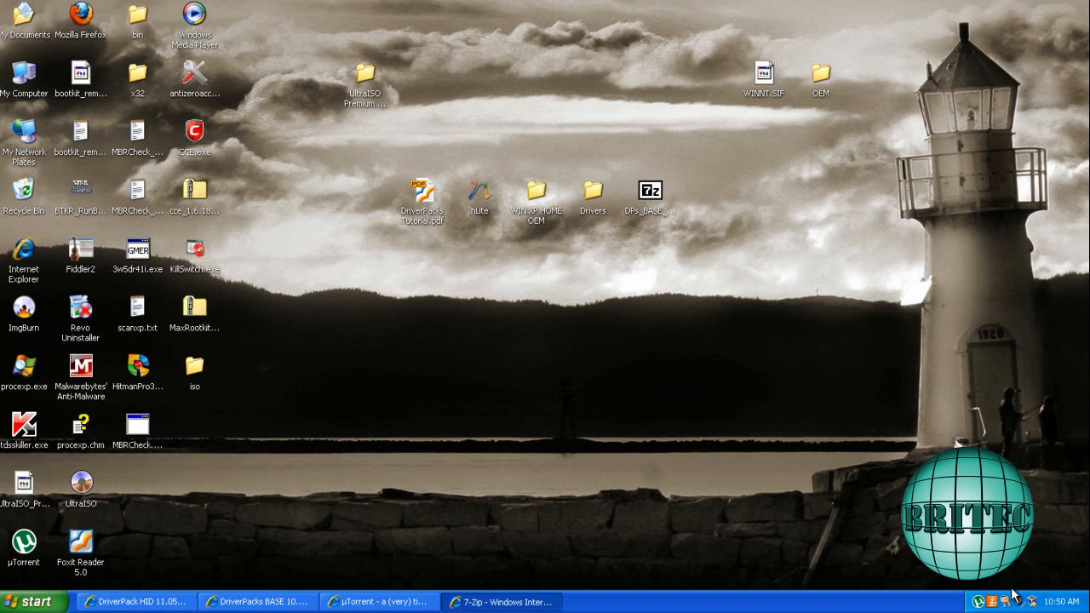
# Restore the Internet Explorer window showing the 7-Zip 9.20 download page.
pyautogui.click(501, 601)
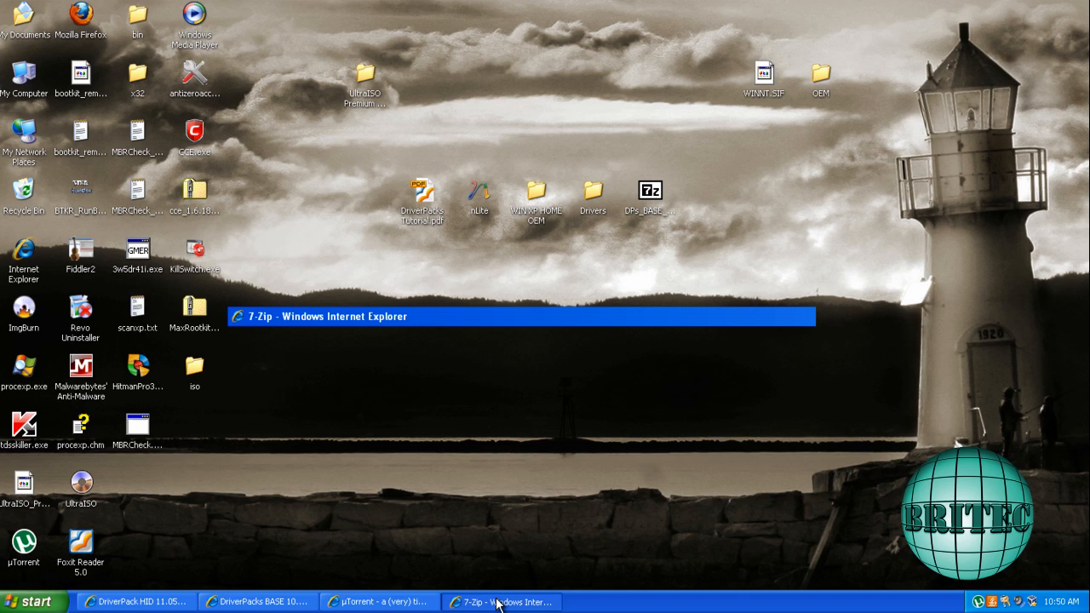
pyautogui.click(501, 602)
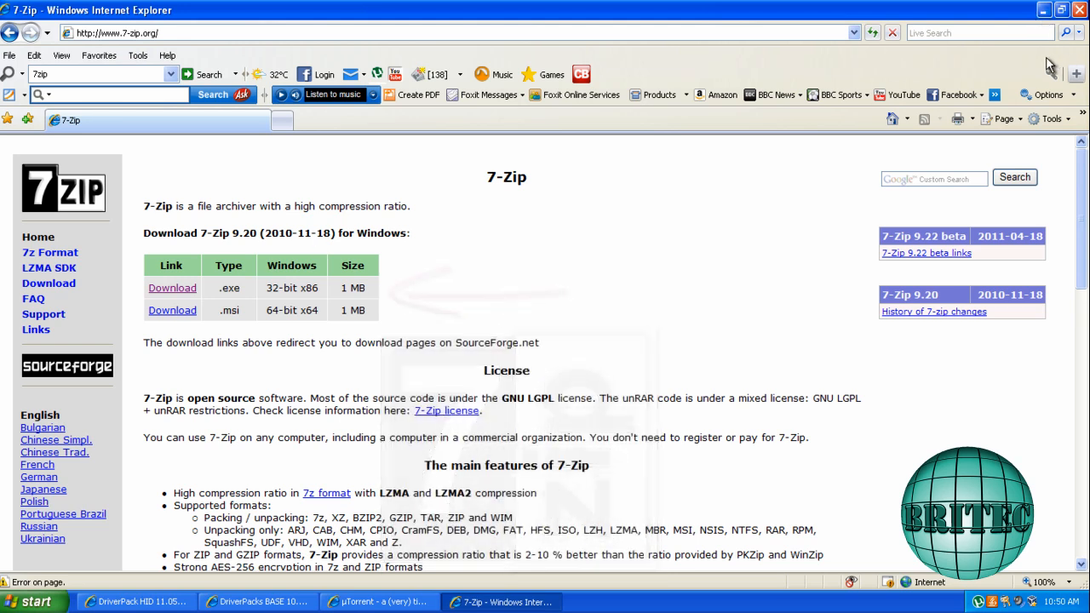
# Minimize the 7-Zip page and bring back the DriverPacks.net browser window.
pyautogui.click(1043, 9)
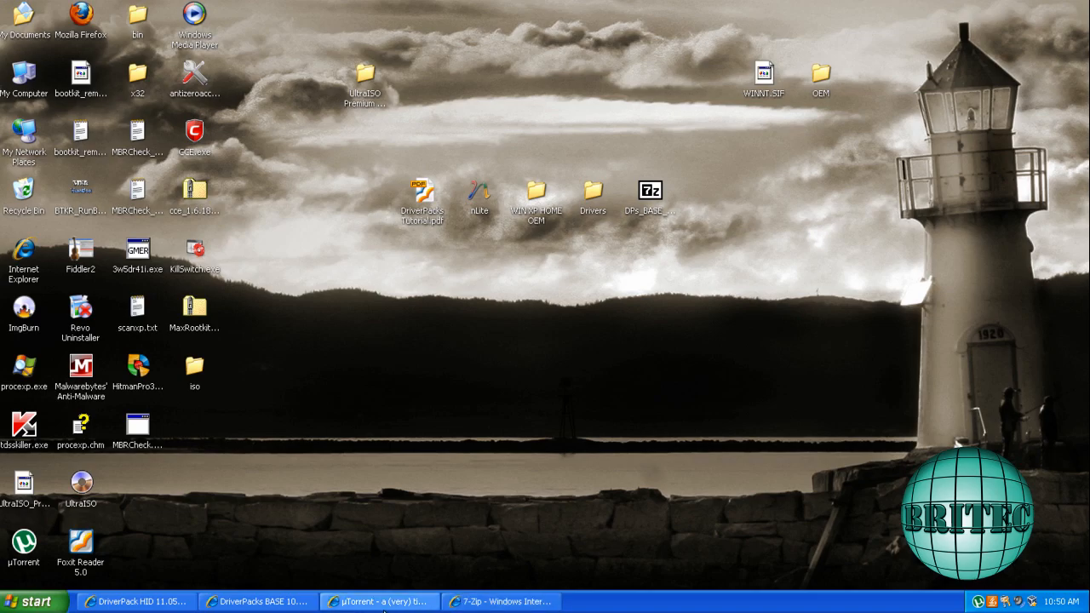
pyautogui.click(379, 601)
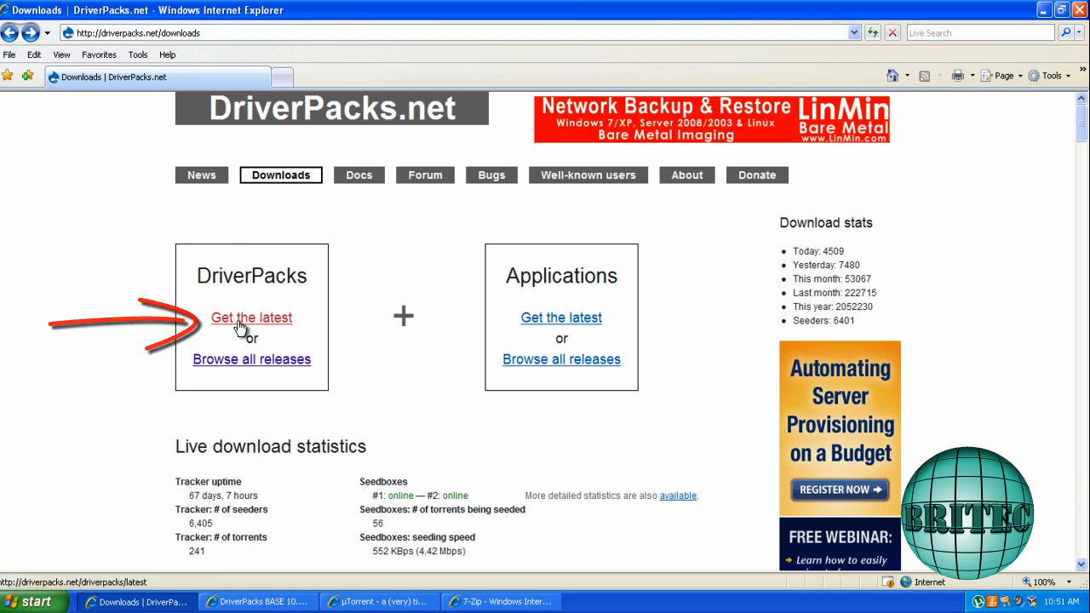
# Open the latest DriverPacks list and scroll to the x86 table's LAN 11.01 pack.
pyautogui.click(251, 318)
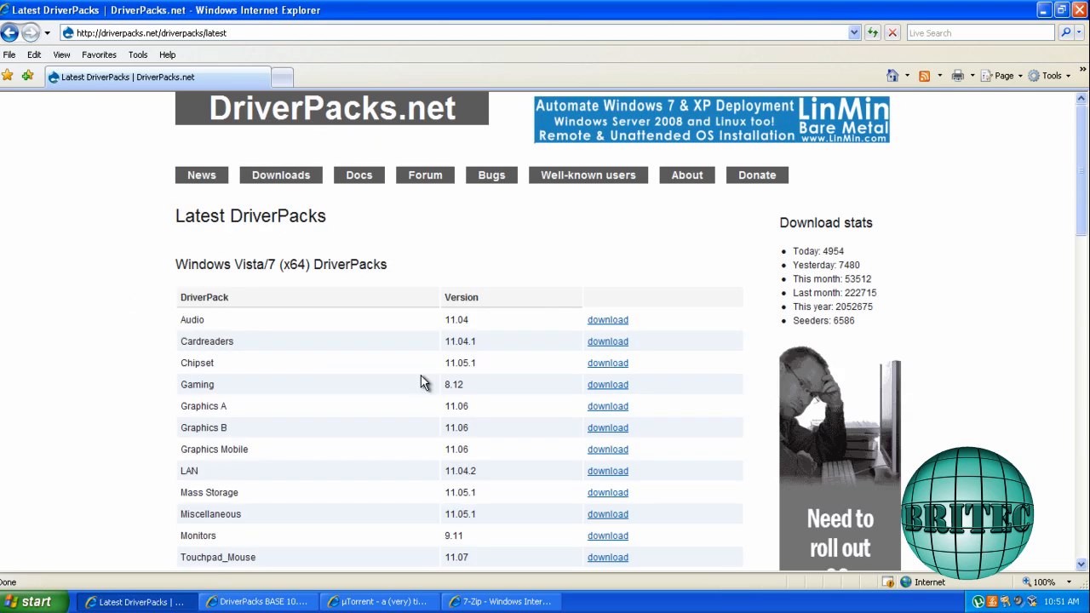
pyautogui.moveTo(206, 267)
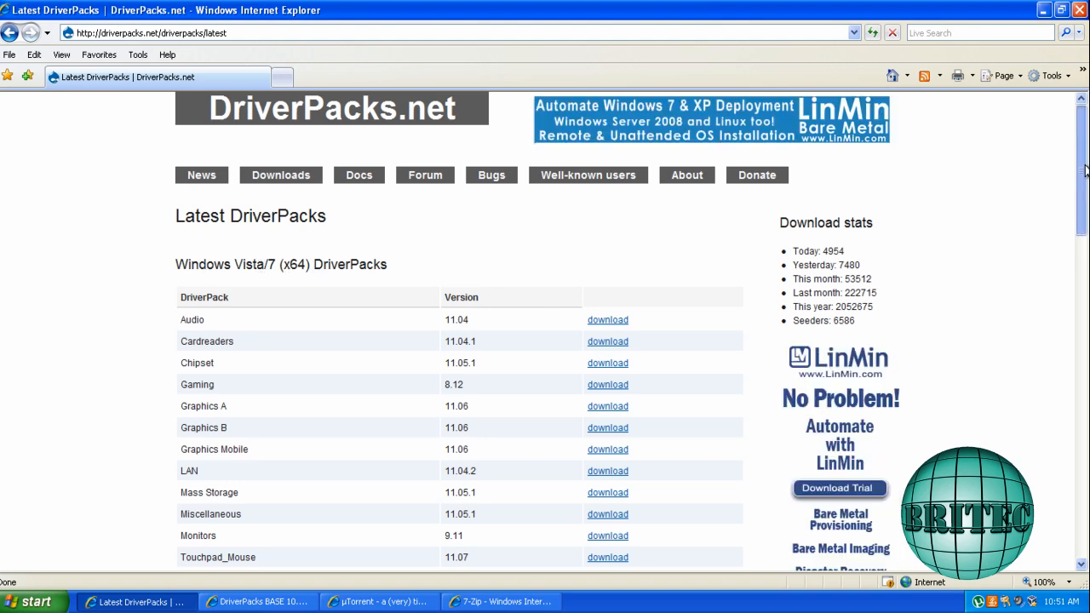
pyautogui.scroll(-3)
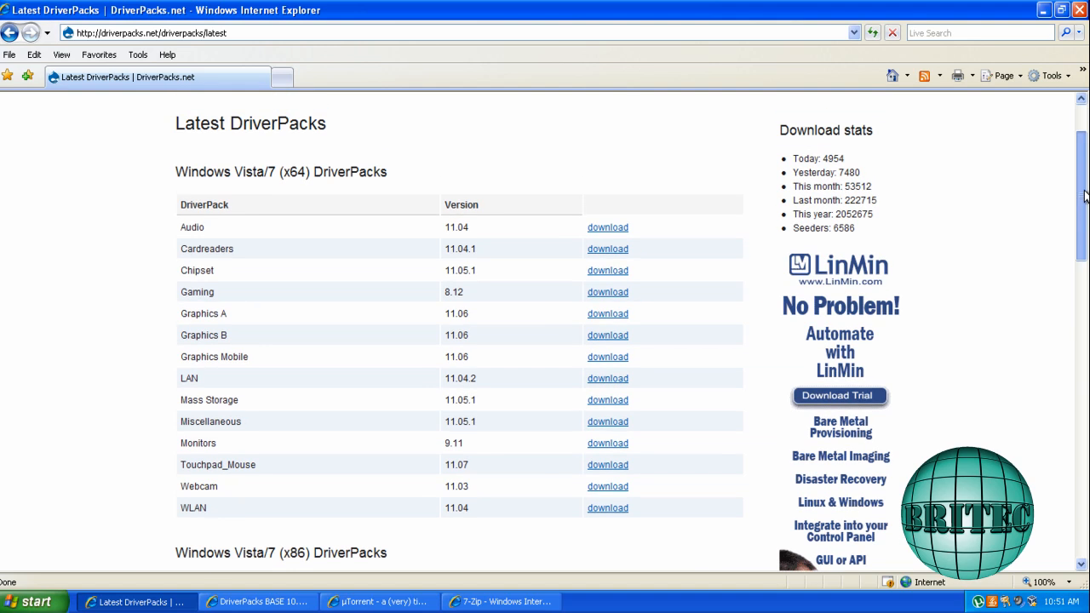
pyautogui.scroll(-3)
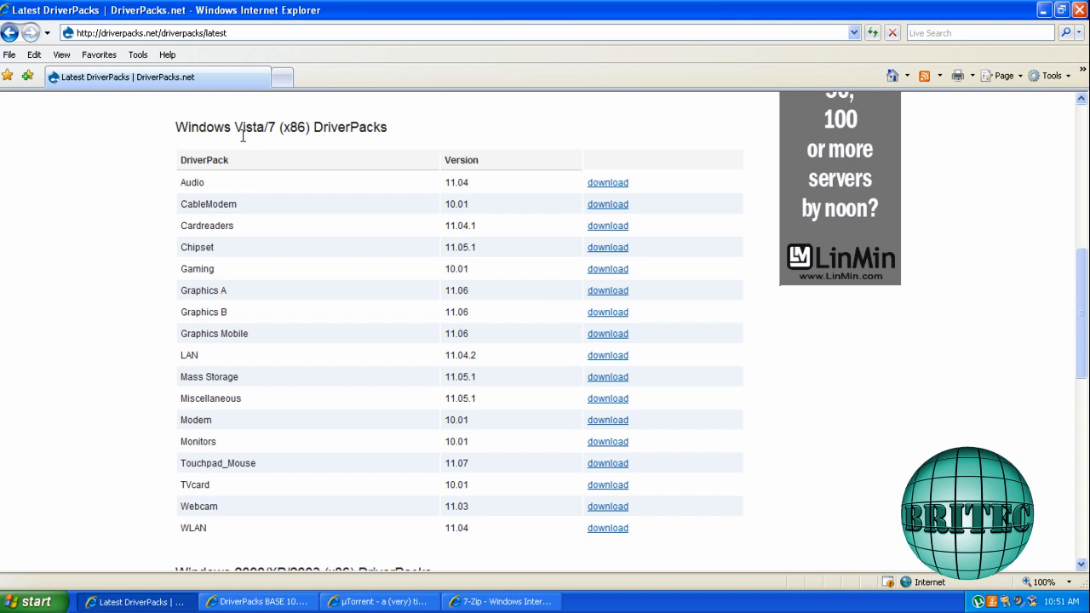
pyautogui.scroll(-3)
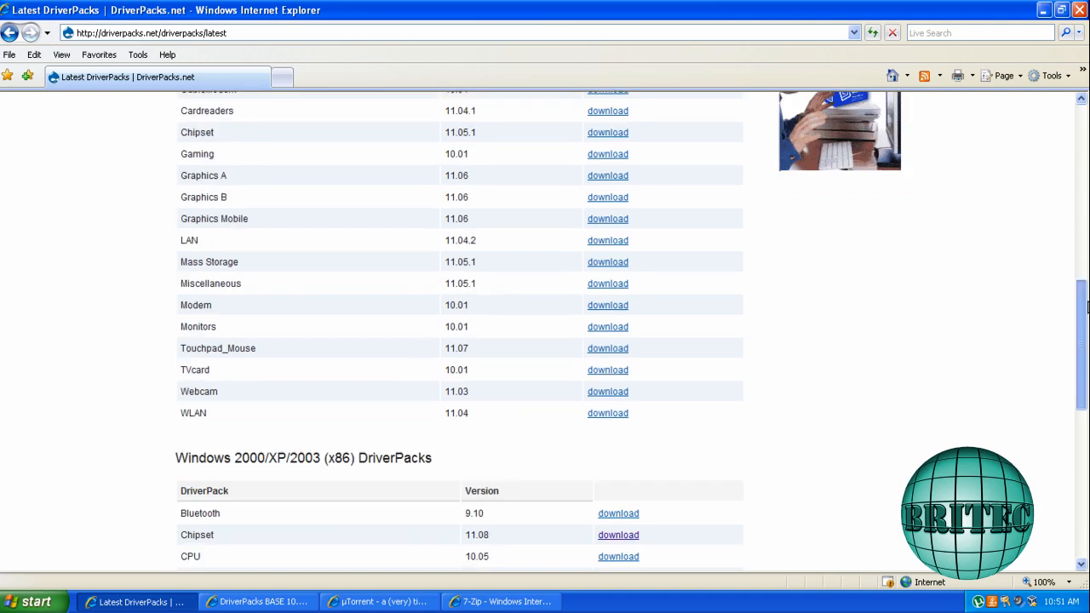
pyautogui.scroll(-3)
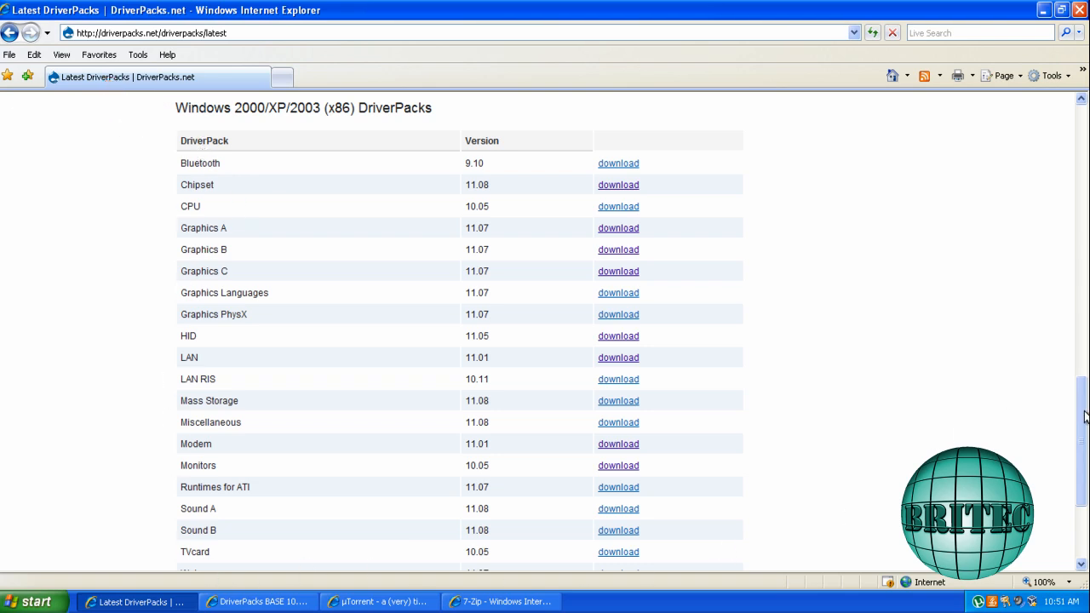
pyautogui.scroll(3)
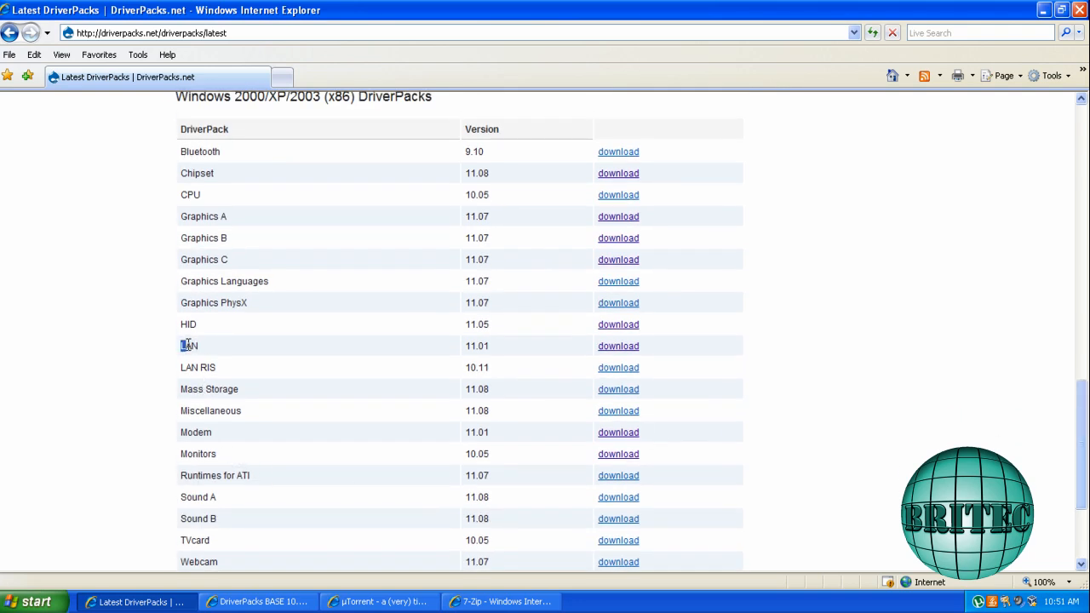
pyautogui.doubleClick(188, 346)
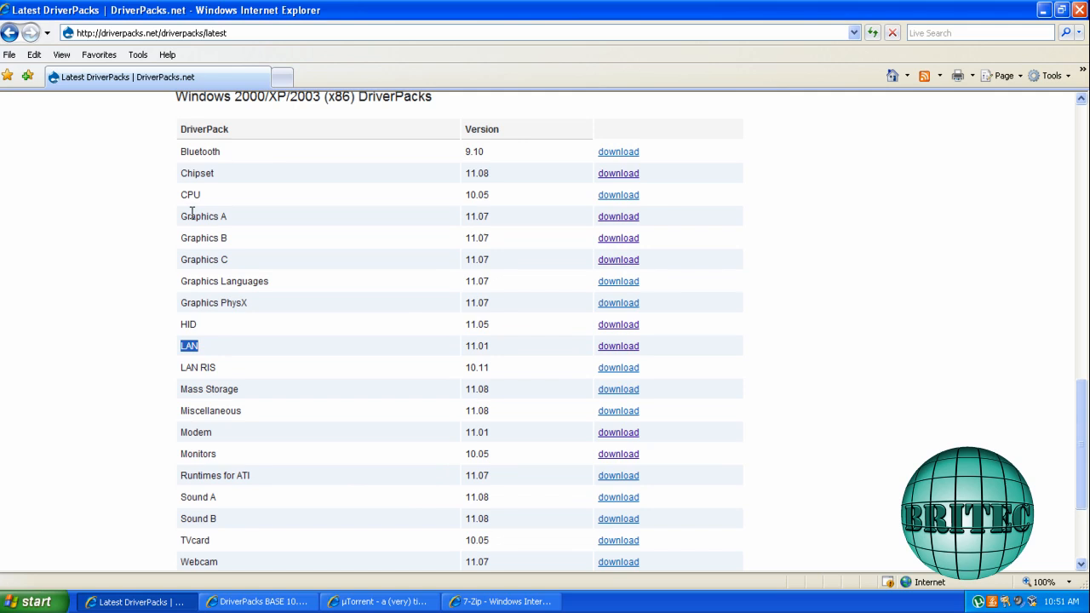
pyautogui.moveTo(246, 183)
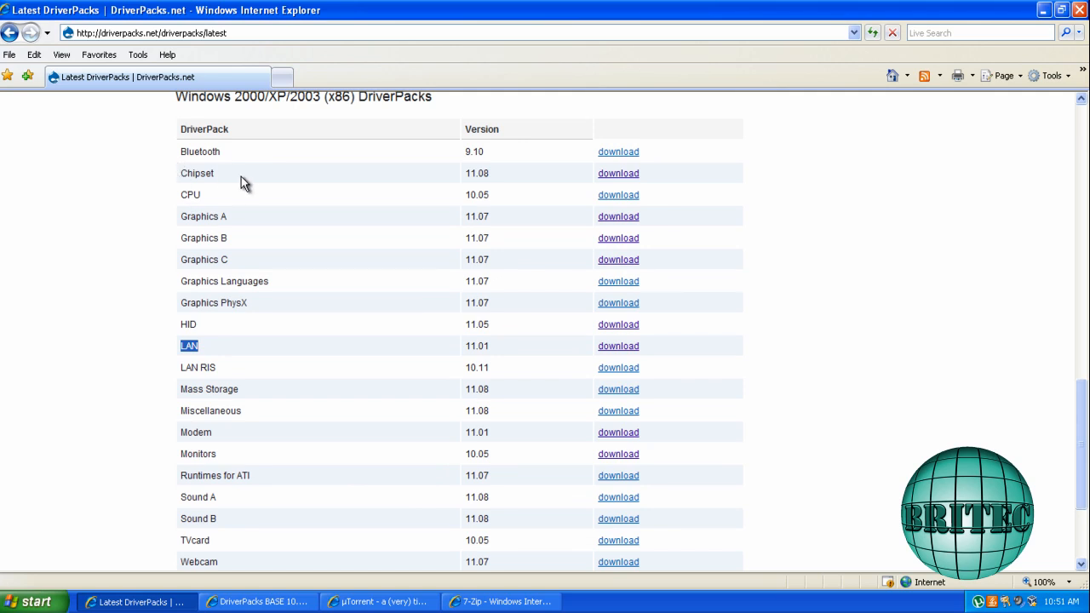
pyautogui.moveTo(192, 452)
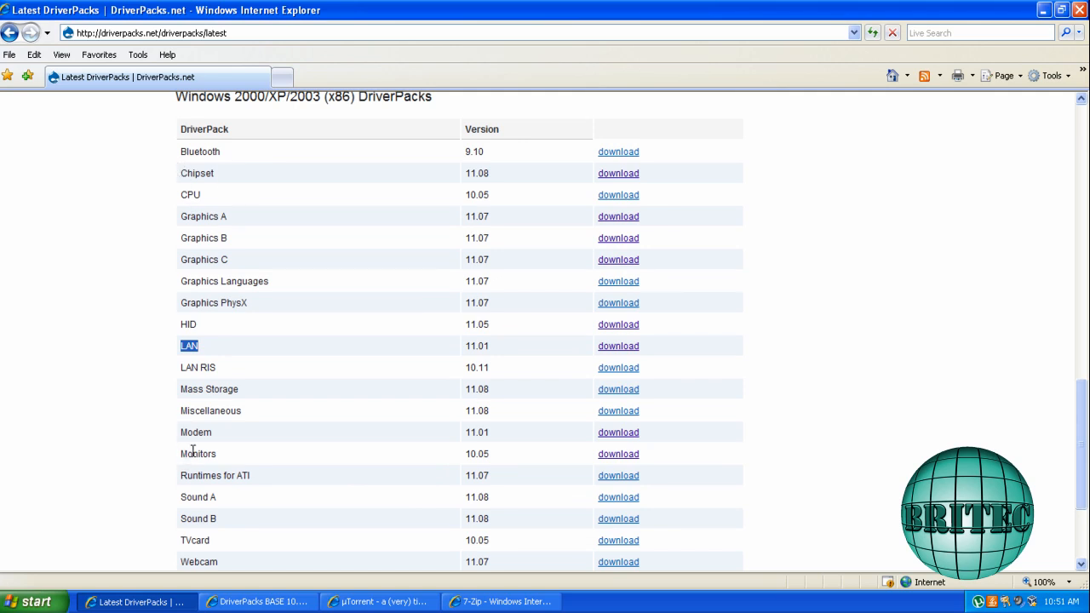
pyautogui.moveTo(217, 518)
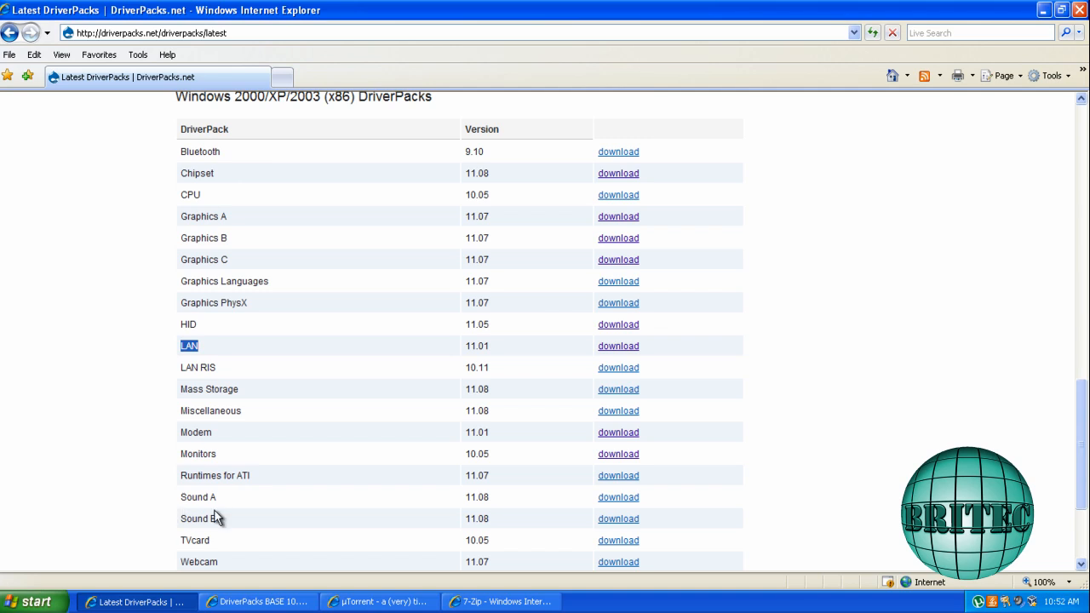
pyautogui.moveTo(508, 370)
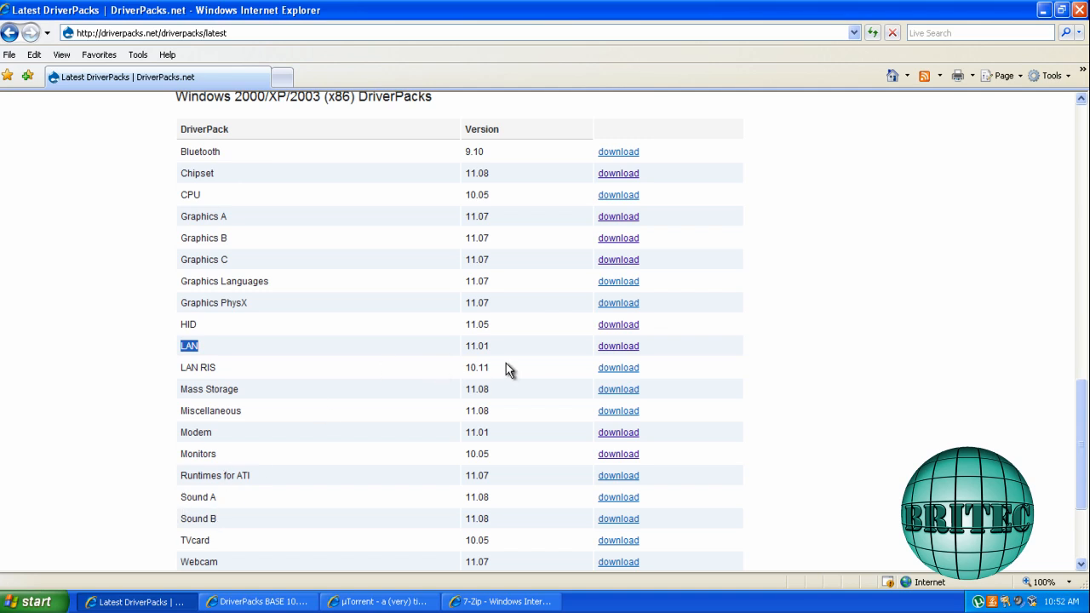
pyautogui.moveTo(337, 362)
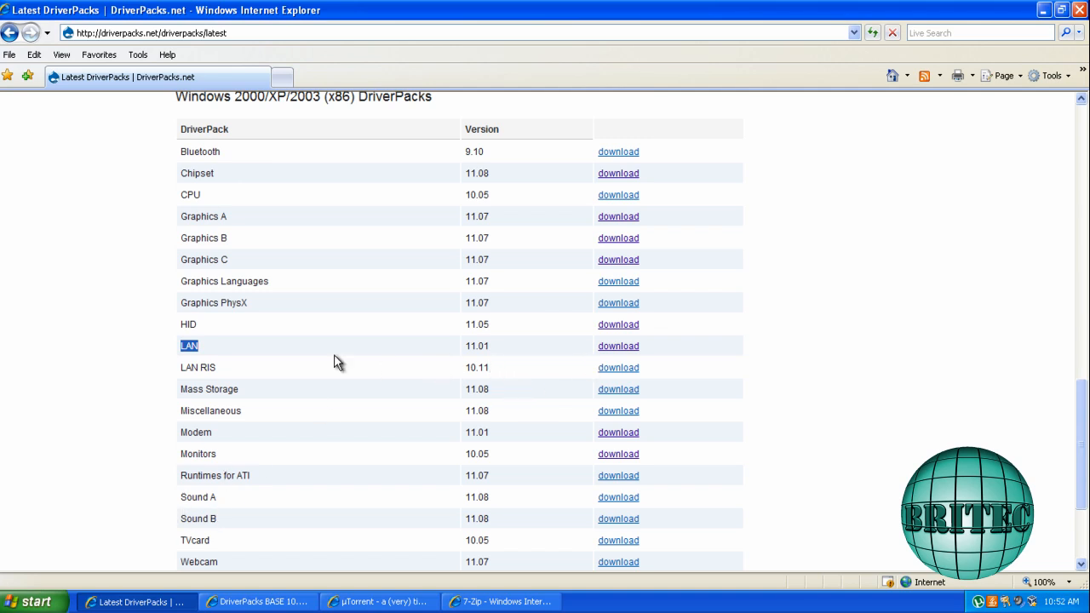
pyautogui.moveTo(617, 277)
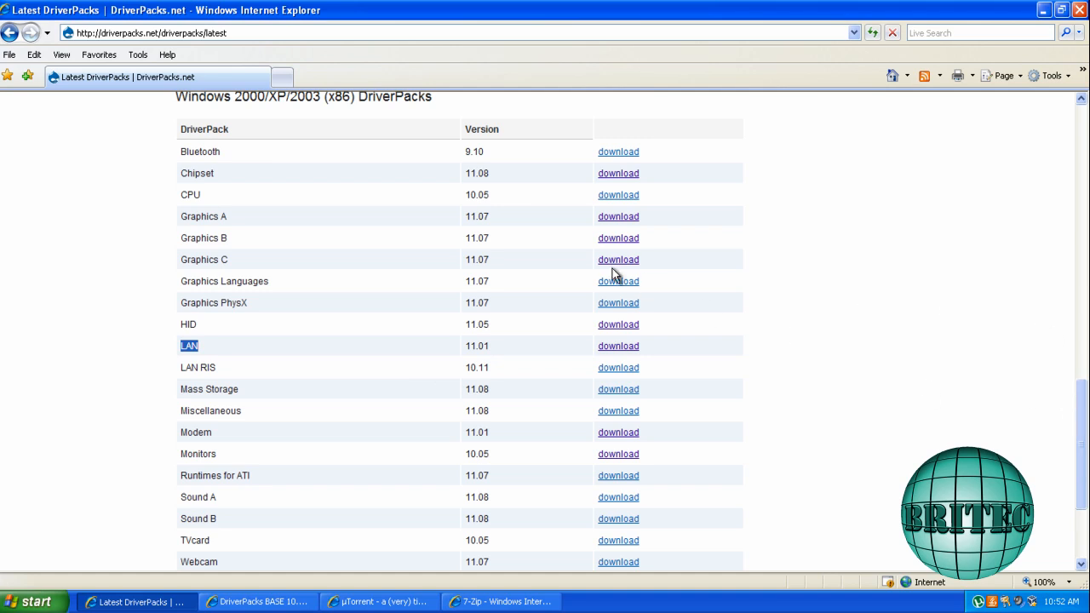
pyautogui.moveTo(618, 238)
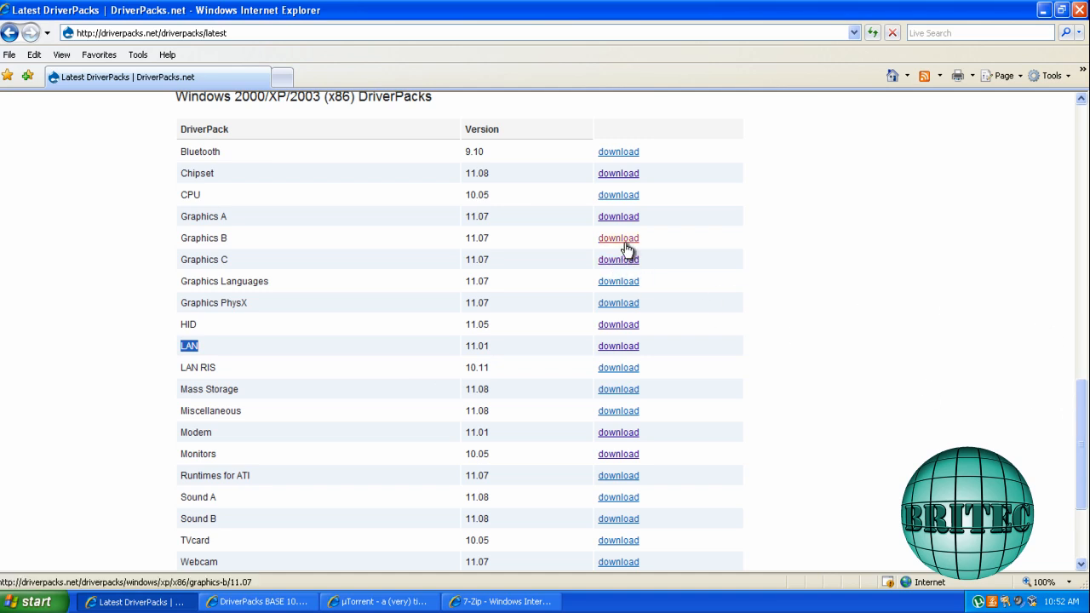
pyautogui.moveTo(619, 287)
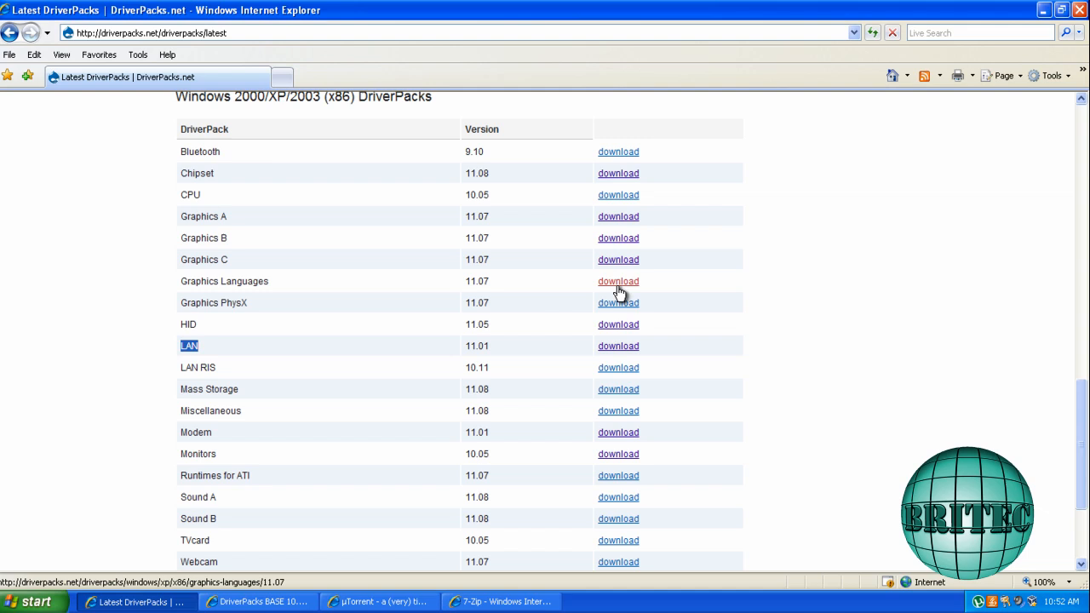
pyautogui.moveTo(619, 345)
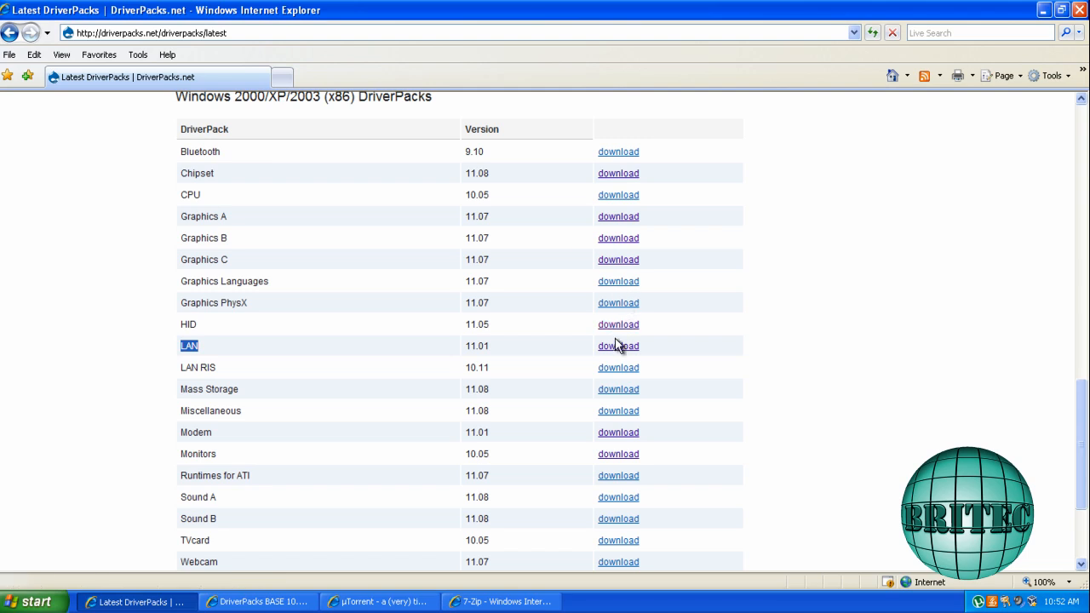
pyautogui.moveTo(619, 324)
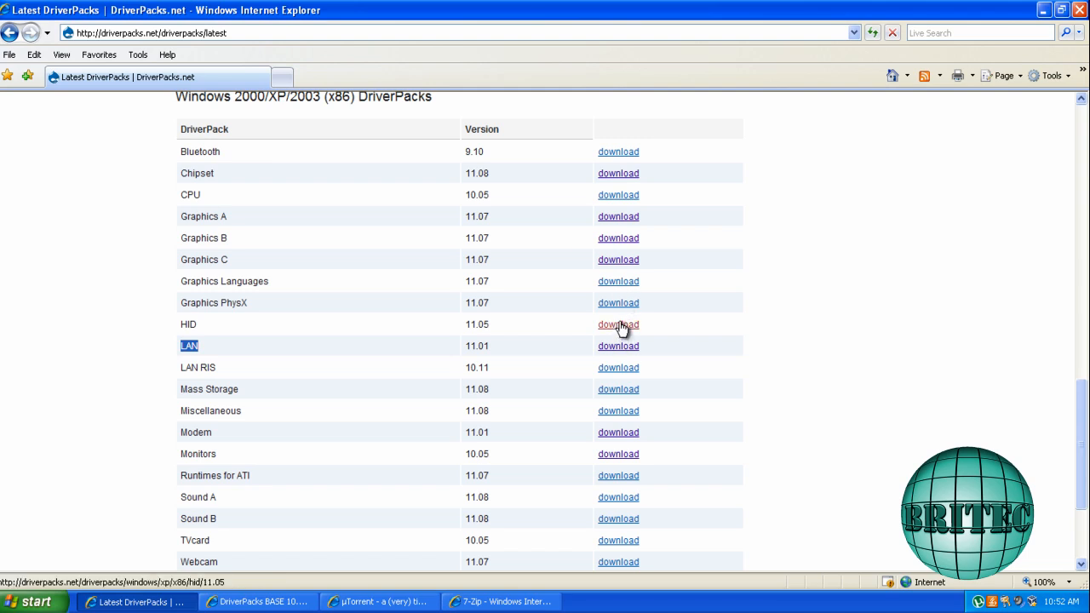
# Download the Graphics PhysX 11.07 DriverPack torrent and add it to uTorrent.
pyautogui.click(619, 302)
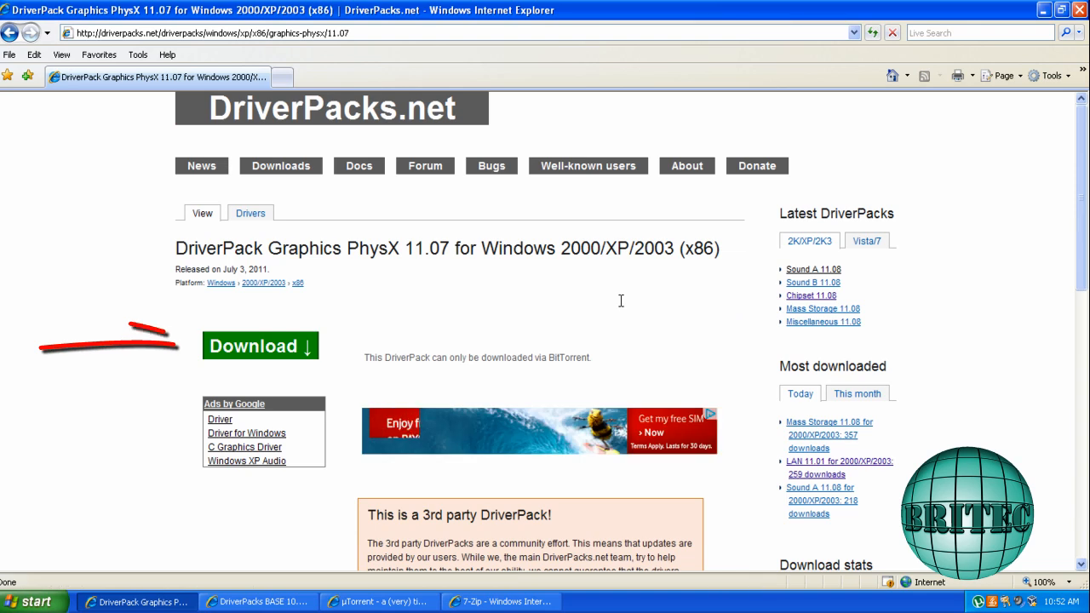
pyautogui.click(260, 346)
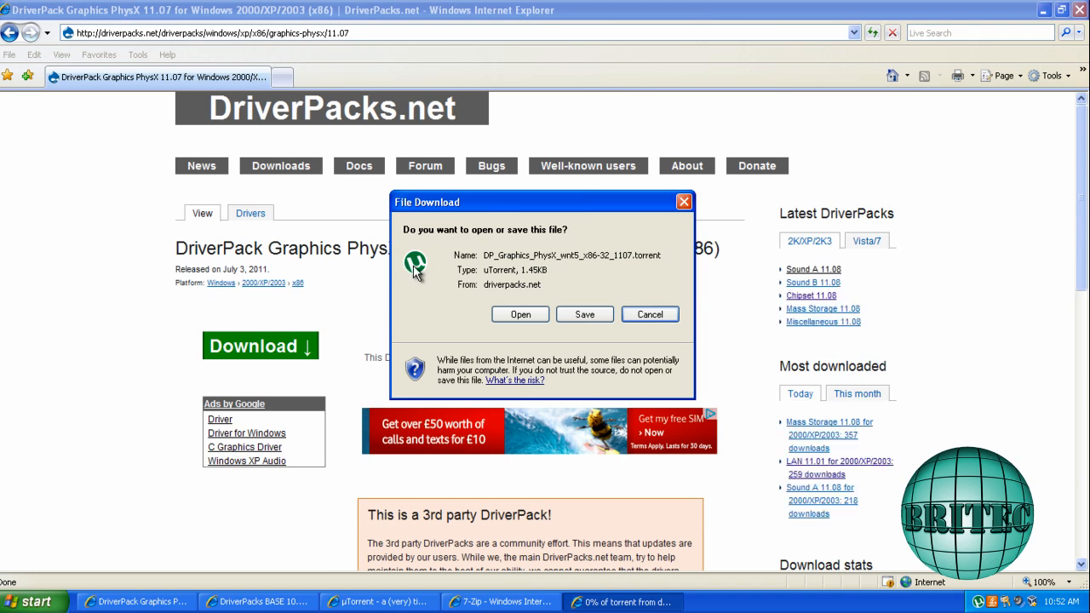
pyautogui.moveTo(637, 271)
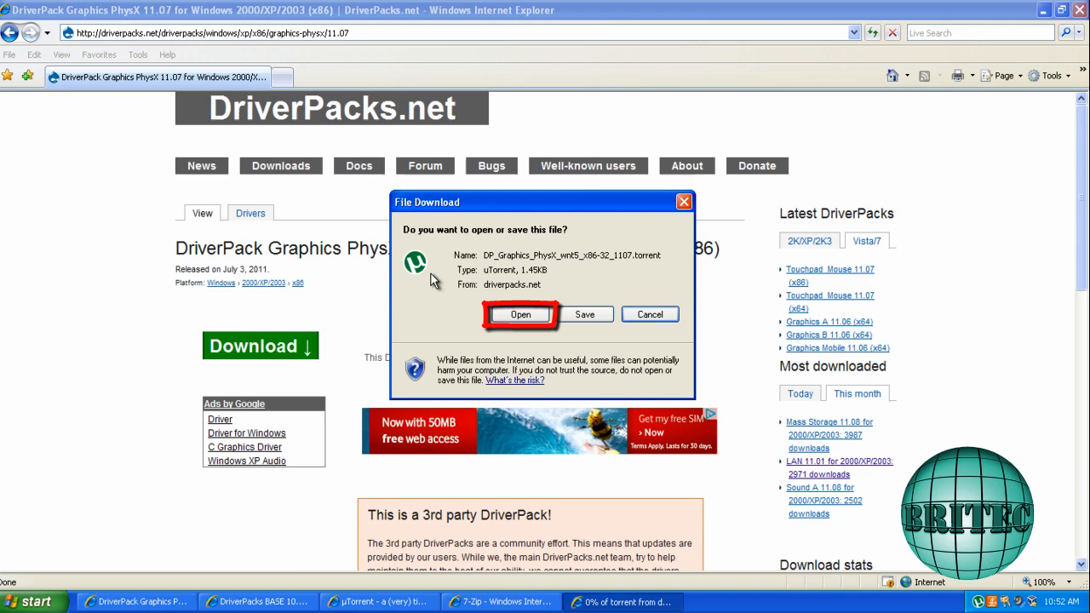
pyautogui.moveTo(434, 277)
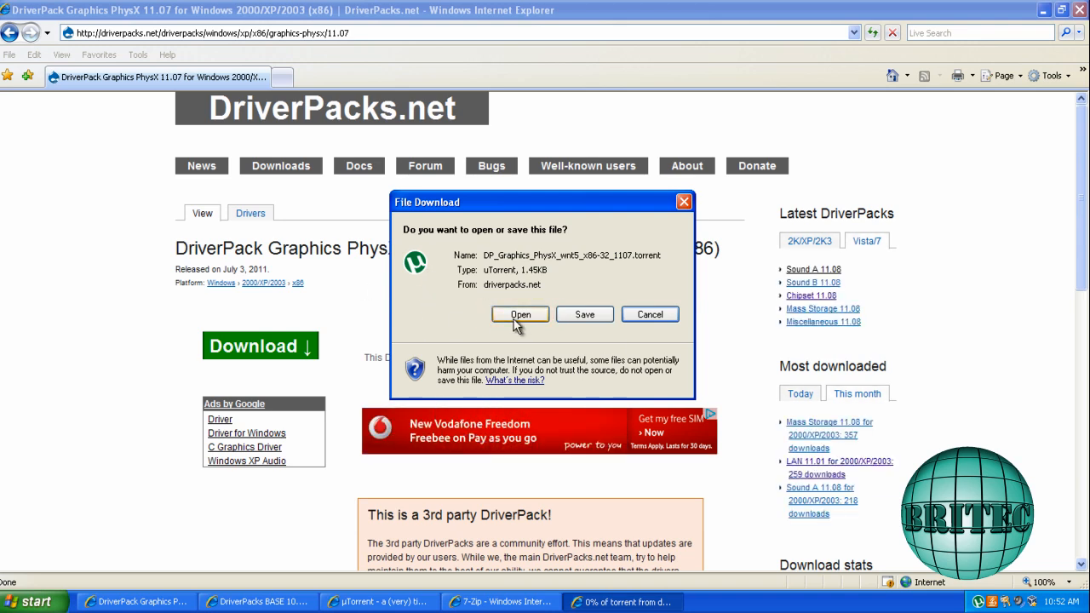
pyautogui.click(520, 314)
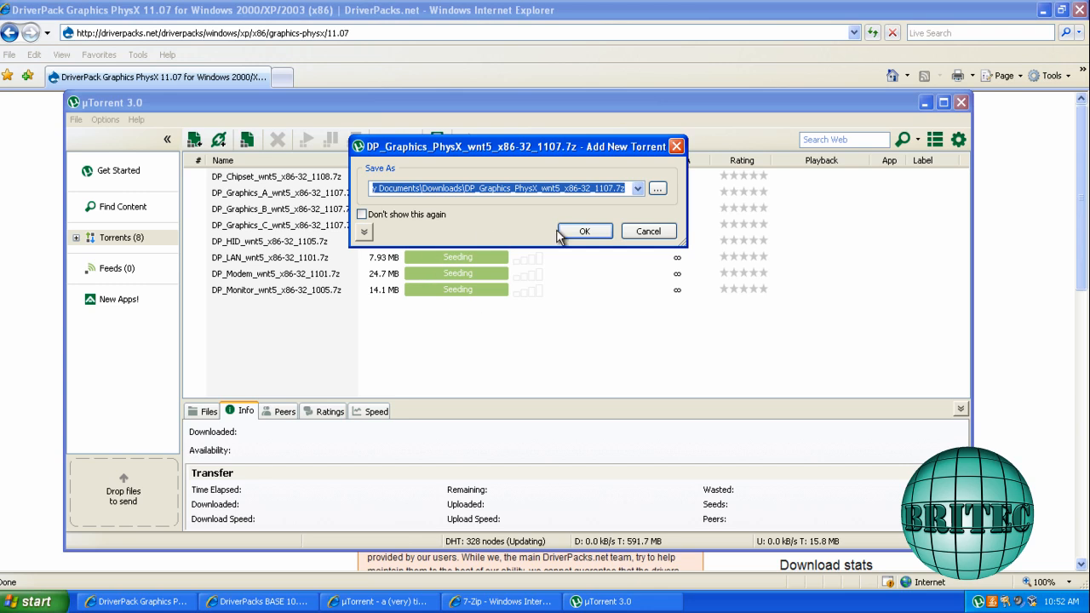
pyautogui.click(584, 231)
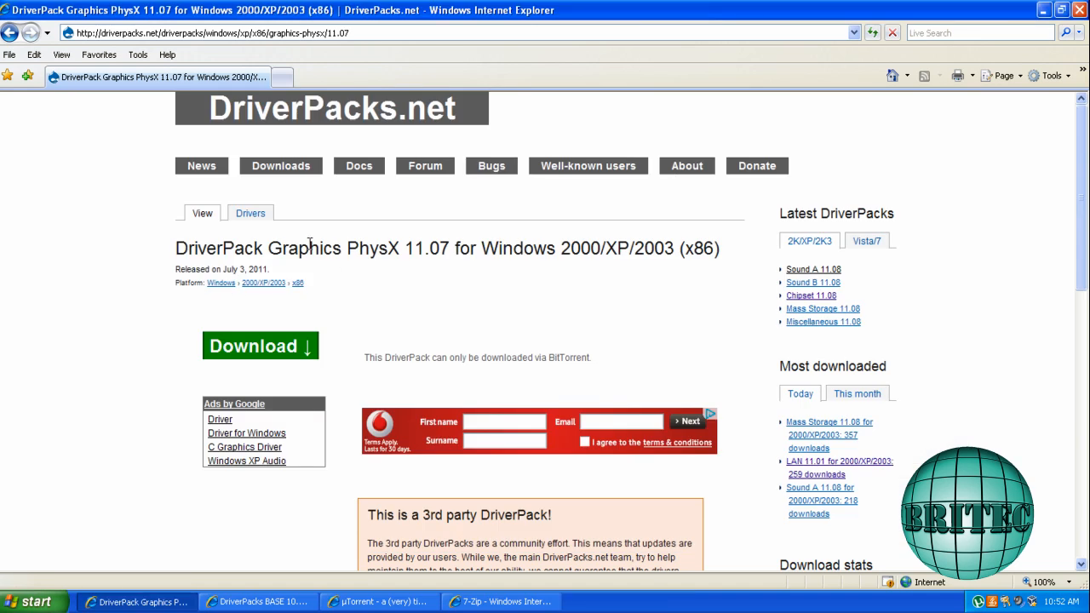
# Minimize the browser and open the WIN XP HOME OEM folder on the desktop.
pyautogui.click(1044, 10)
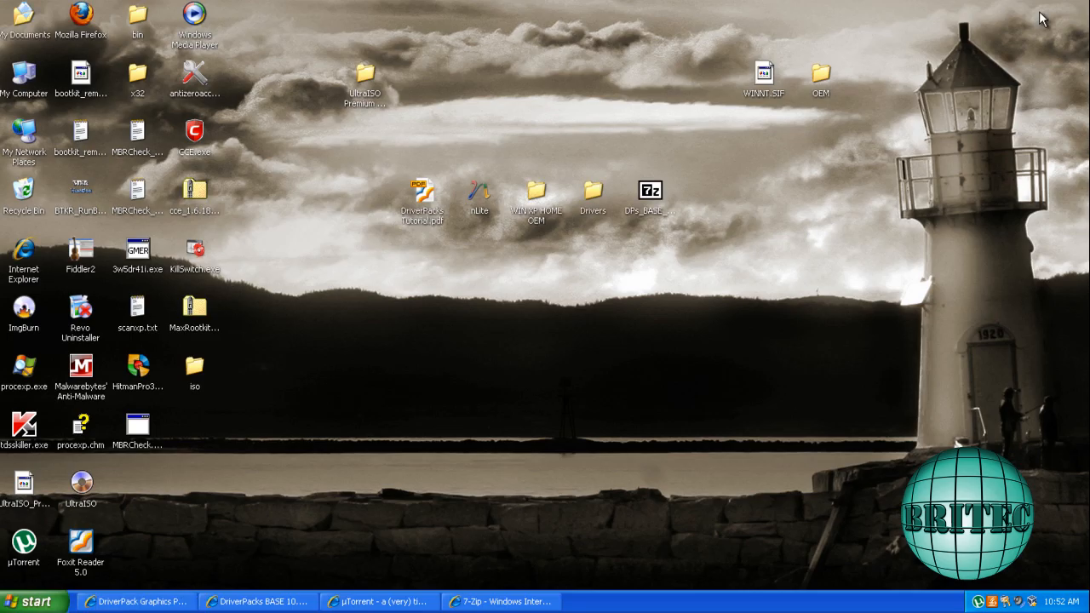
pyautogui.moveTo(526, 292)
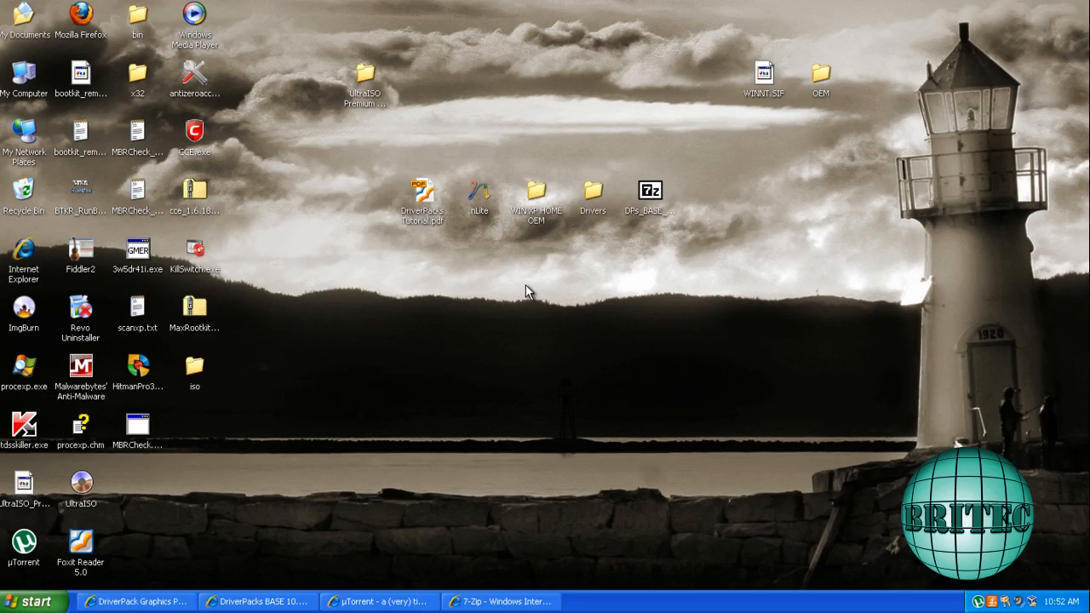
pyautogui.moveTo(516, 299)
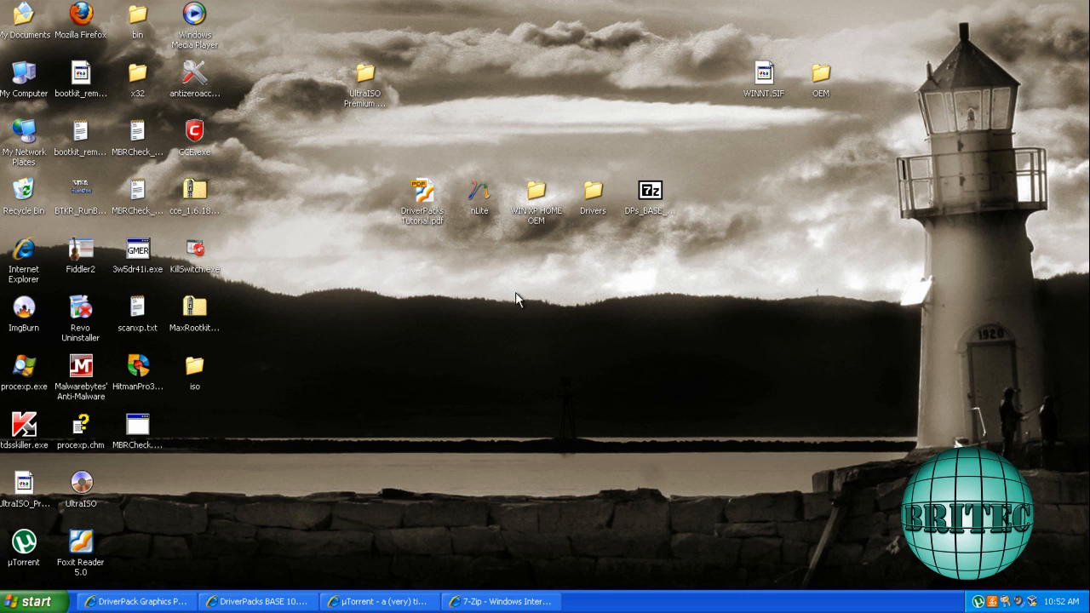
pyautogui.doubleClick(536, 192)
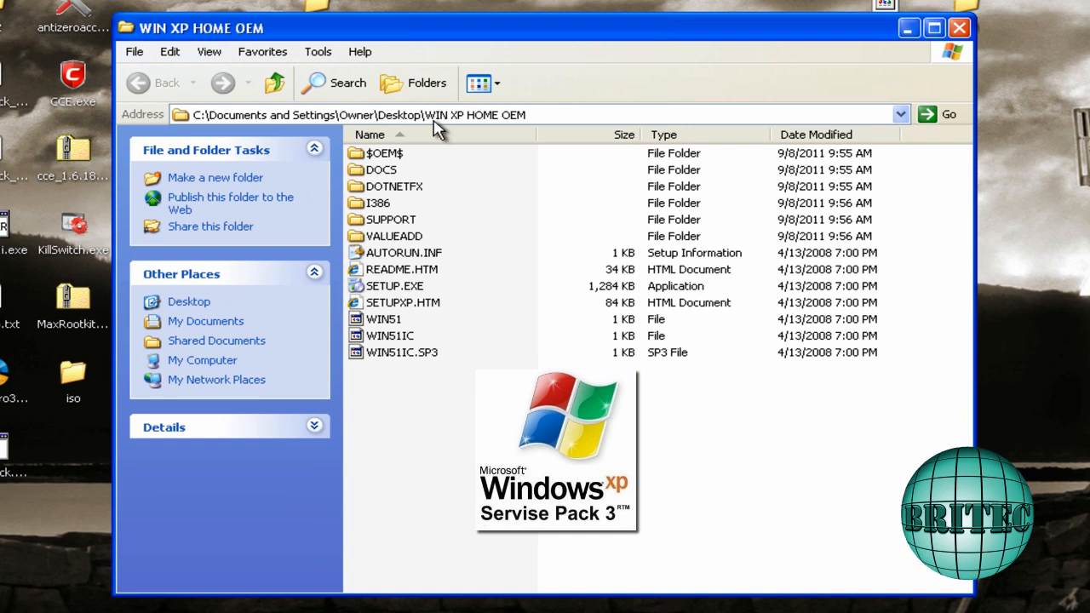
pyautogui.moveTo(514, 131)
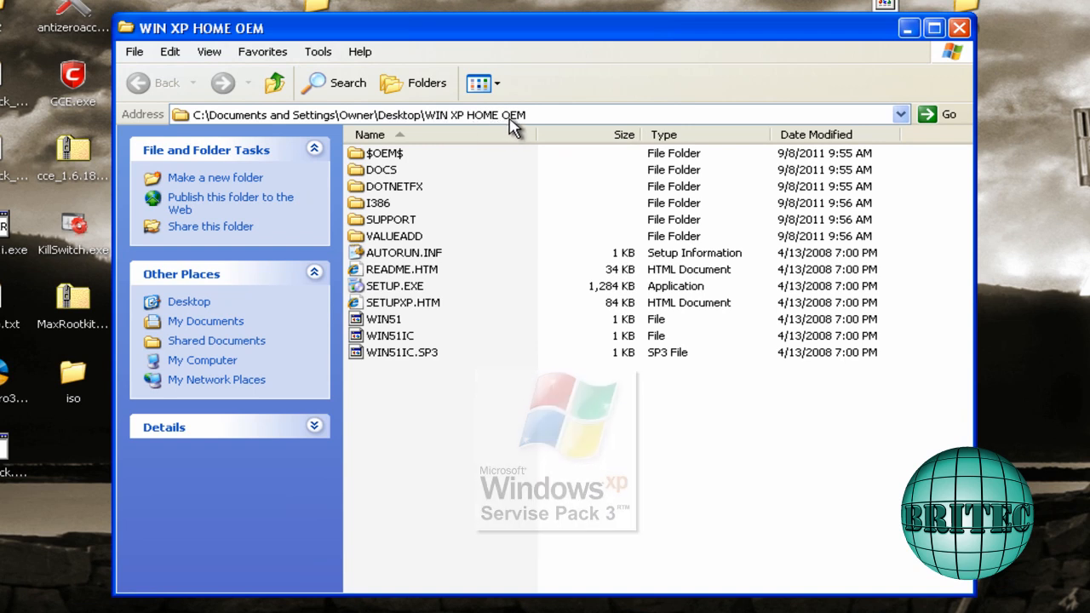
pyautogui.moveTo(395, 186)
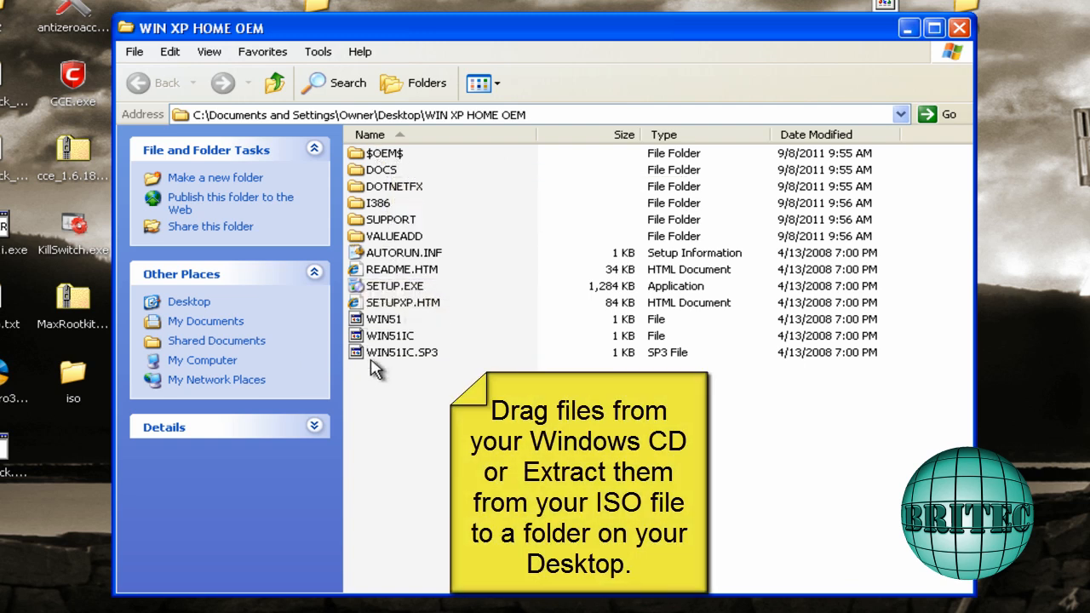
pyautogui.moveTo(418, 335)
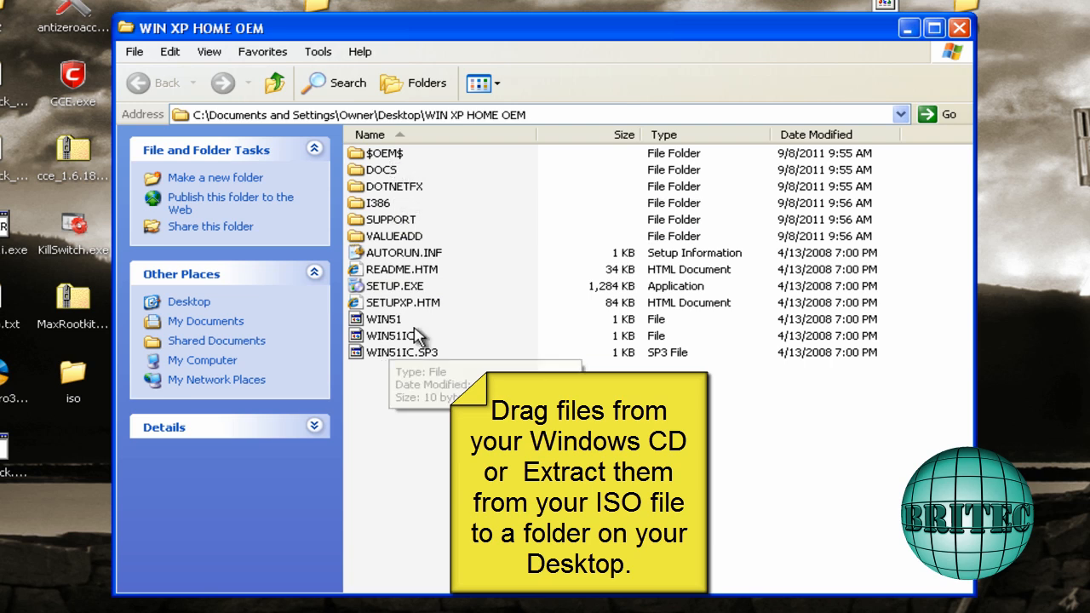
pyautogui.moveTo(417, 202)
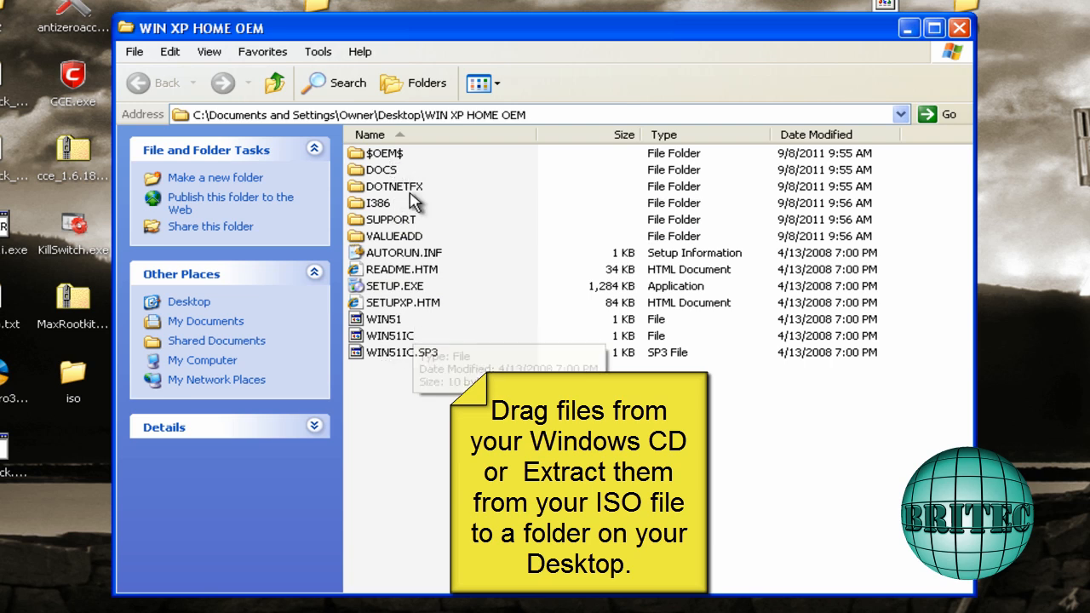
pyautogui.moveTo(401, 339)
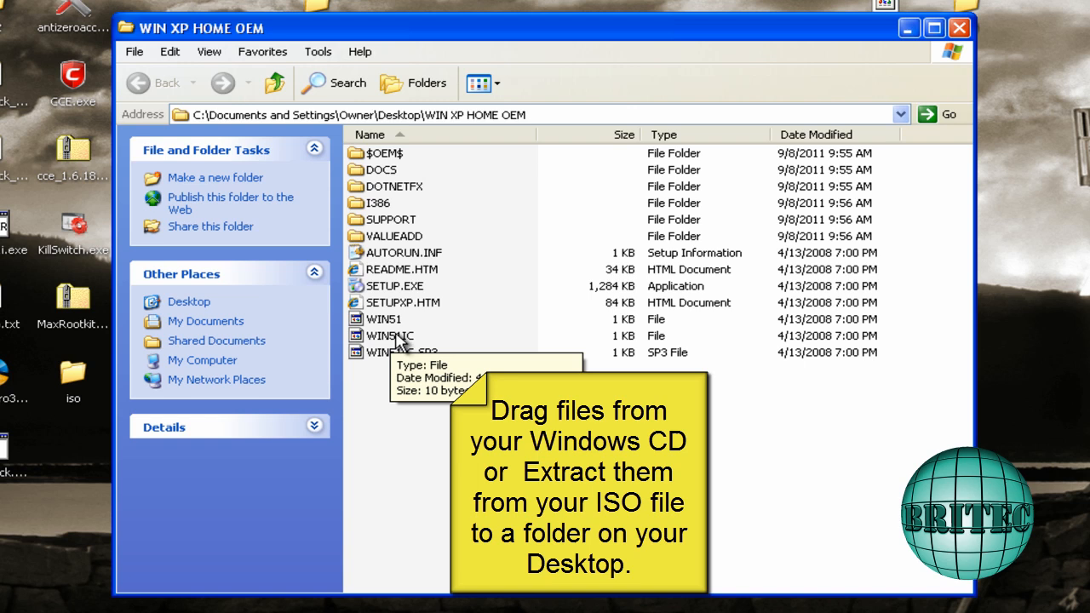
pyautogui.moveTo(402, 336)
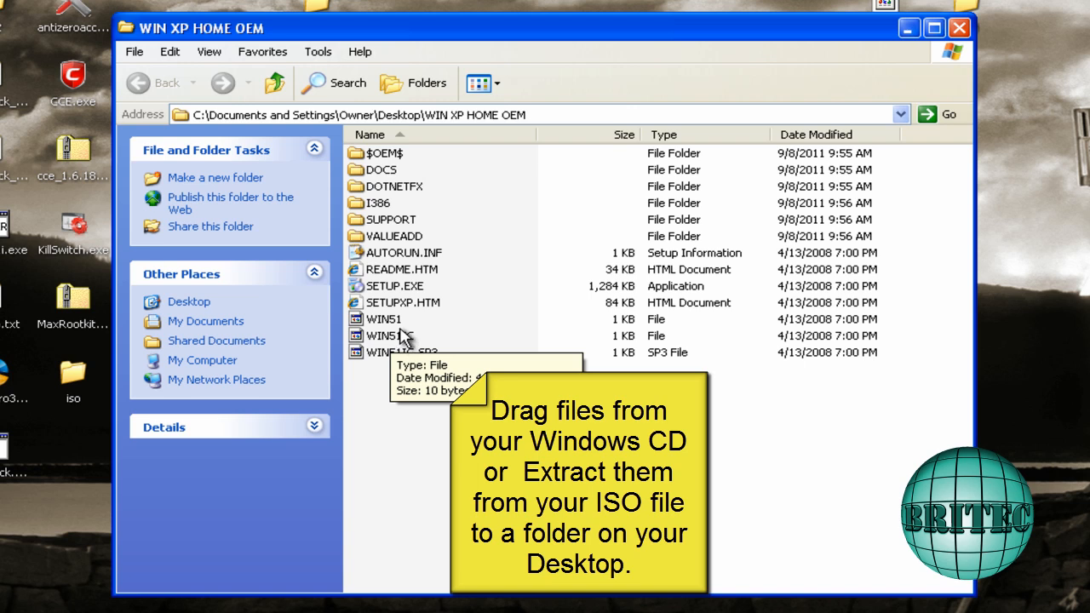
pyautogui.moveTo(413, 204)
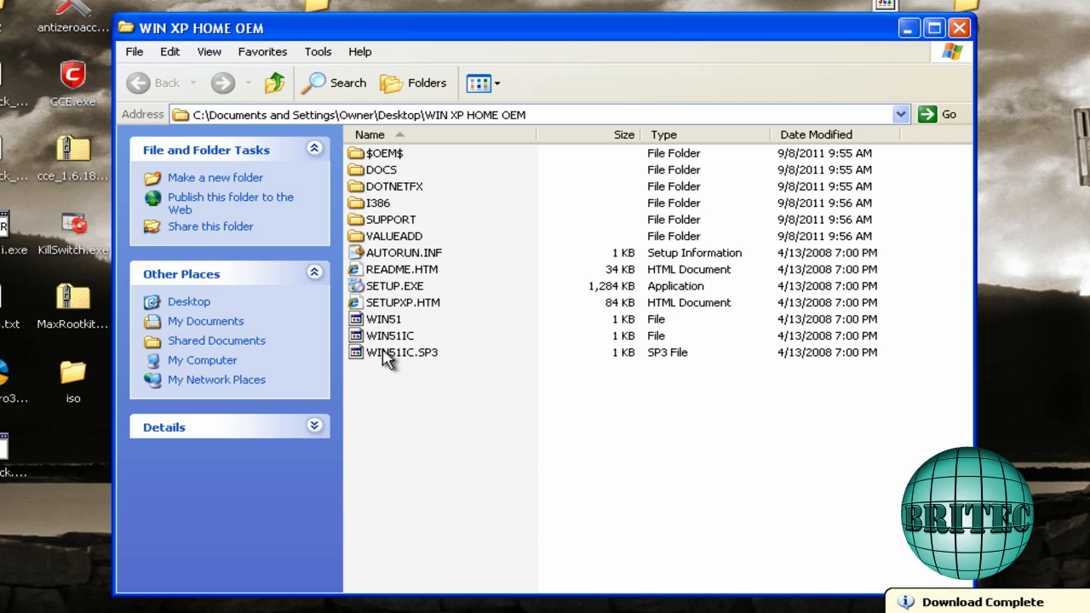
pyautogui.moveTo(873, 76)
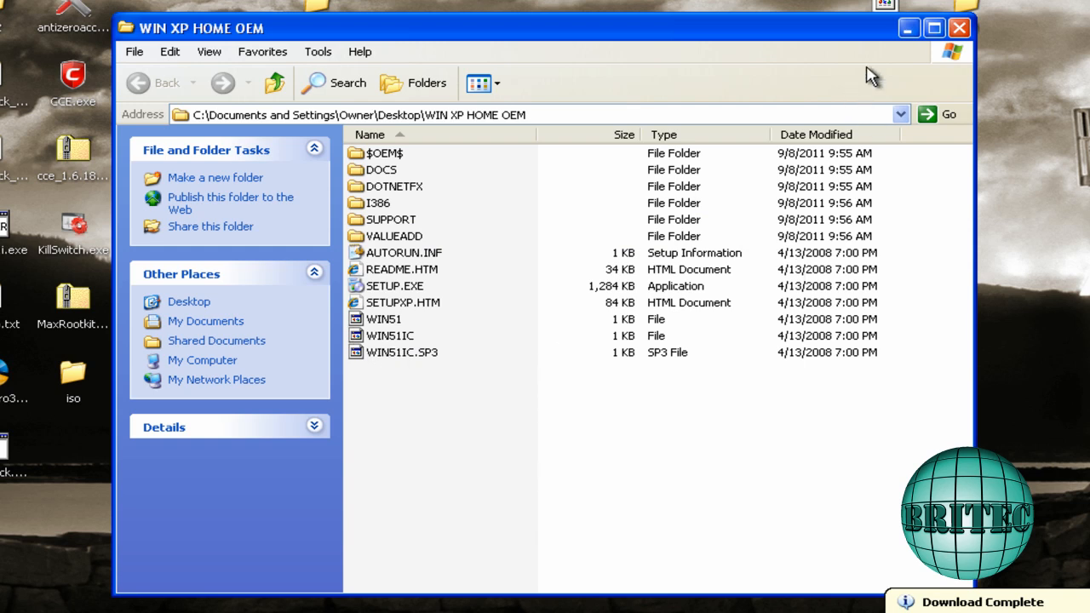
pyautogui.moveTo(396, 170)
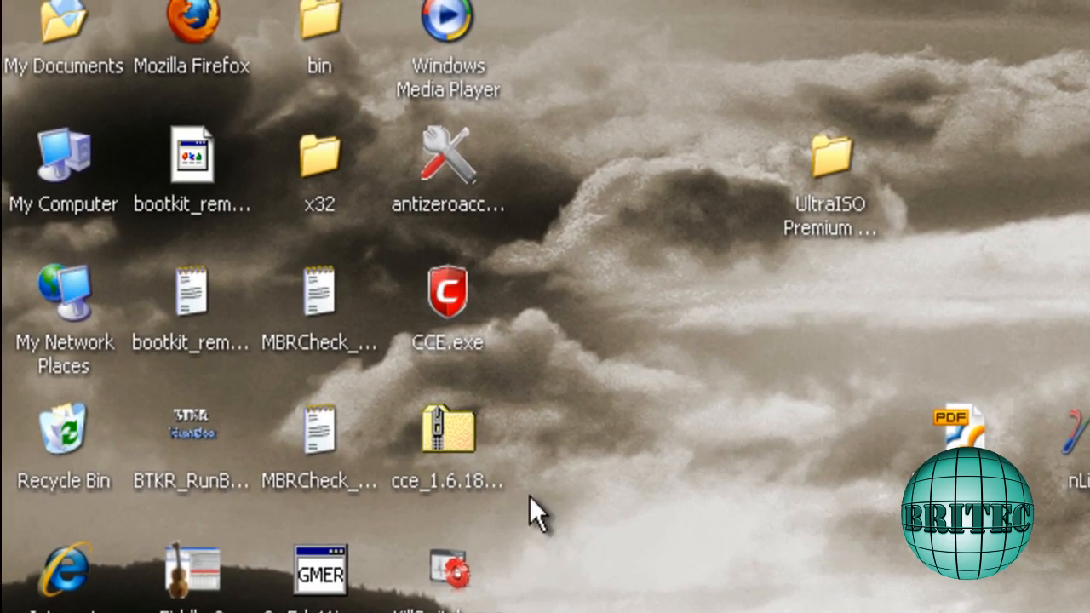
# Create a folder named DriverPacks at the root of the C: drive.
pyautogui.doubleClick(63, 161)
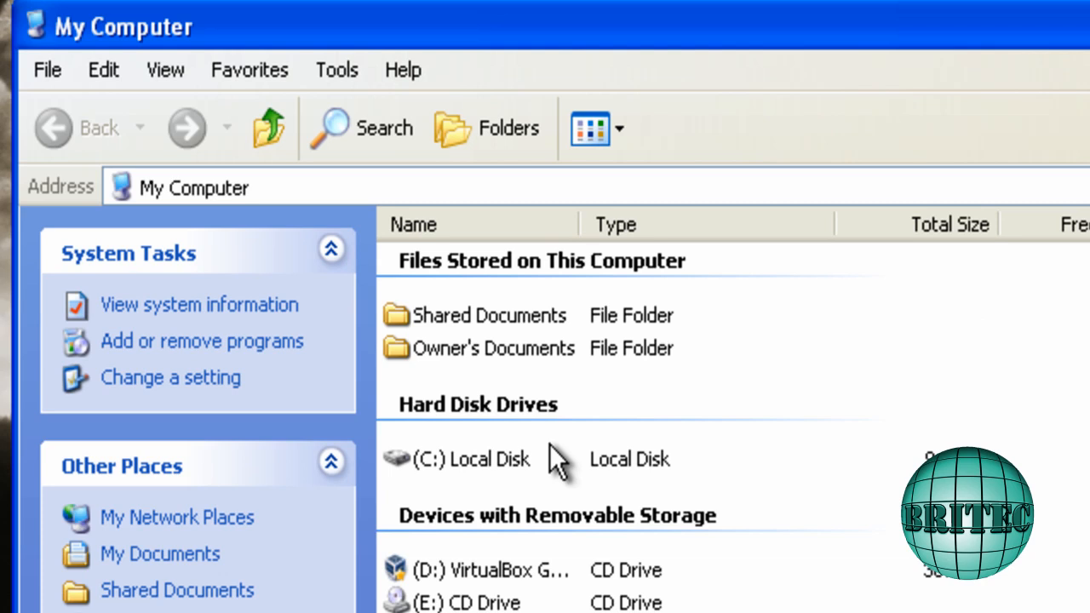
pyautogui.doubleClick(468, 459)
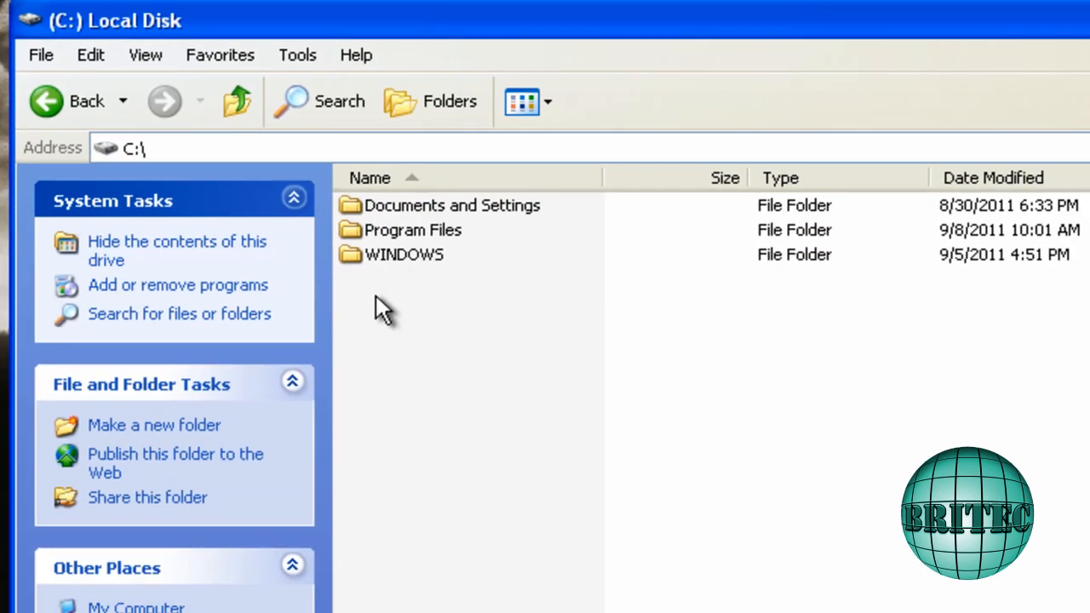
pyautogui.rightClick(379, 307)
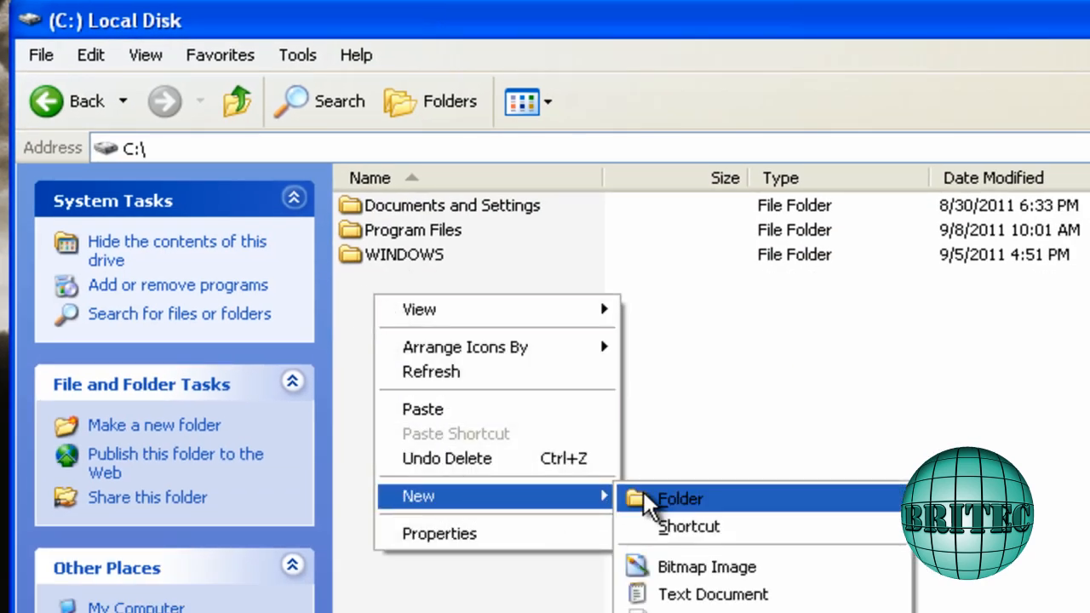
pyautogui.click(680, 498)
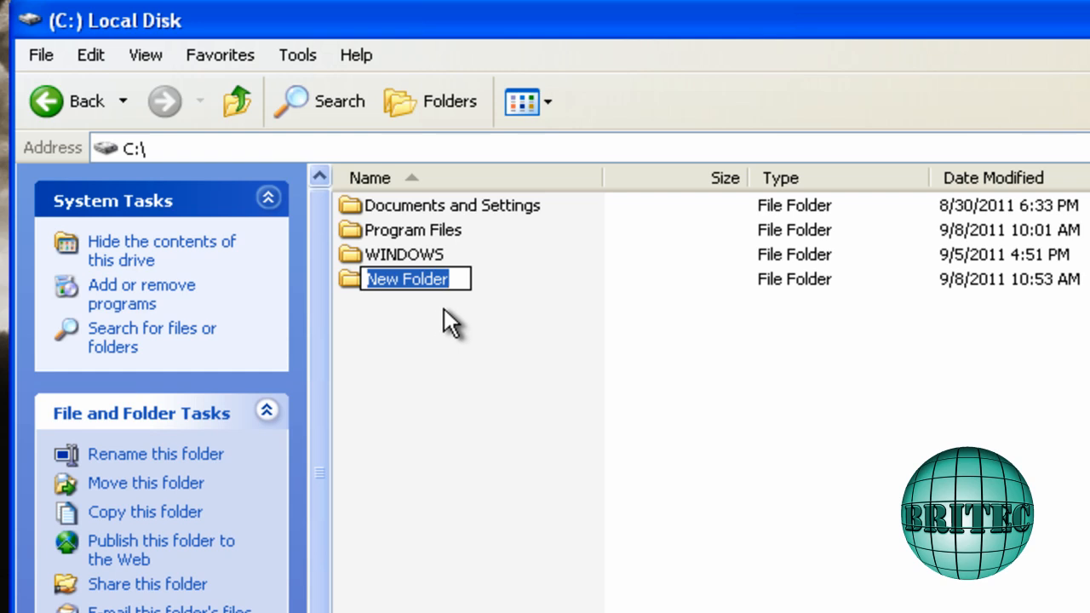
pyautogui.write('Driver')
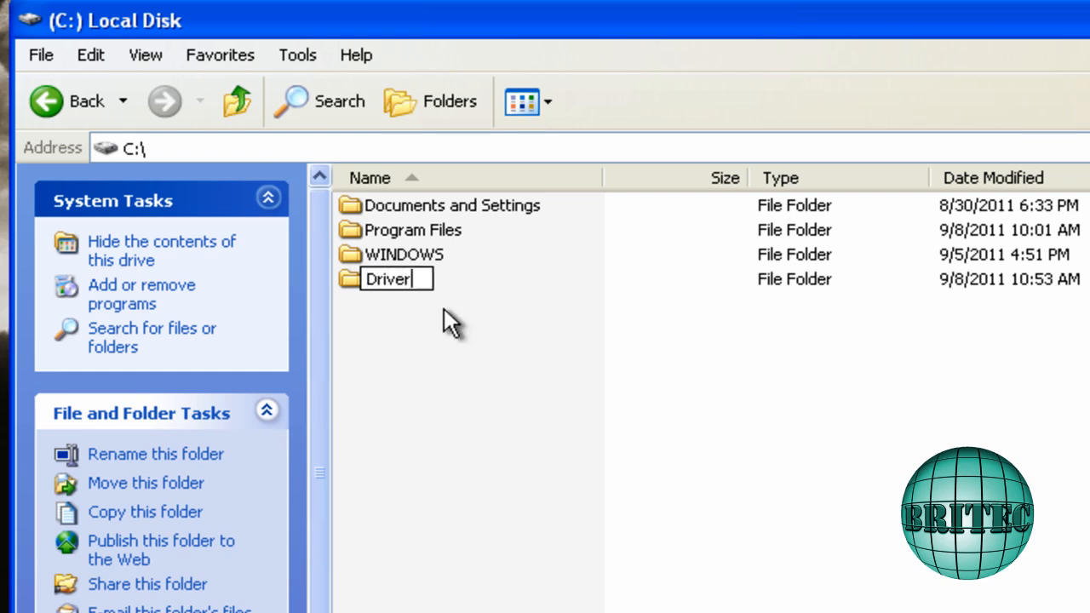
pyautogui.write('Pack')
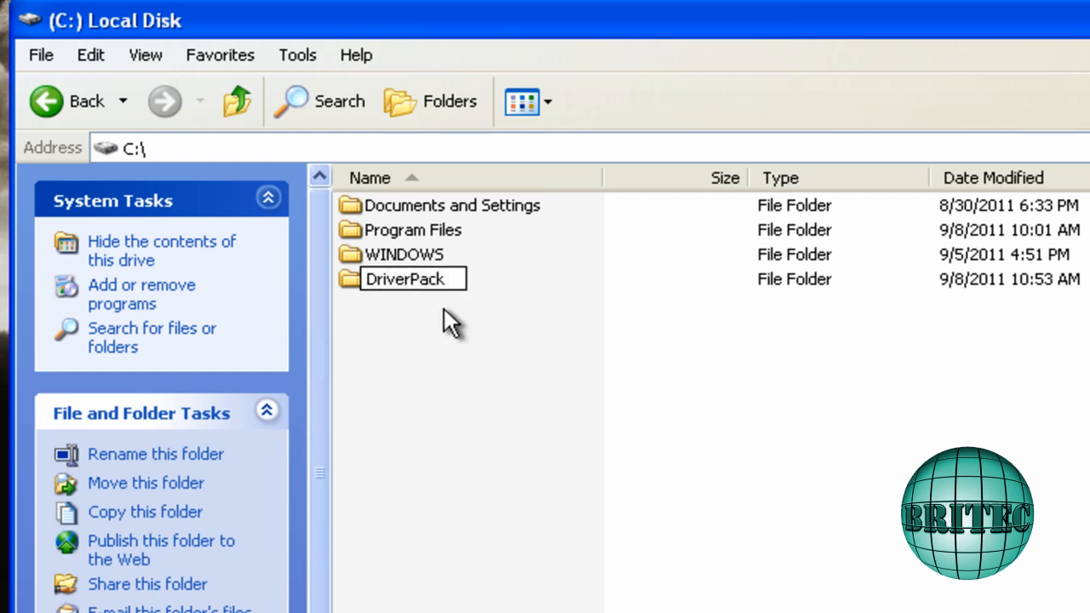
pyautogui.write('s')
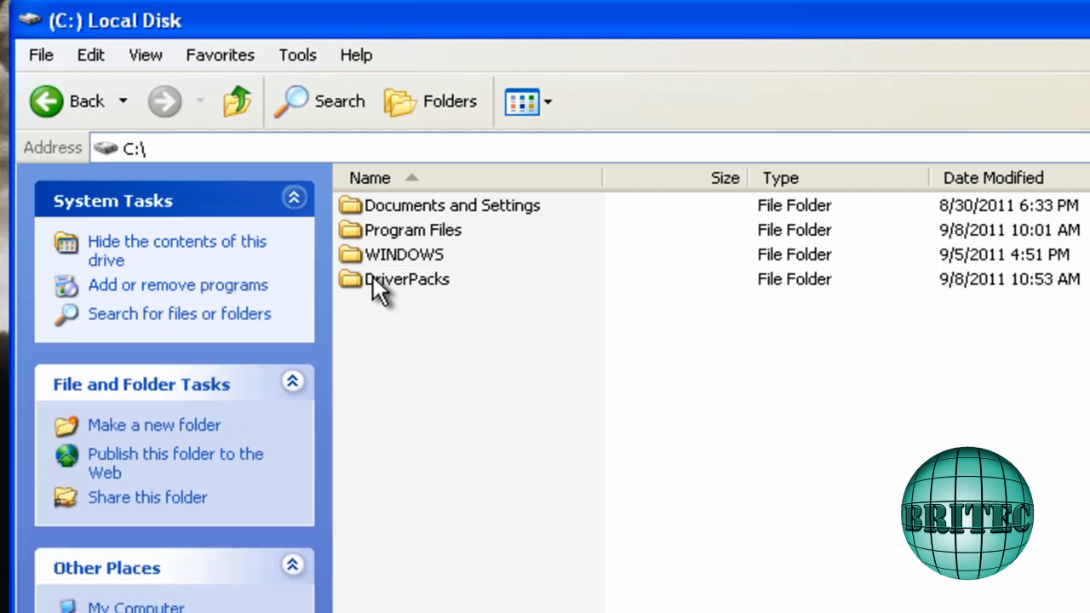
# Inside C:\DriverPacks, create a new subfolder and name it.
pyautogui.doubleClick(407, 279)
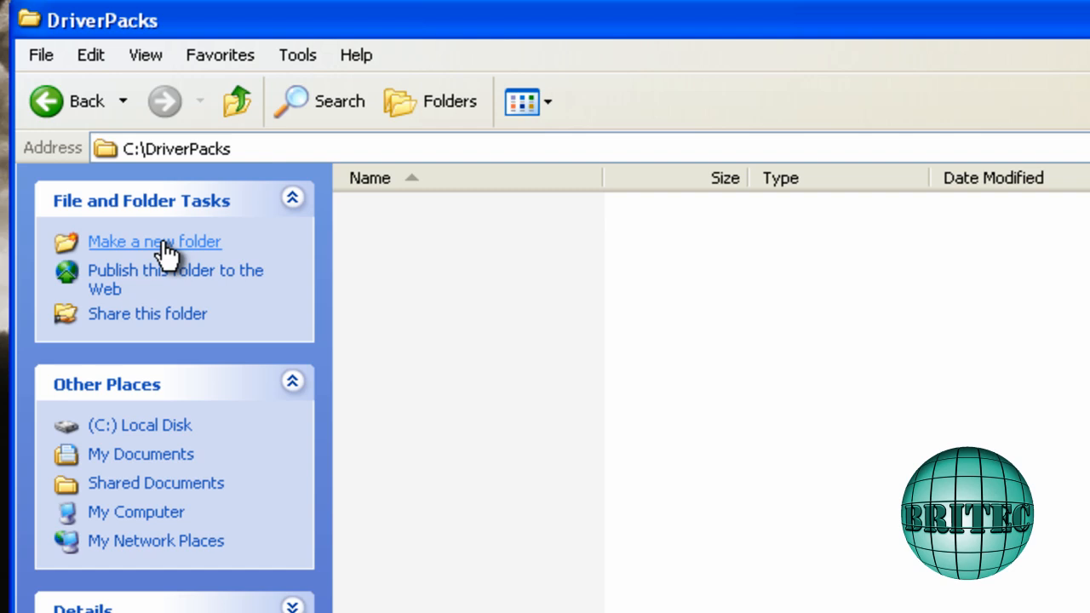
pyautogui.moveTo(524, 570)
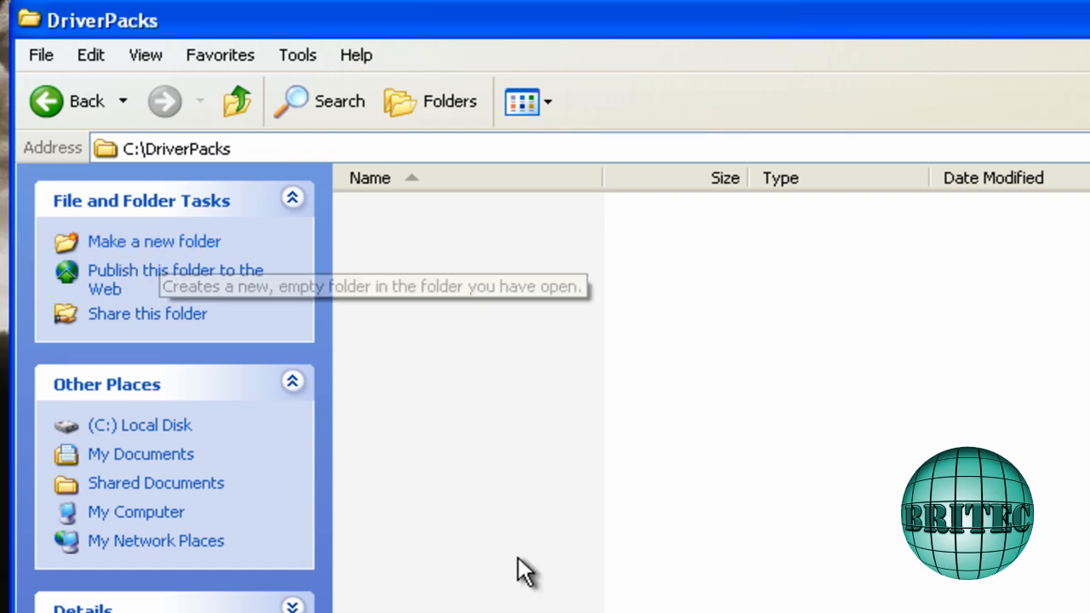
pyautogui.click(154, 242)
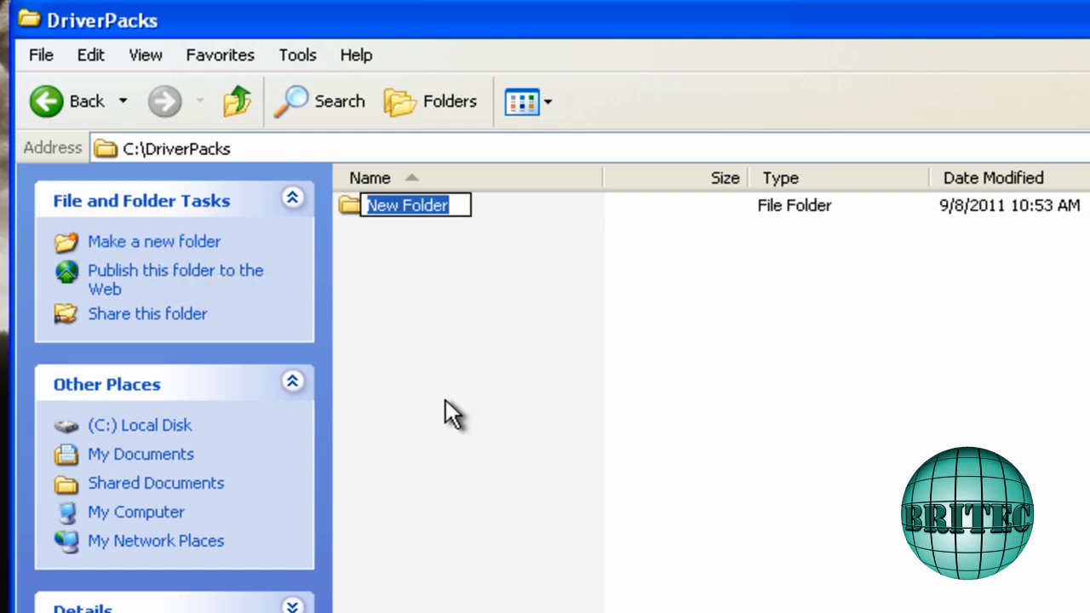
pyautogui.write('Driver')
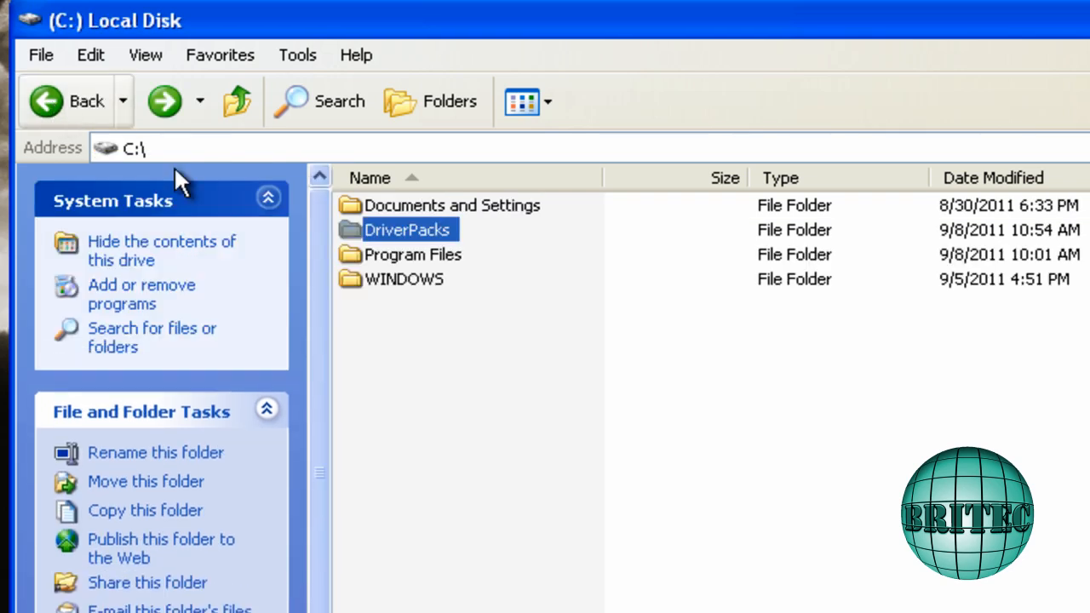
# Copy DPs_BASE_1006.exe into C:\DriverPacks and the seven .7z packs into its DriverPacks subfolder.
pyautogui.doubleClick(407, 229)
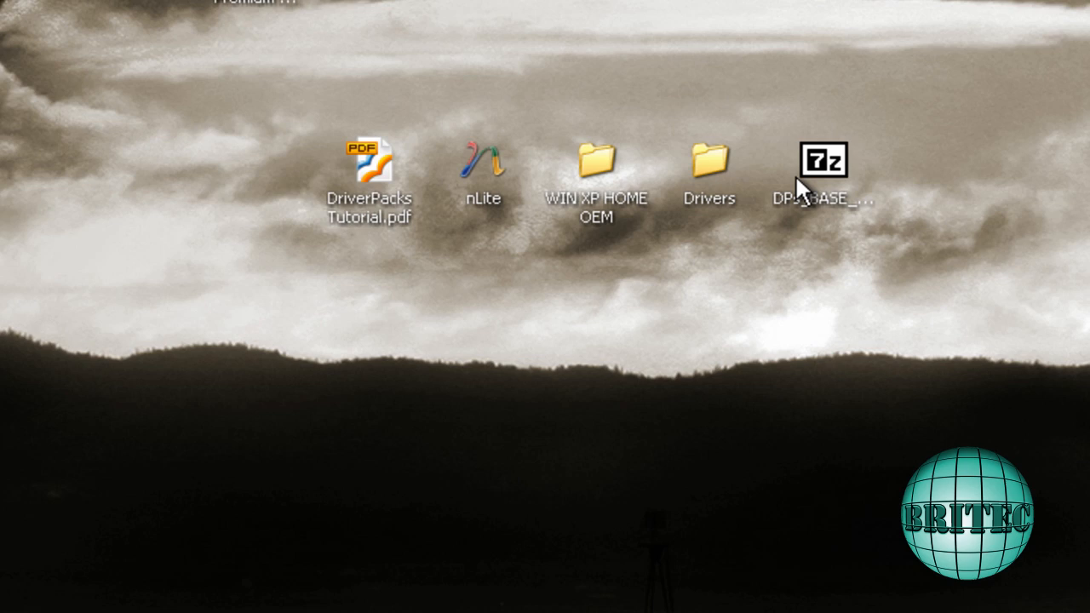
pyautogui.rightClick(823, 162)
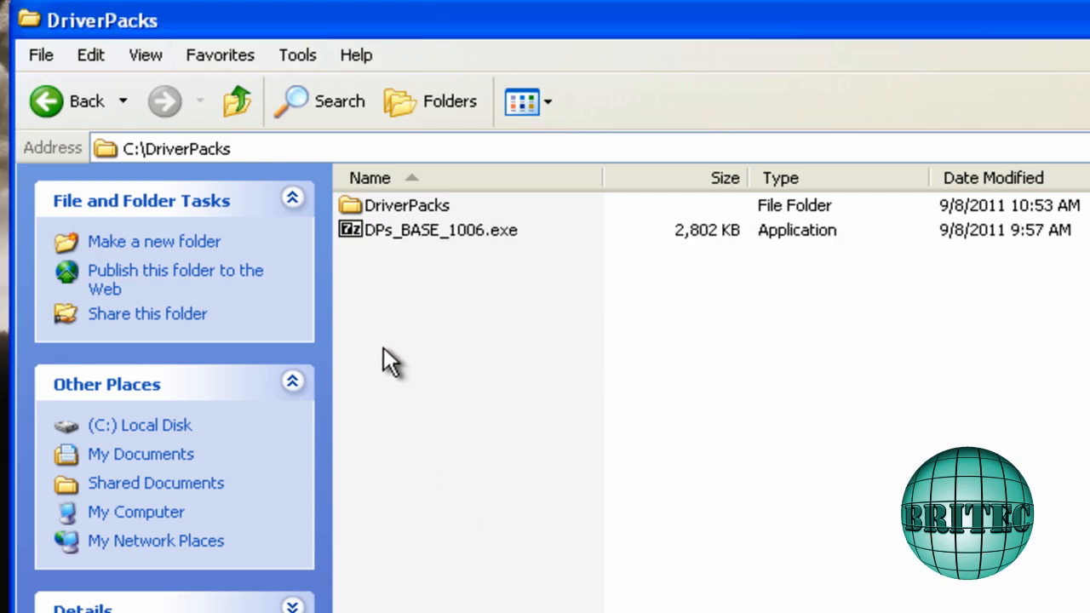
pyautogui.doubleClick(407, 205)
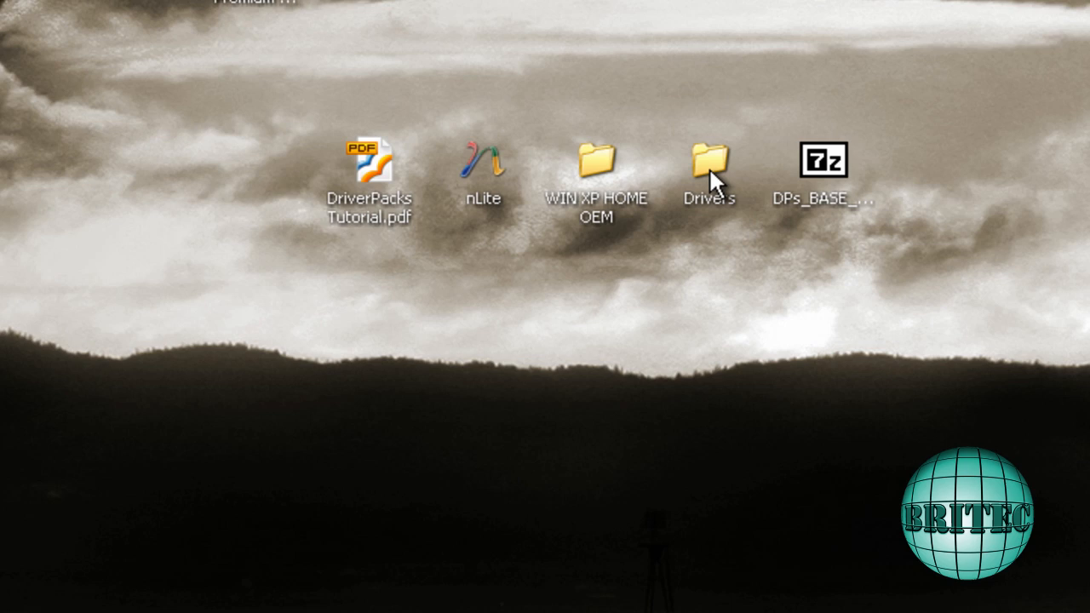
pyautogui.doubleClick(709, 159)
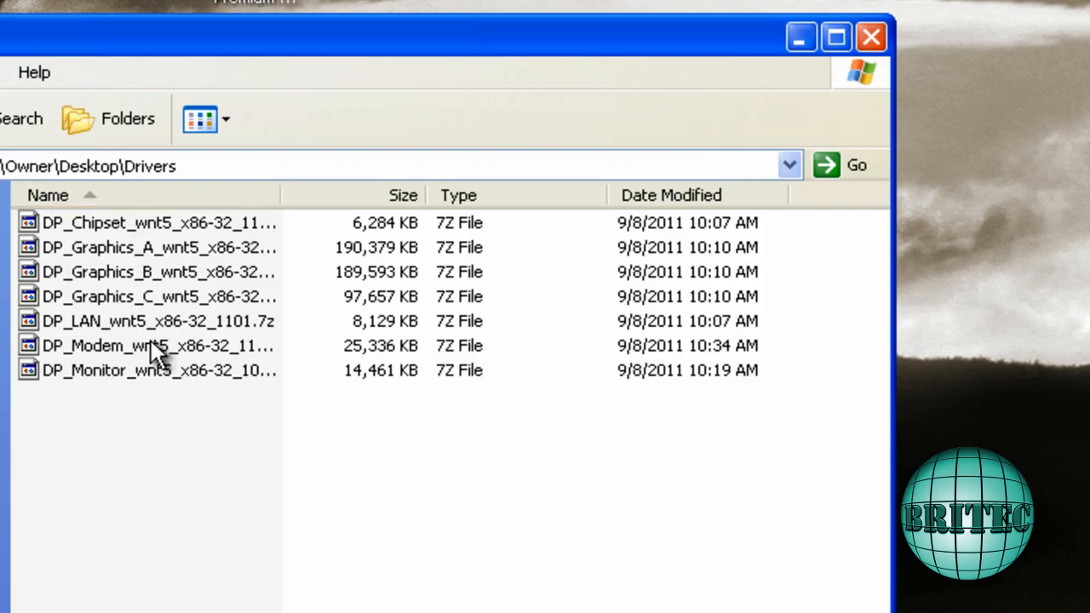
pyautogui.click(159, 223)
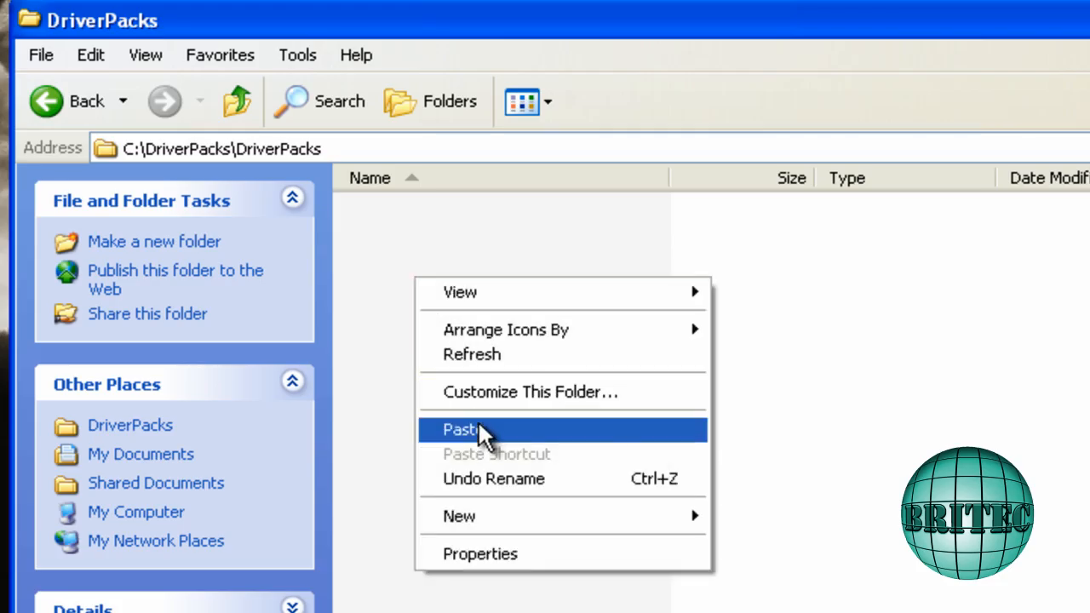
pyautogui.click(462, 429)
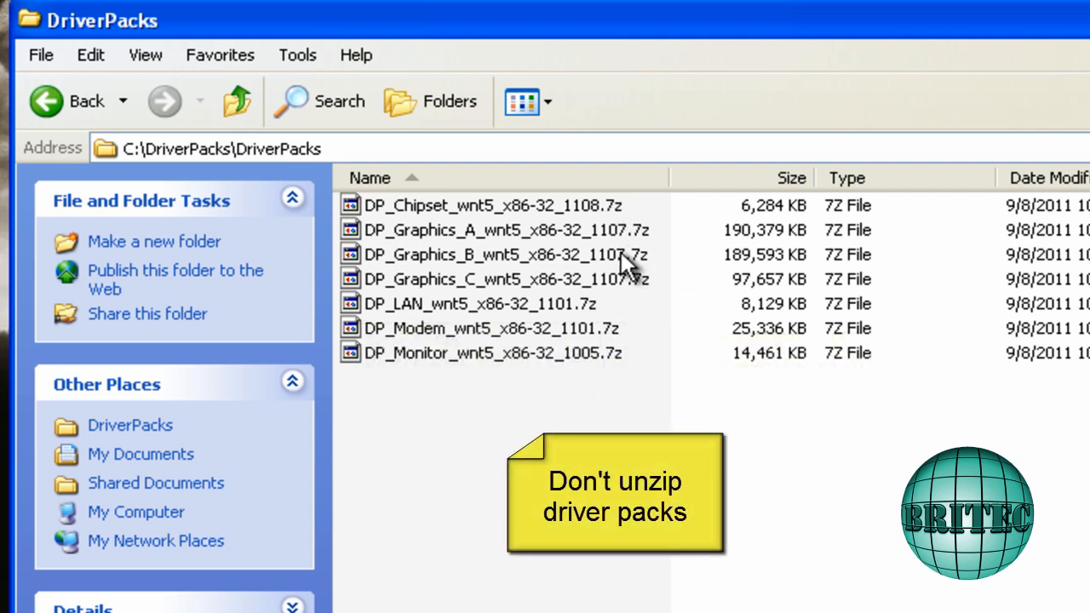
pyautogui.moveTo(613, 213)
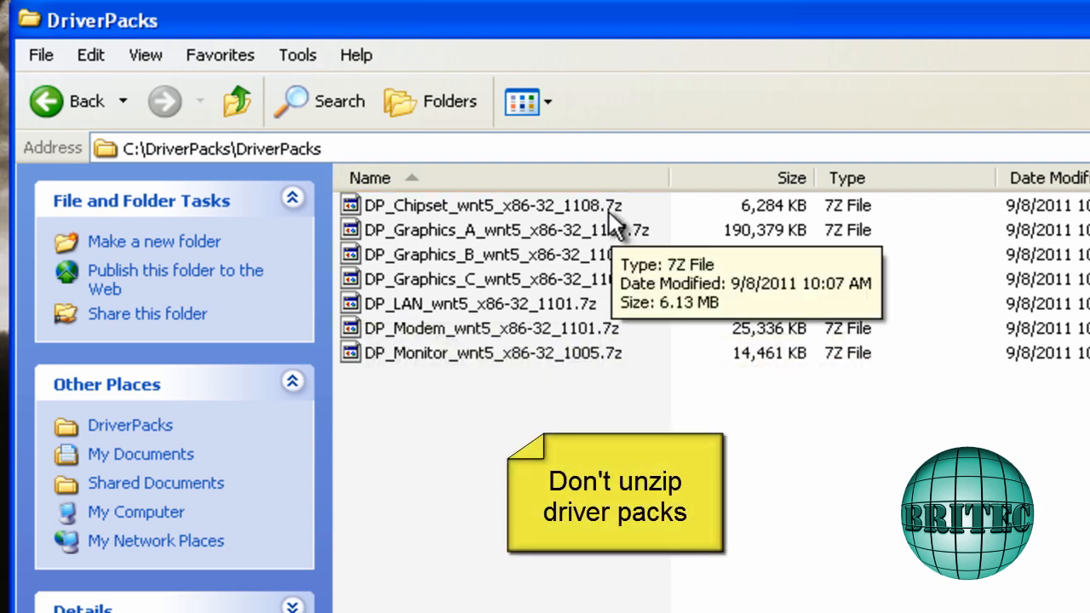
pyautogui.moveTo(579, 379)
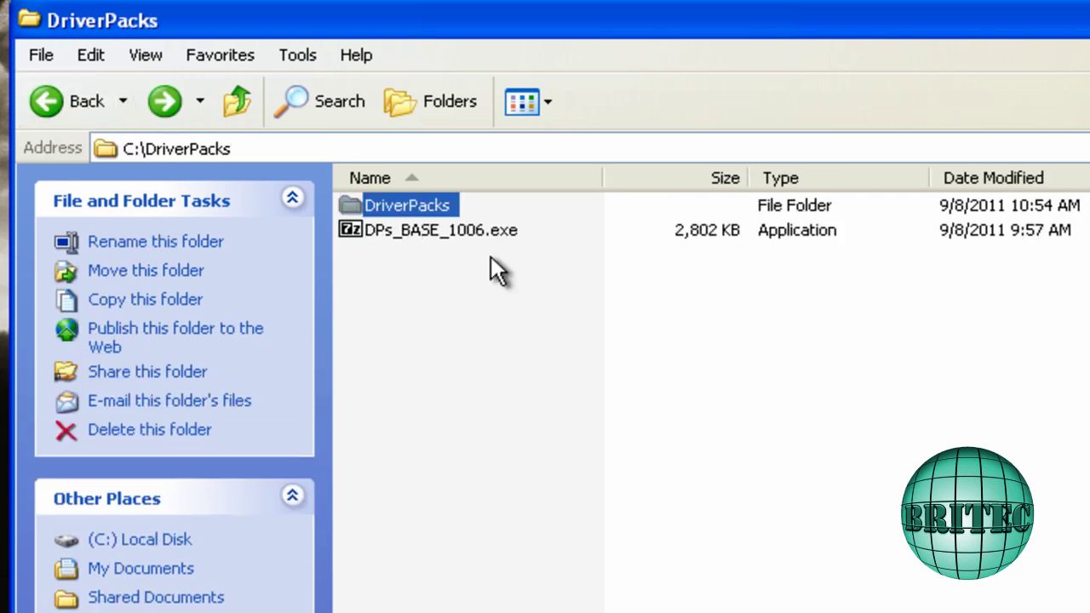
pyautogui.moveTo(417, 242)
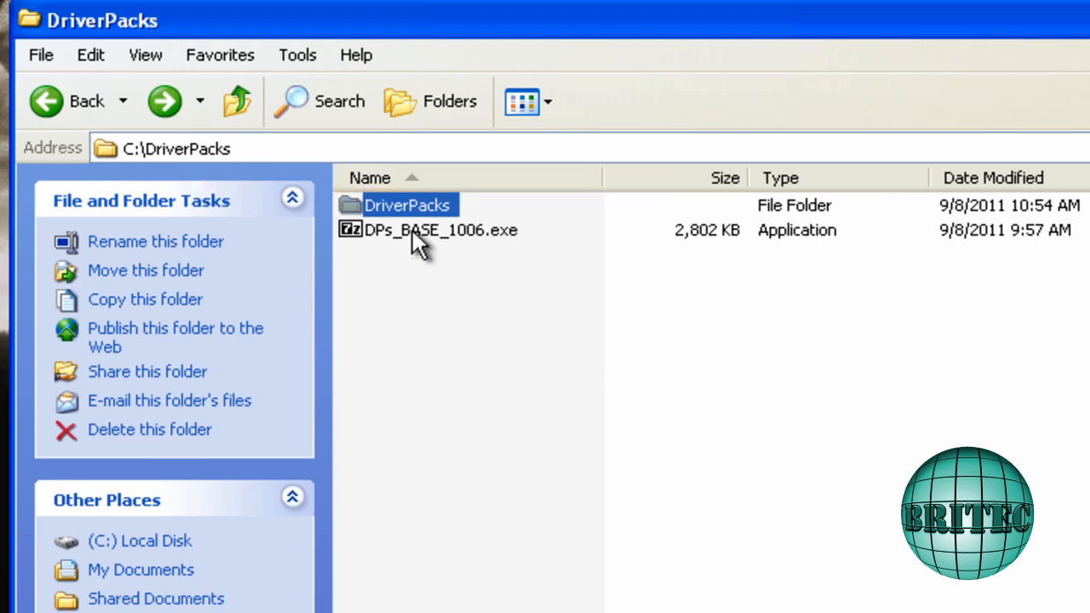
# Run DPs_BASE_1006.exe to extract DriverPacks BASE into C:\DriverPacks.
pyautogui.click(438, 230)
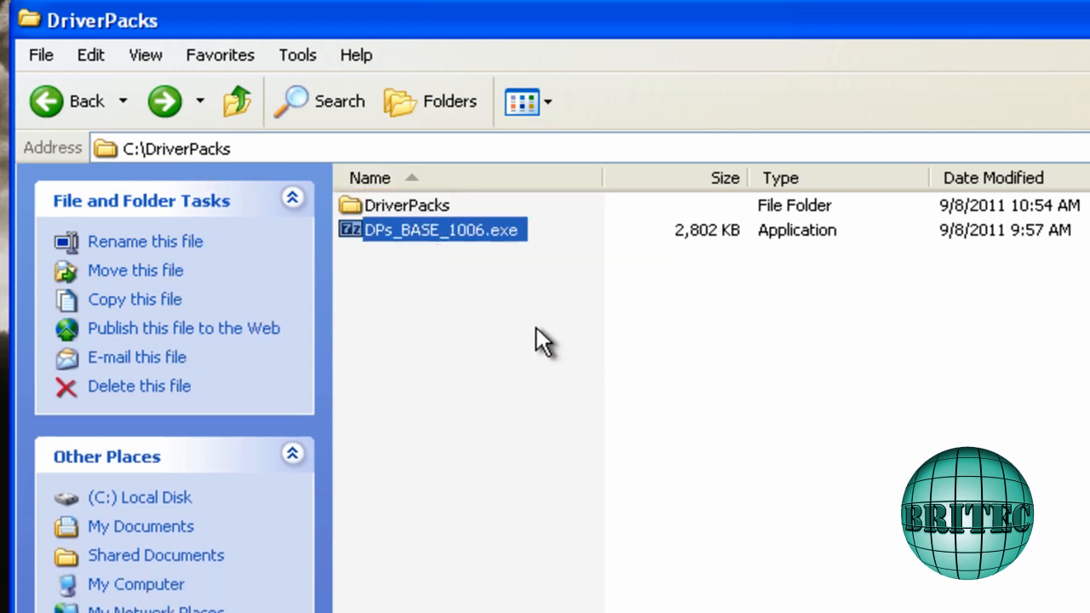
pyautogui.doubleClick(442, 230)
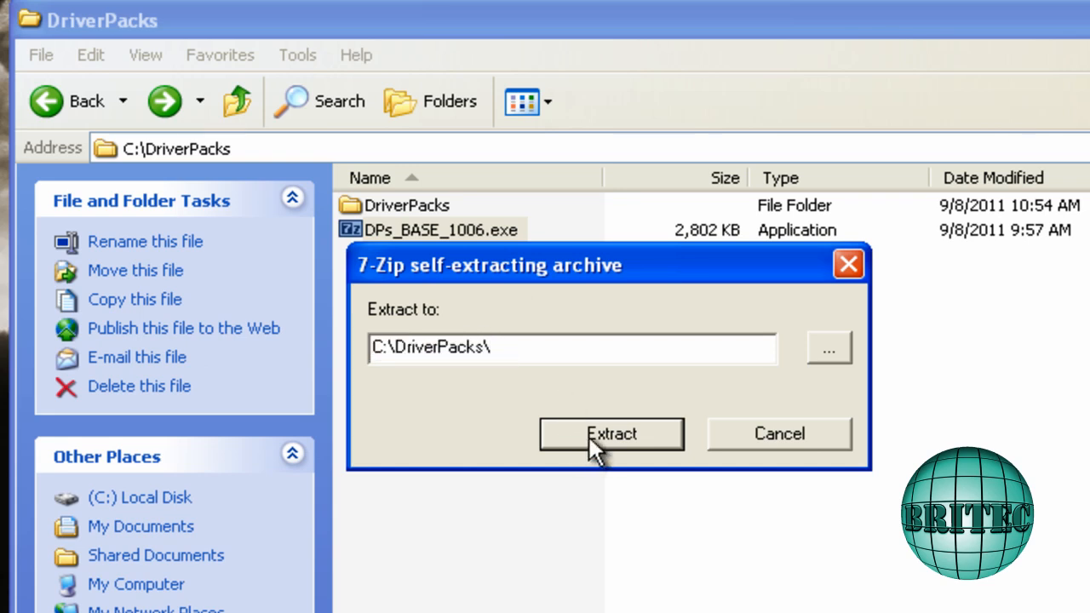
pyautogui.click(612, 433)
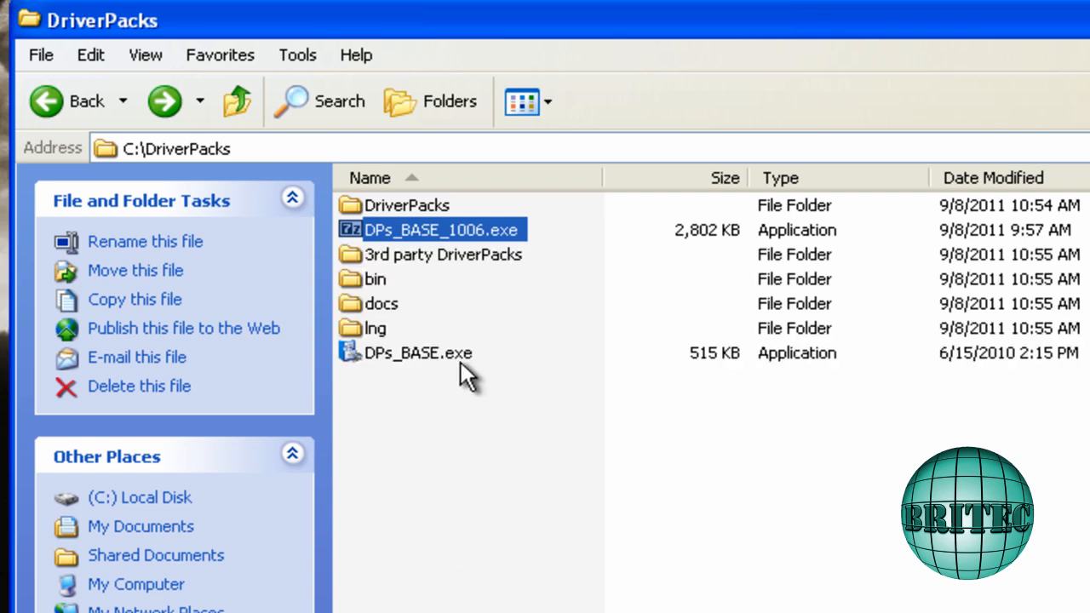
pyautogui.click(468, 426)
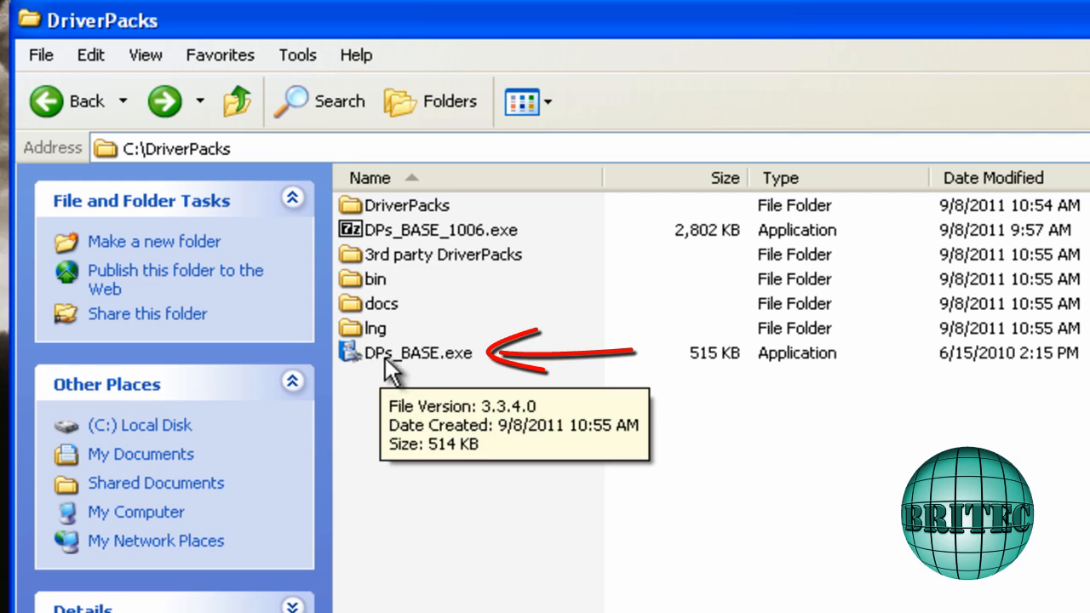
pyautogui.moveTo(407, 368)
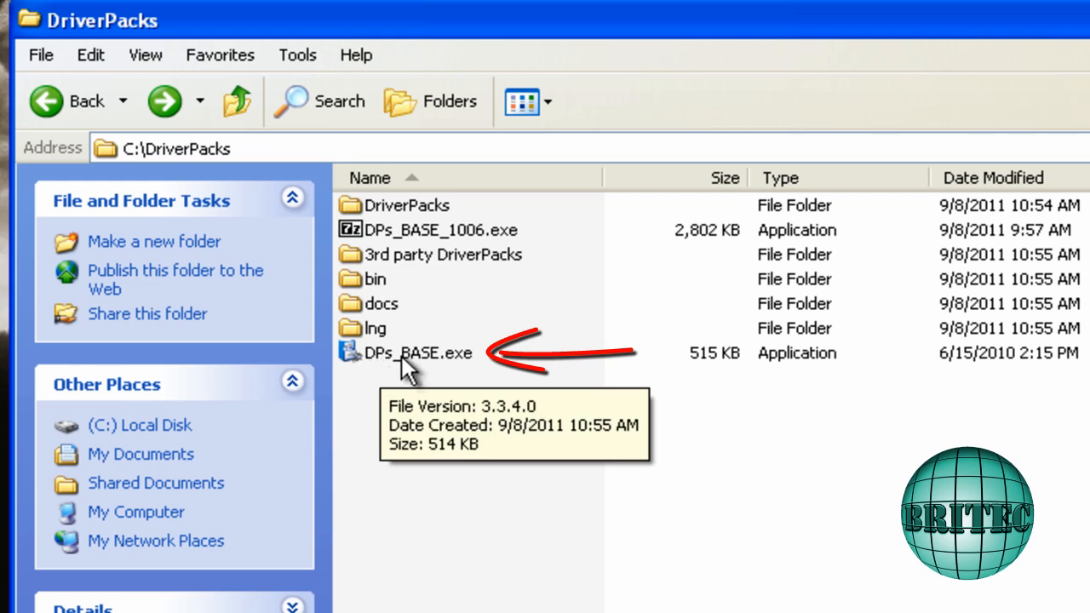
pyautogui.moveTo(426, 375)
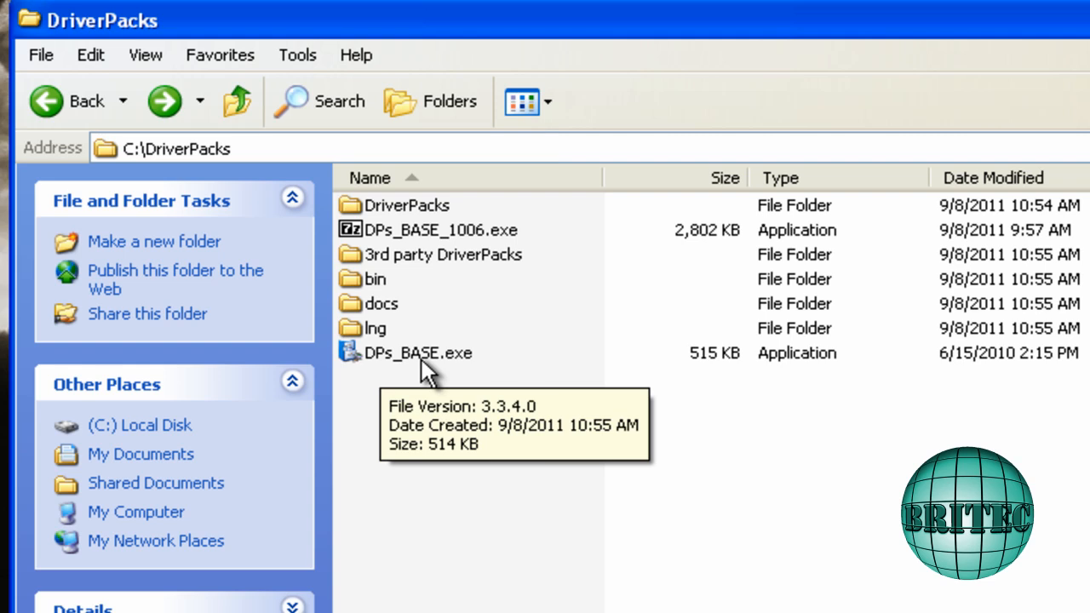
# Launch DPs_BASE.exe, confirm English, and browse DriverPacks\bin for a settings file.
pyautogui.doubleClick(419, 353)
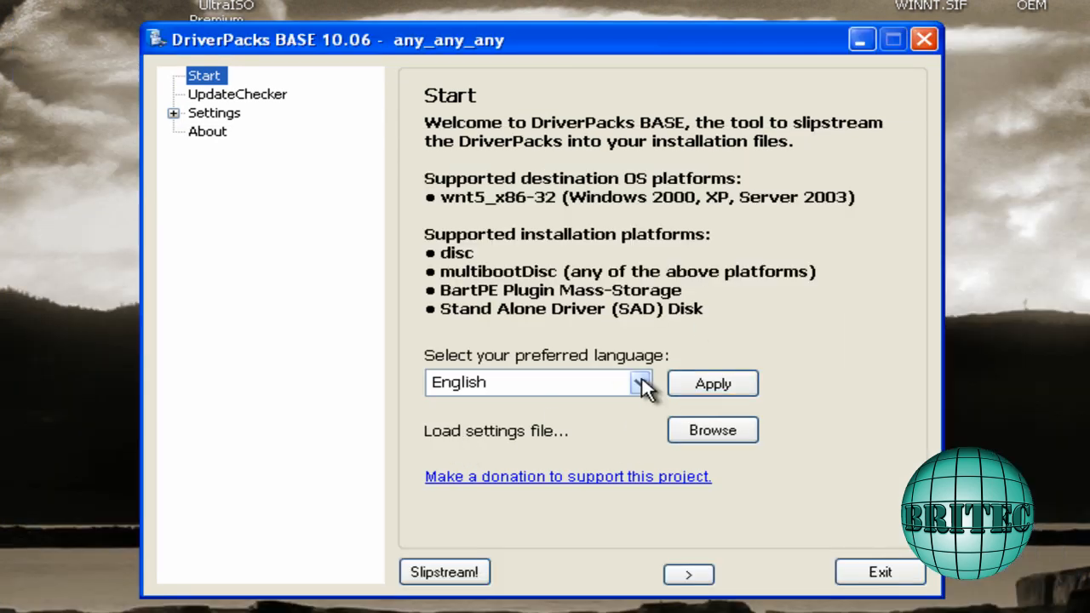
pyautogui.click(641, 383)
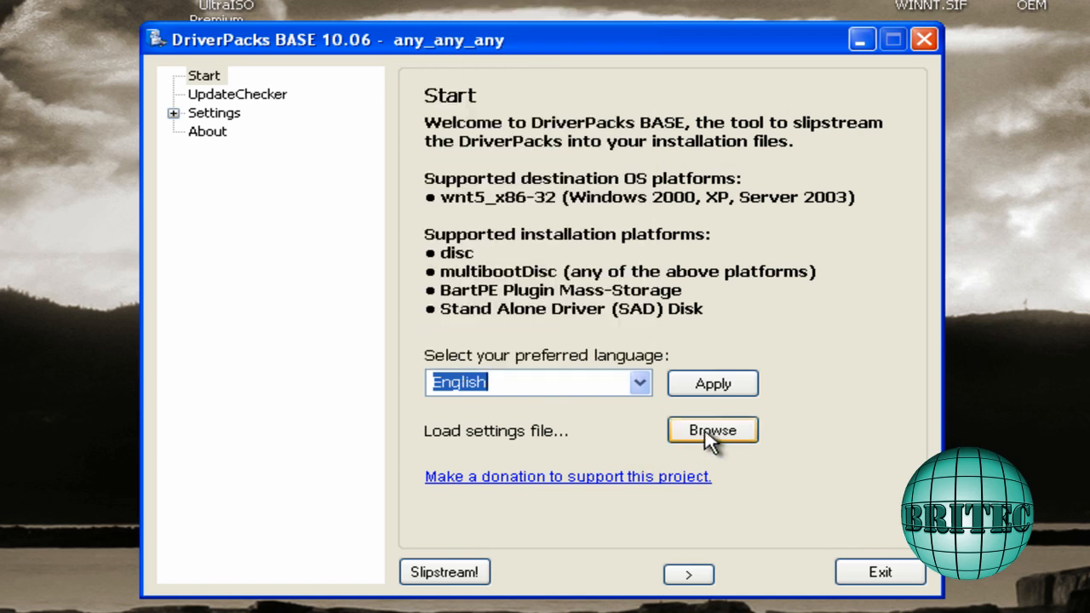
pyautogui.click(712, 430)
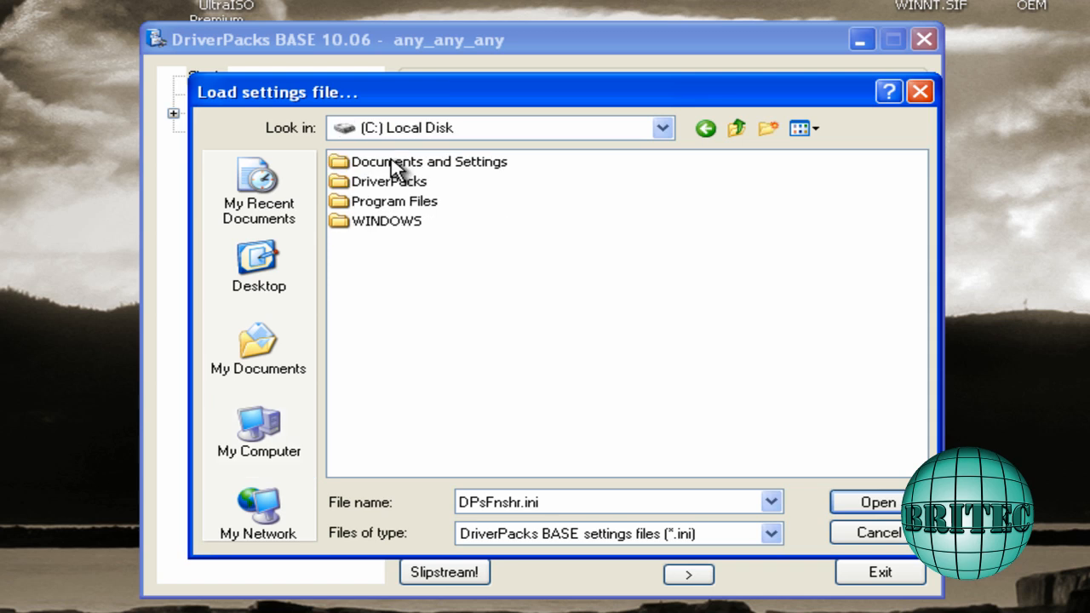
pyautogui.doubleClick(388, 181)
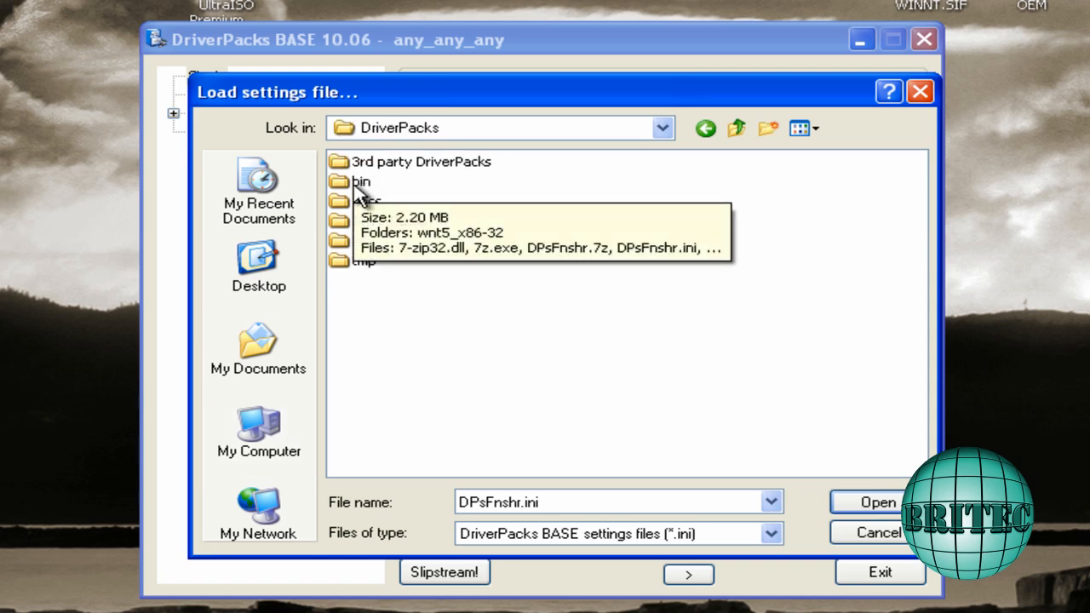
pyautogui.doubleClick(361, 181)
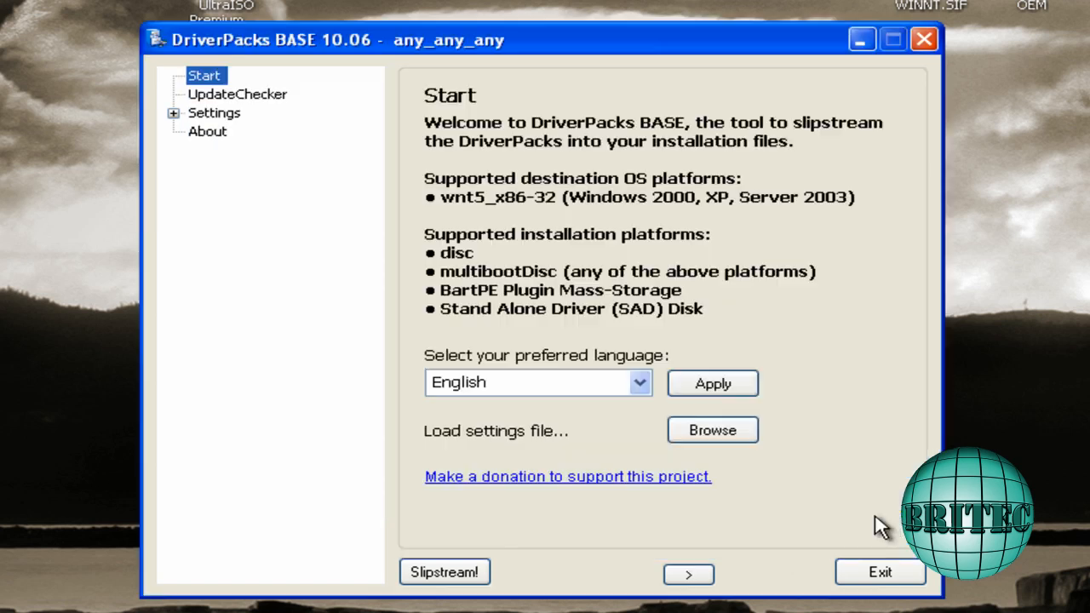
pyautogui.moveTo(537, 485)
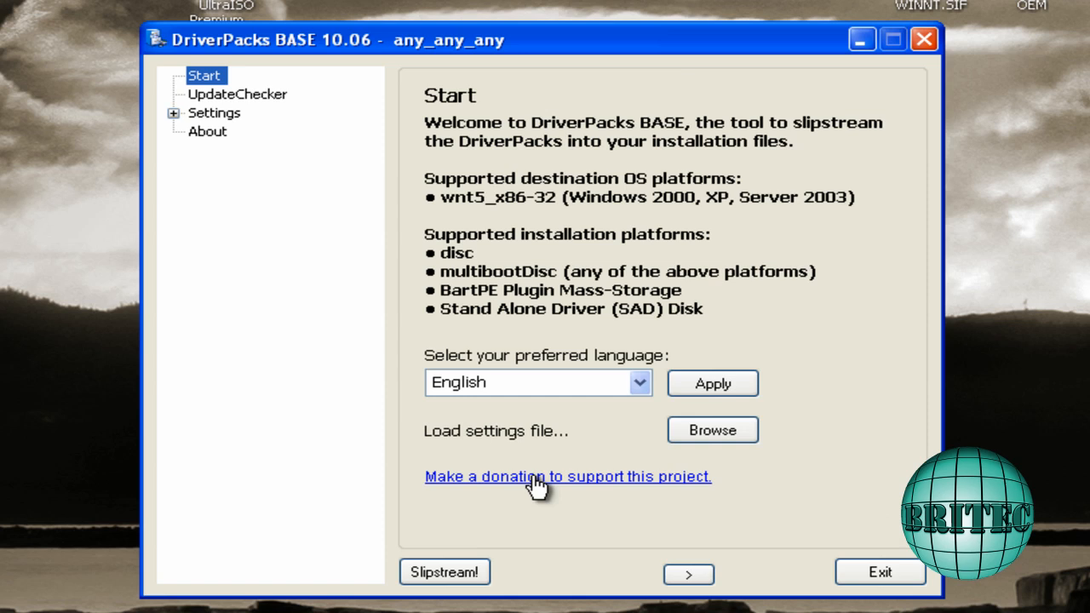
# Check UpdateChecker for BASE, Chipset, Graphics and LAN status, then continue to Settings.
pyautogui.click(237, 94)
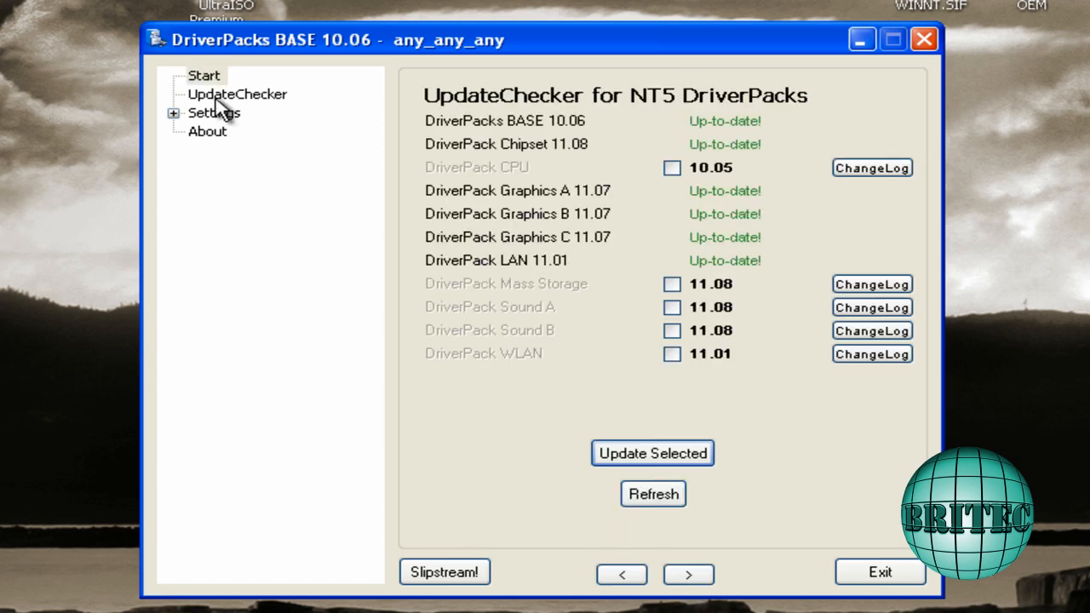
pyautogui.moveTo(638, 213)
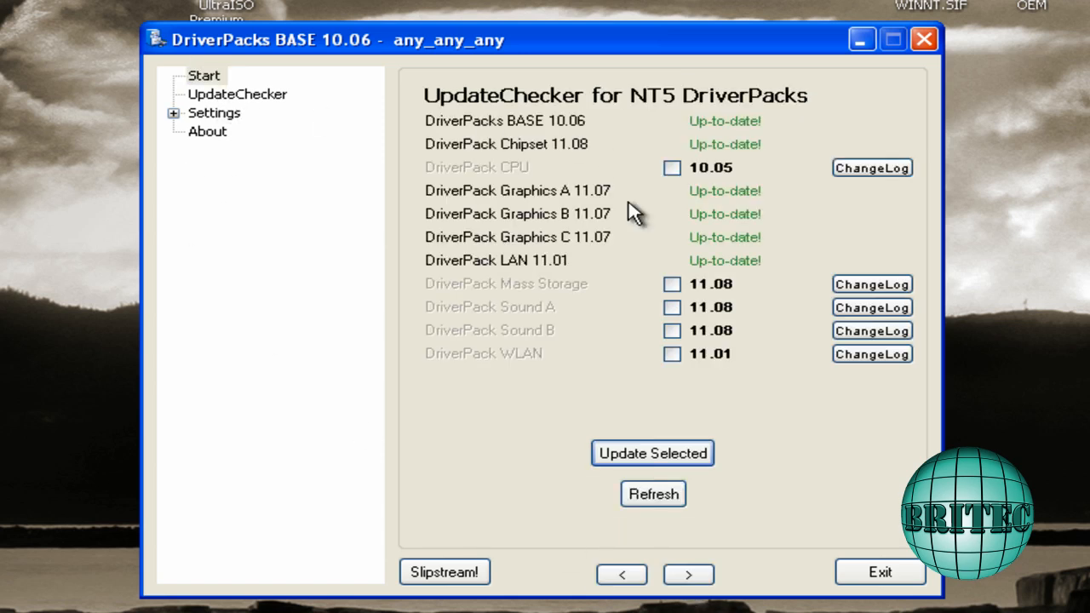
pyautogui.moveTo(702, 124)
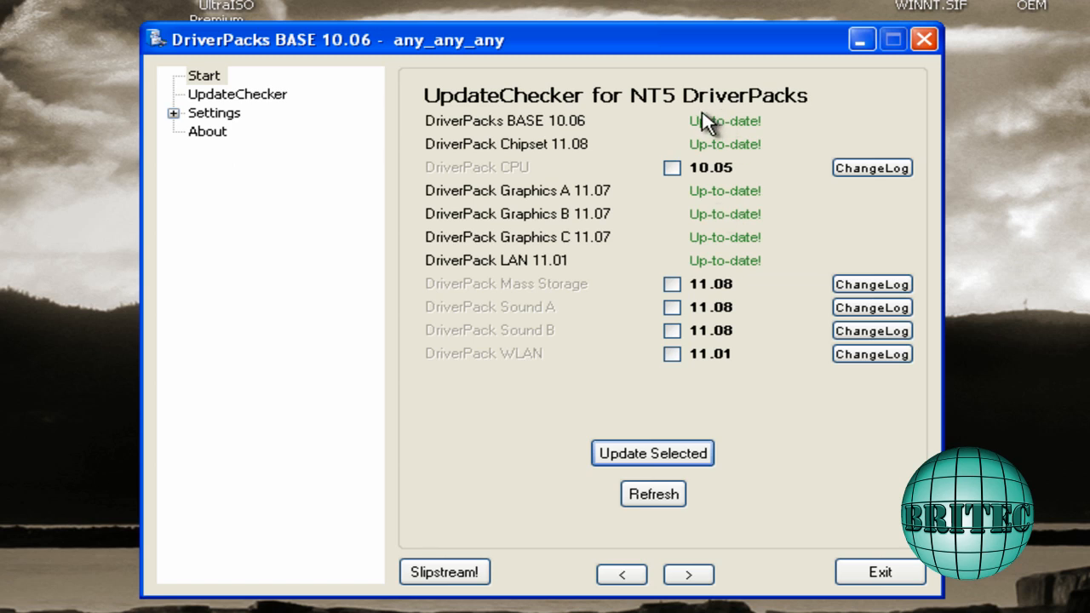
pyautogui.moveTo(713, 151)
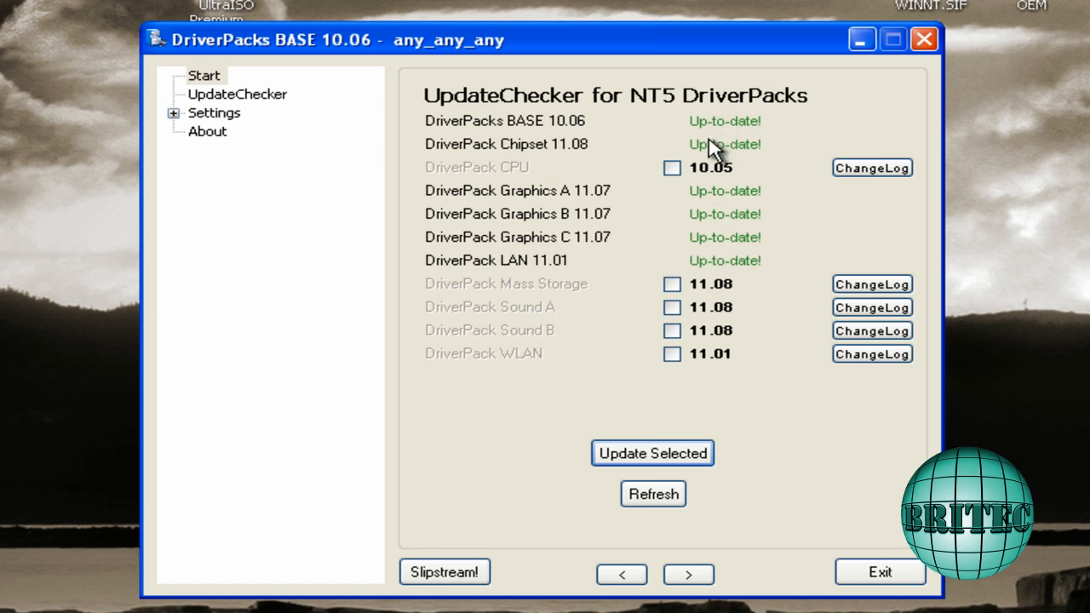
pyautogui.click(688, 574)
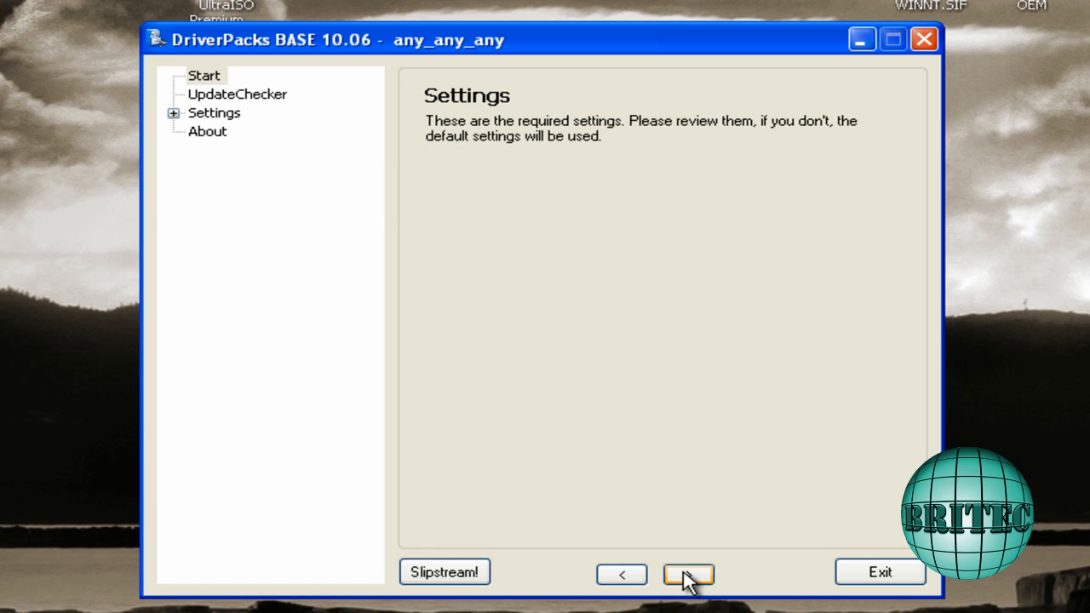
pyautogui.moveTo(230, 102)
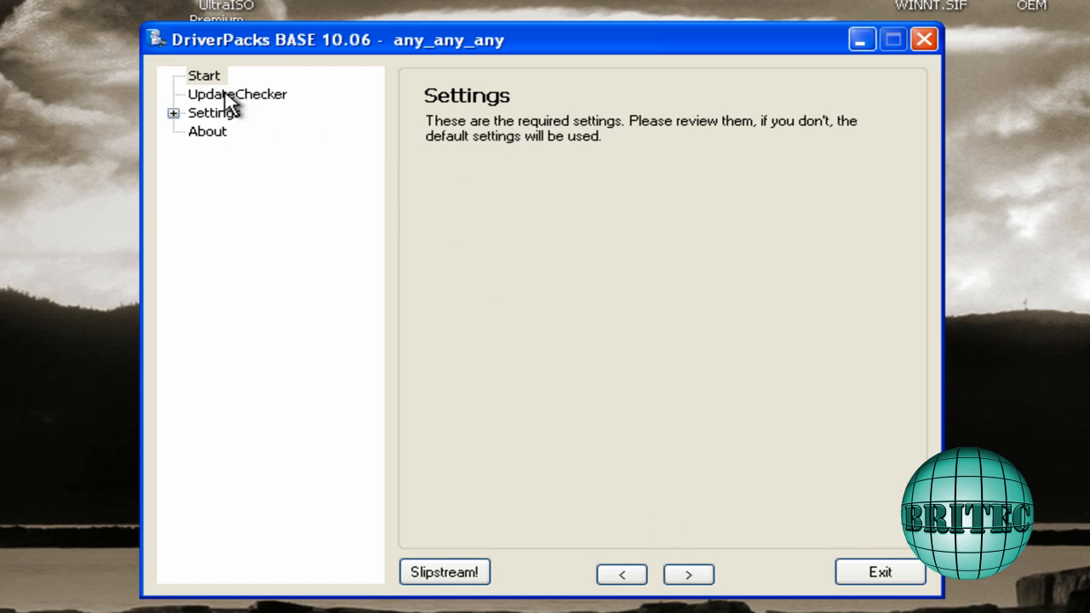
# Expand Settings and show the Location page, keeping Disc as the installation platform.
pyautogui.click(215, 113)
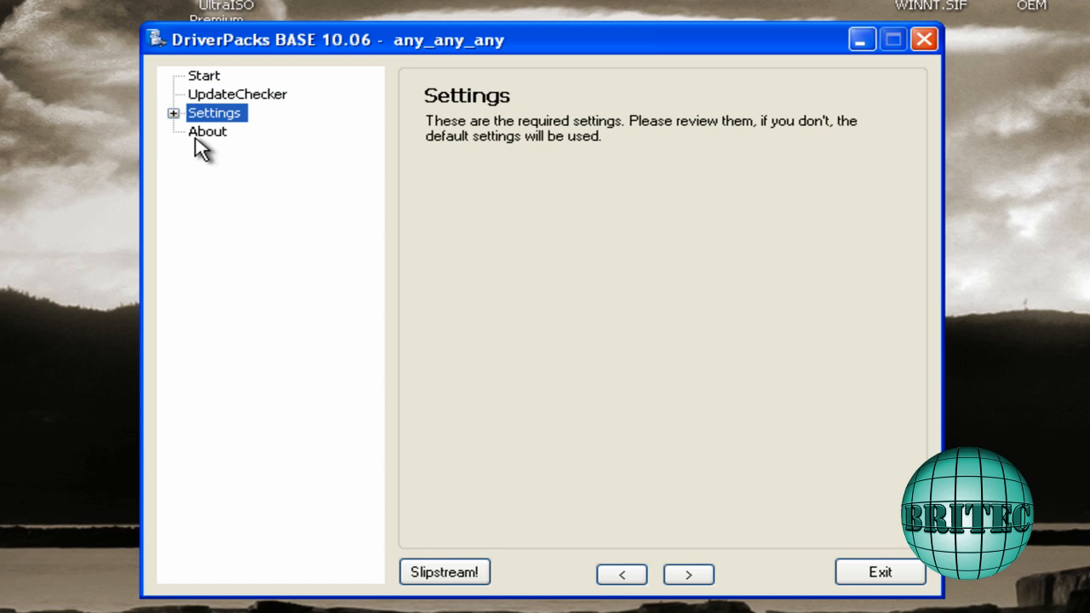
pyautogui.click(173, 112)
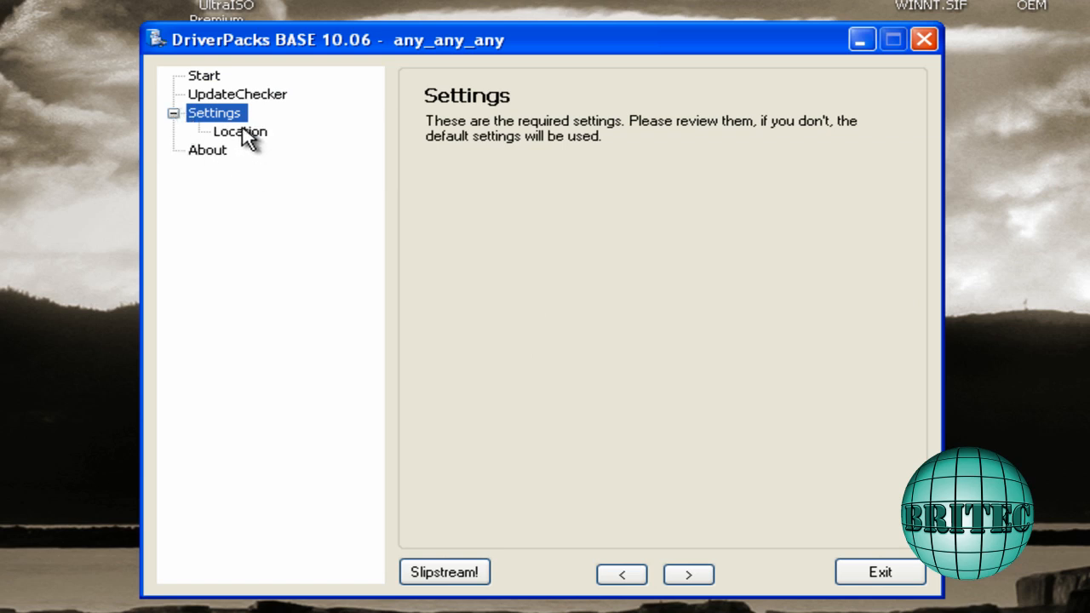
pyautogui.click(241, 131)
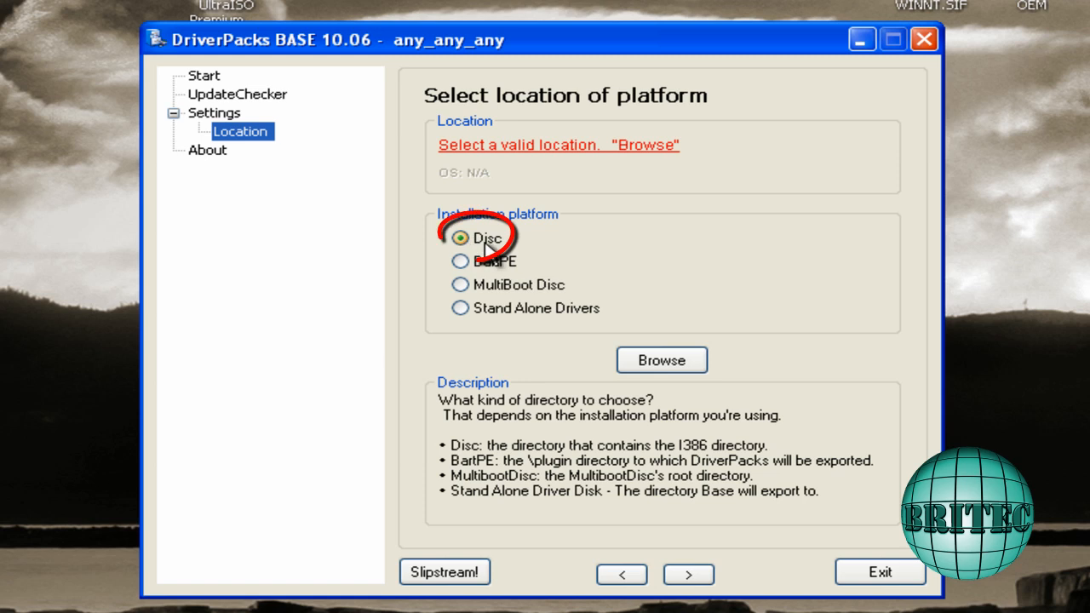
pyautogui.moveTo(521, 155)
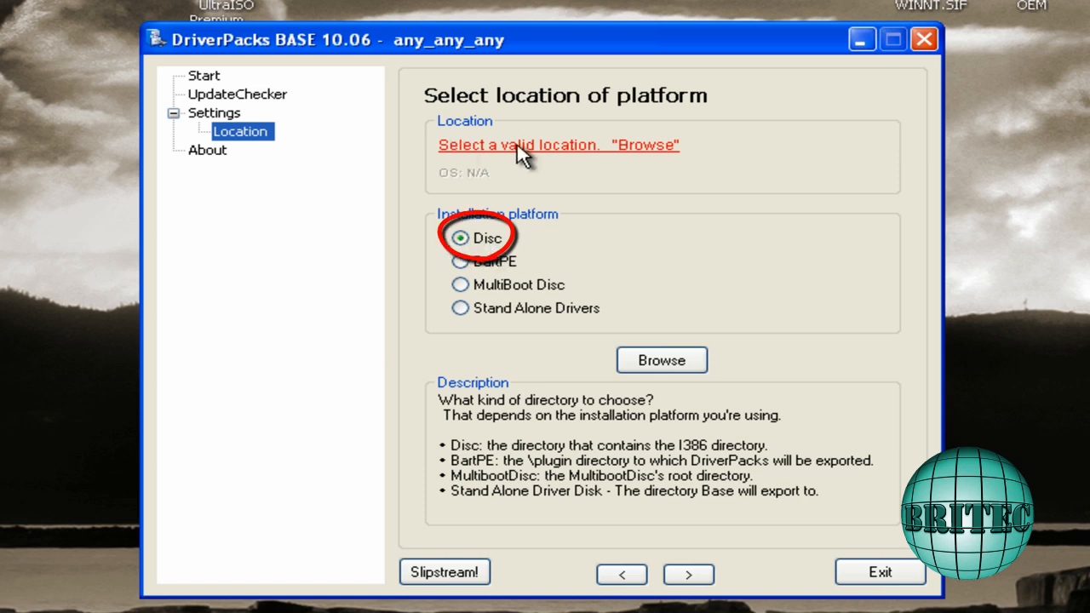
pyautogui.moveTo(467, 140)
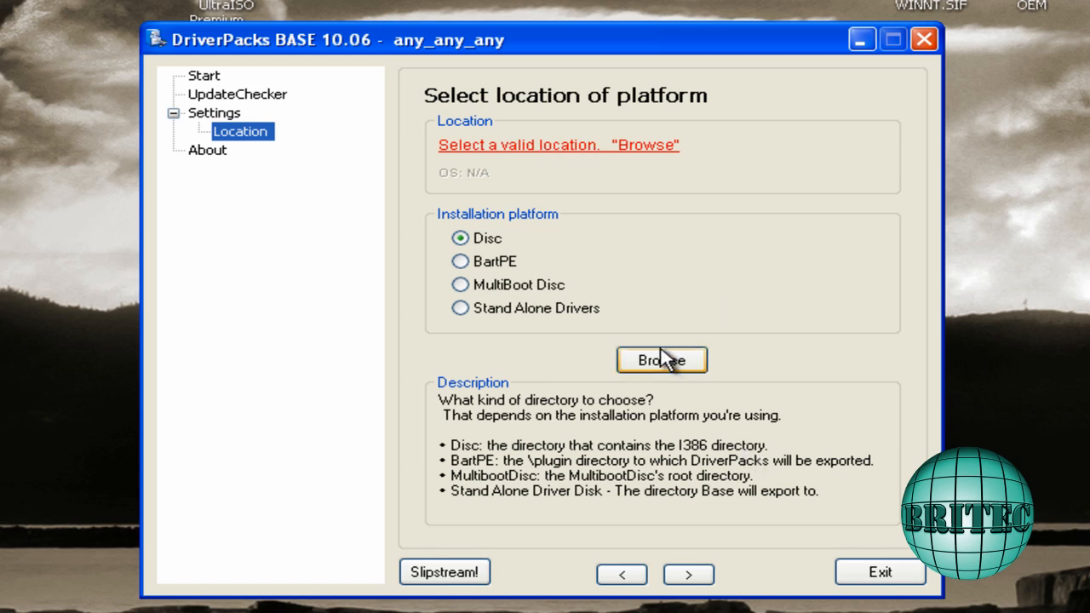
# Set the Disc location to the Desktop's WIN XP HOME OEM folder and return to Start.
pyautogui.click(662, 360)
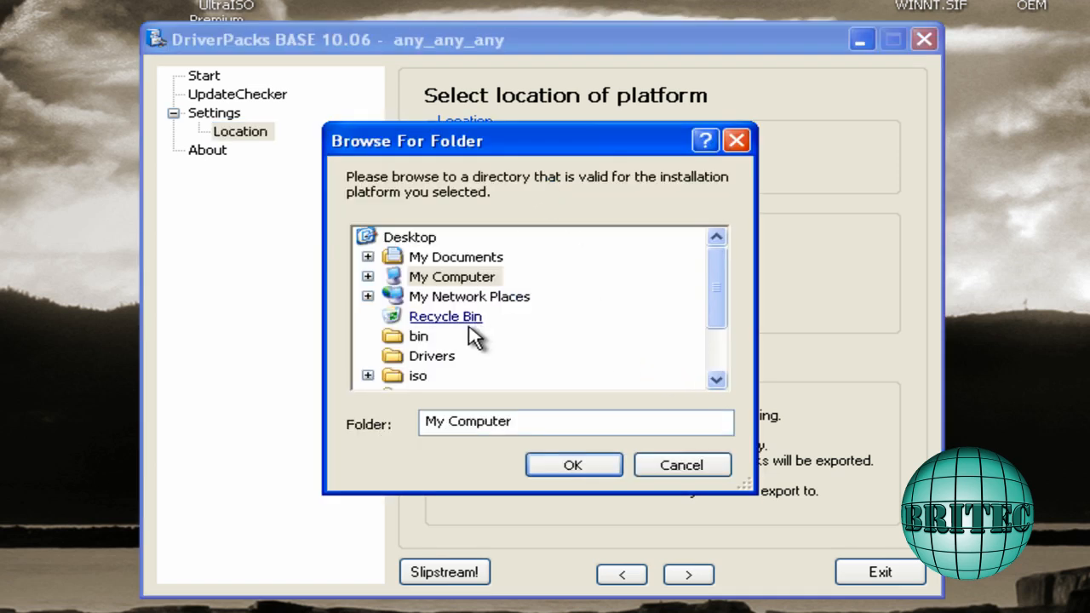
pyautogui.scroll(-3)
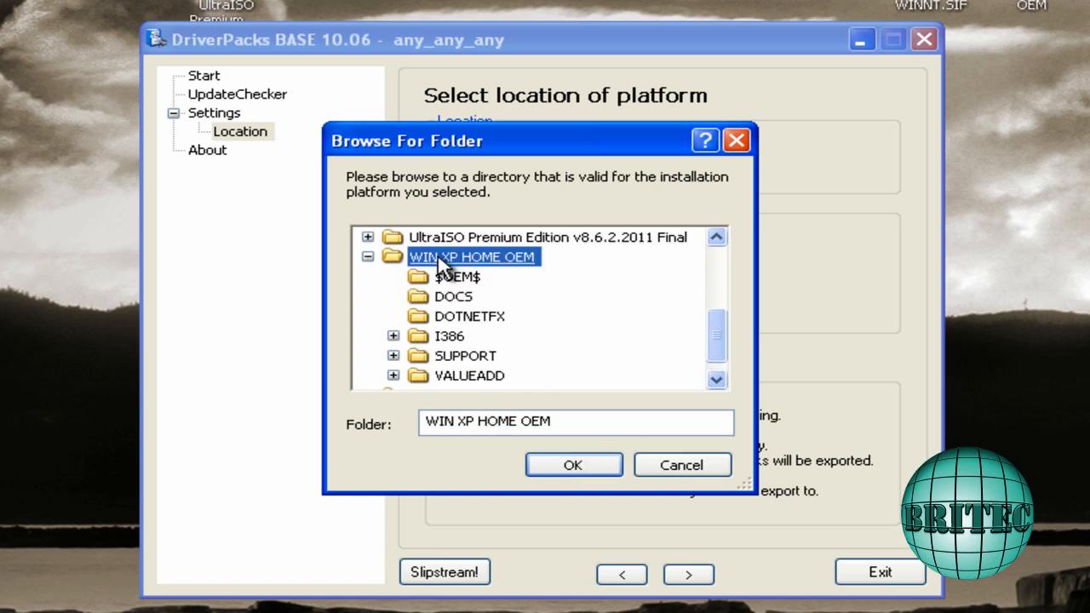
pyautogui.click(573, 465)
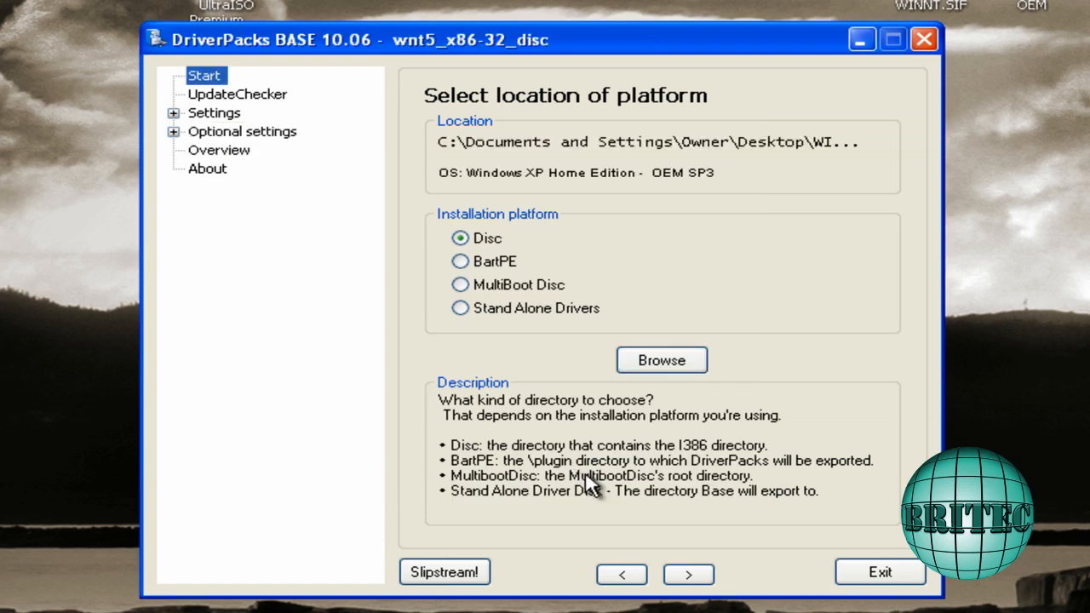
pyautogui.click(621, 574)
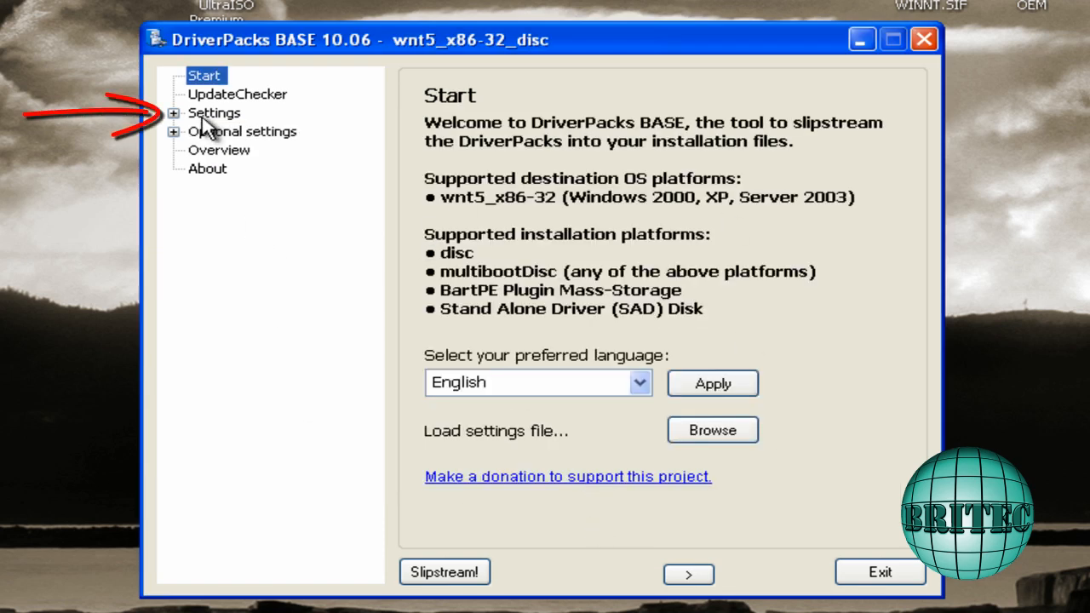
# Tick all DriverPacks plus MassStorage text-mode F6, keeping GUIRunOnce as the Finisher method.
pyautogui.click(213, 112)
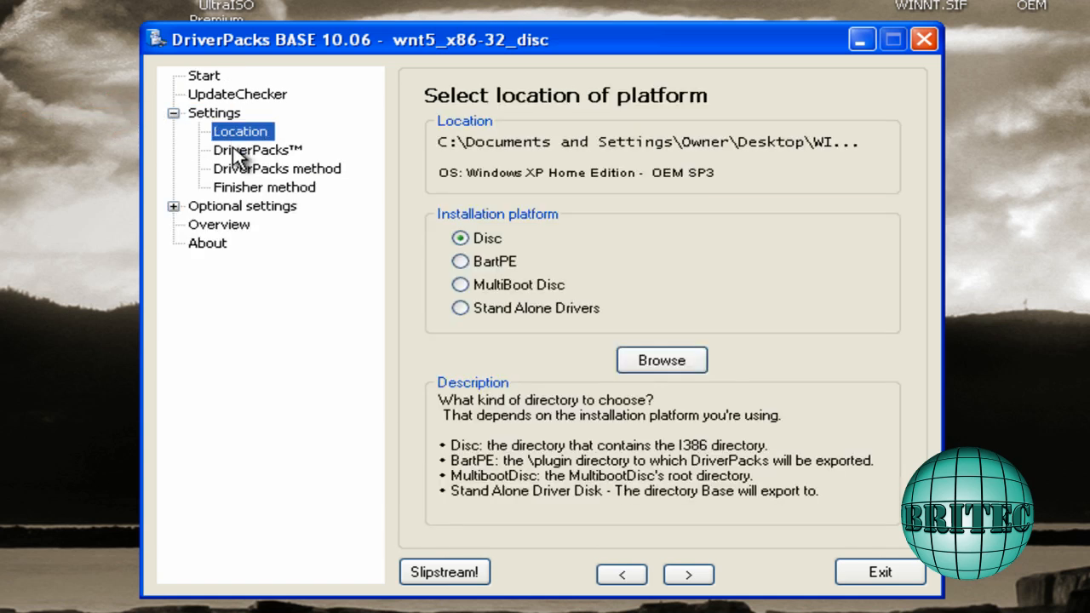
pyautogui.click(256, 149)
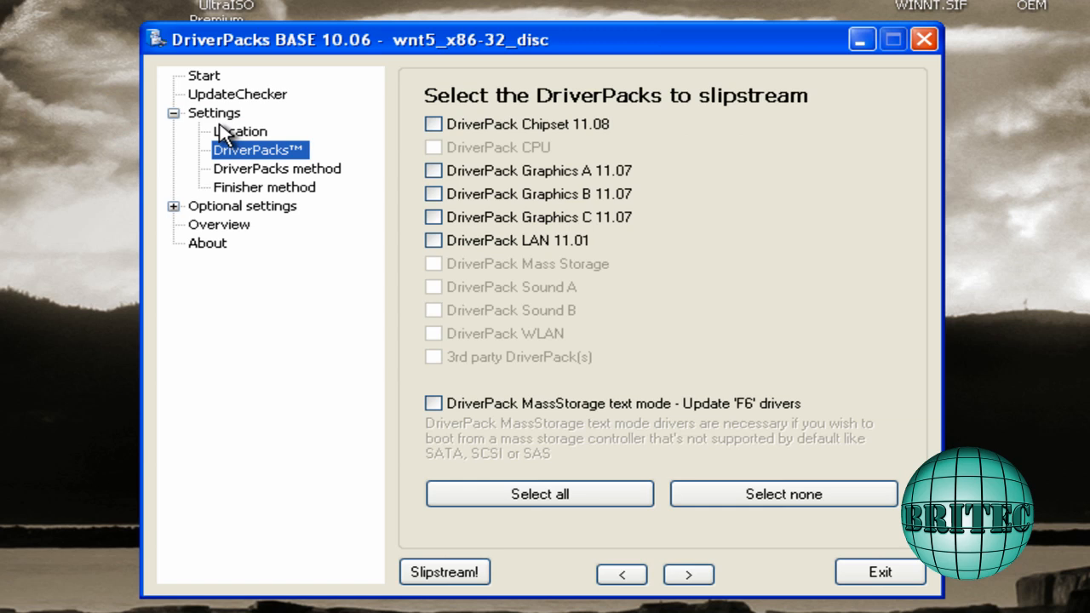
pyautogui.moveTo(433, 125)
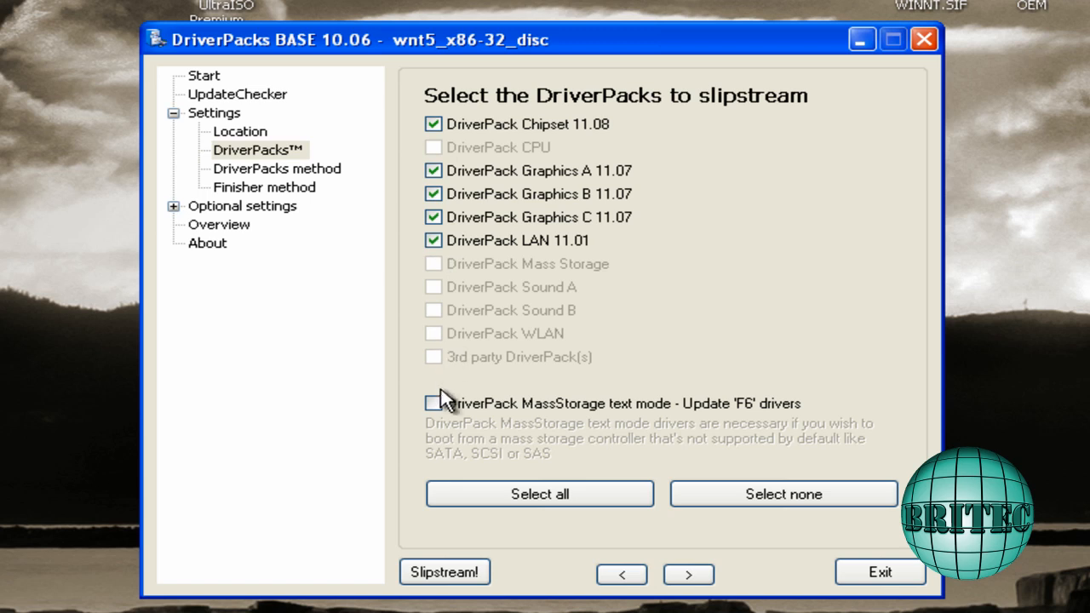
pyautogui.click(433, 403)
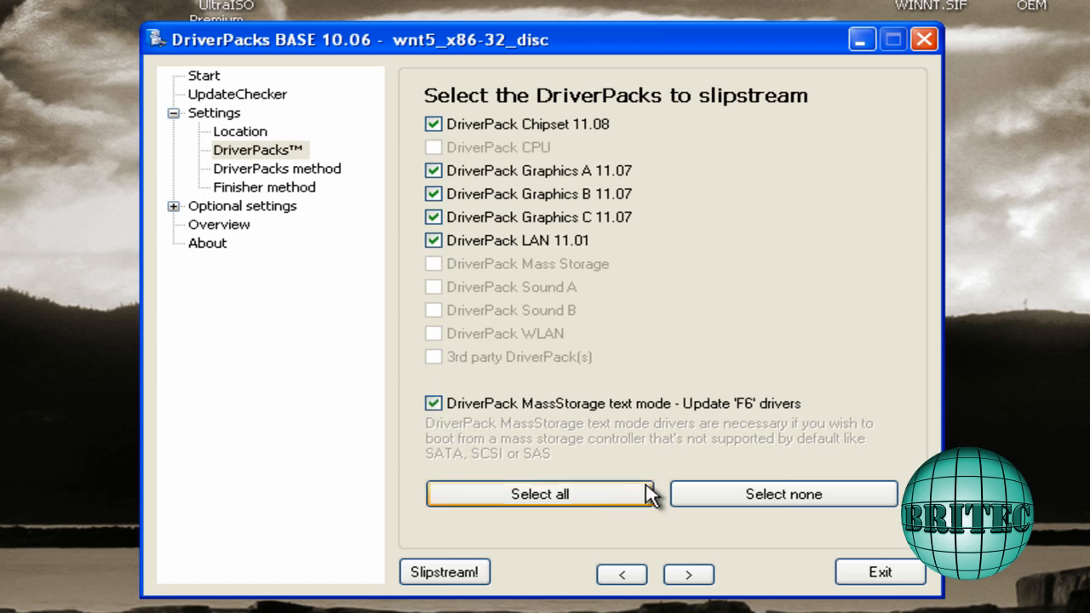
pyautogui.moveTo(260, 166)
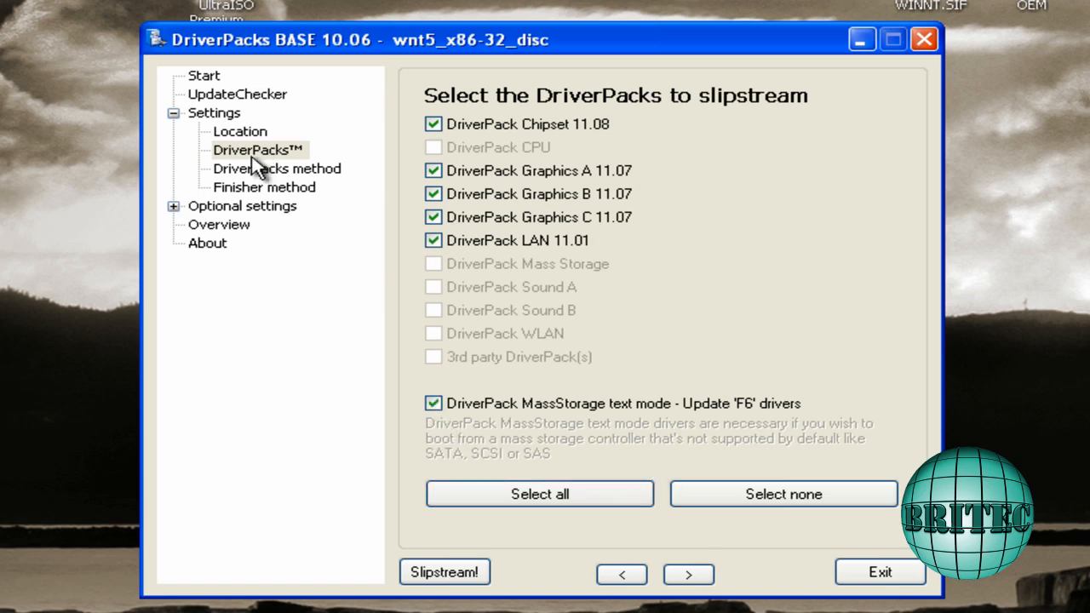
pyautogui.click(276, 168)
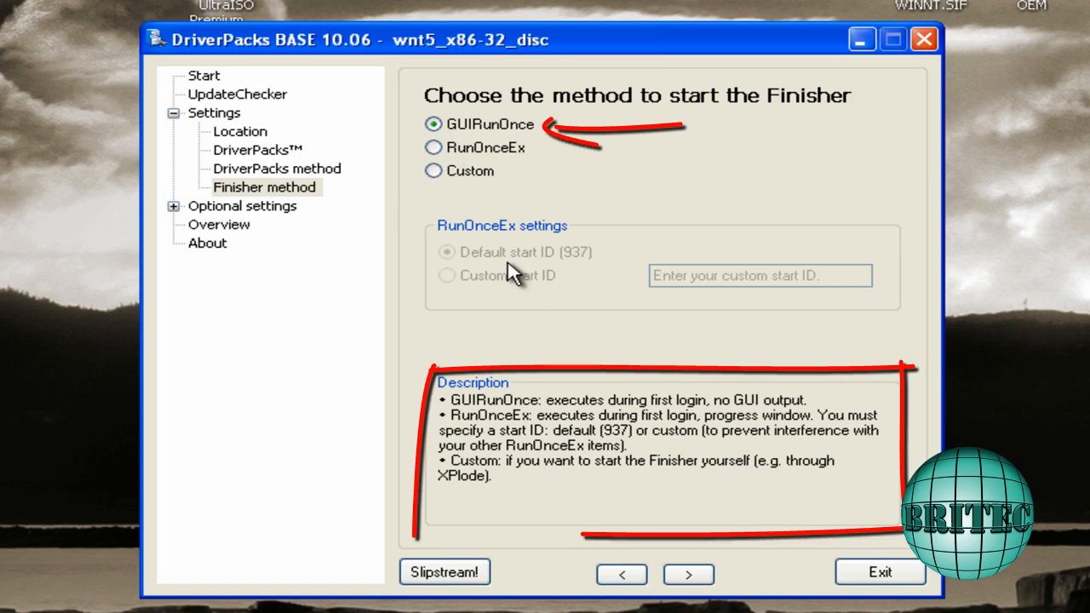
pyautogui.moveTo(626, 417)
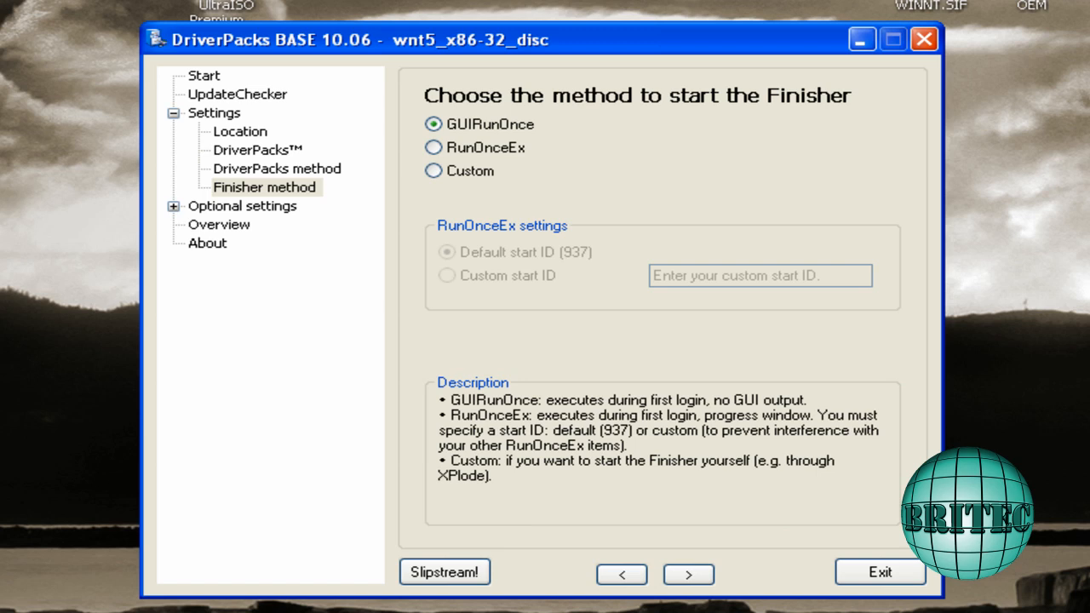
pyautogui.moveTo(283, 211)
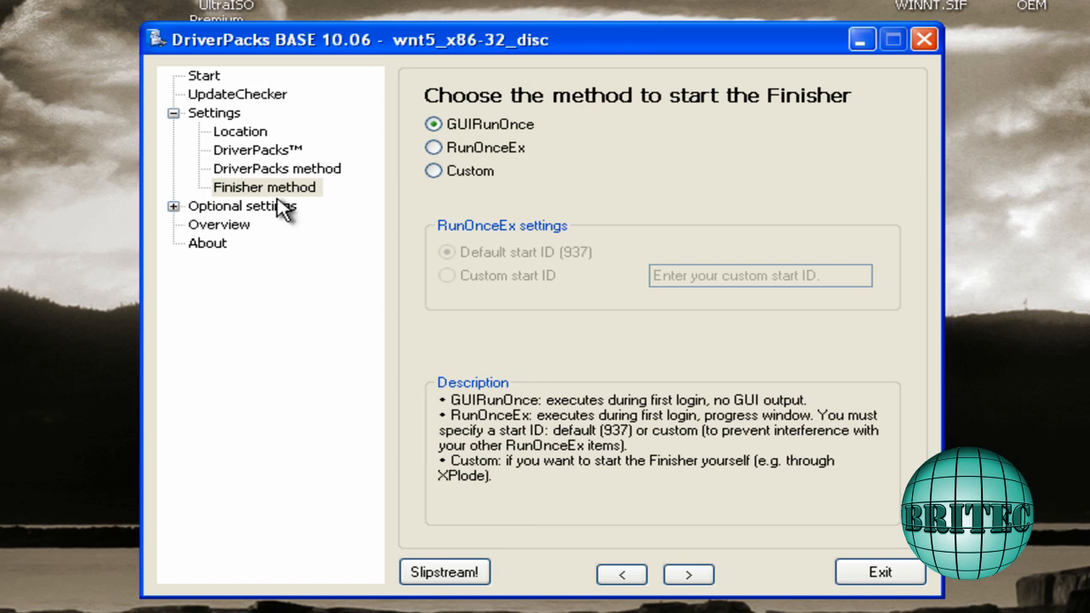
# Review the KTD, KTD settings and QuickStream Cache optional settings pages.
pyautogui.click(242, 205)
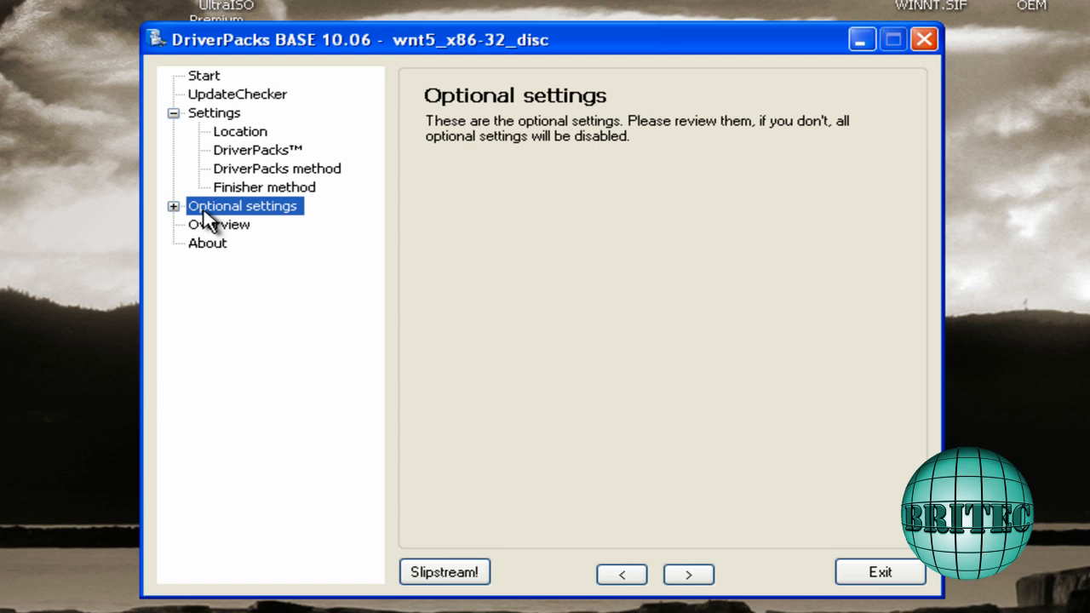
pyautogui.click(173, 207)
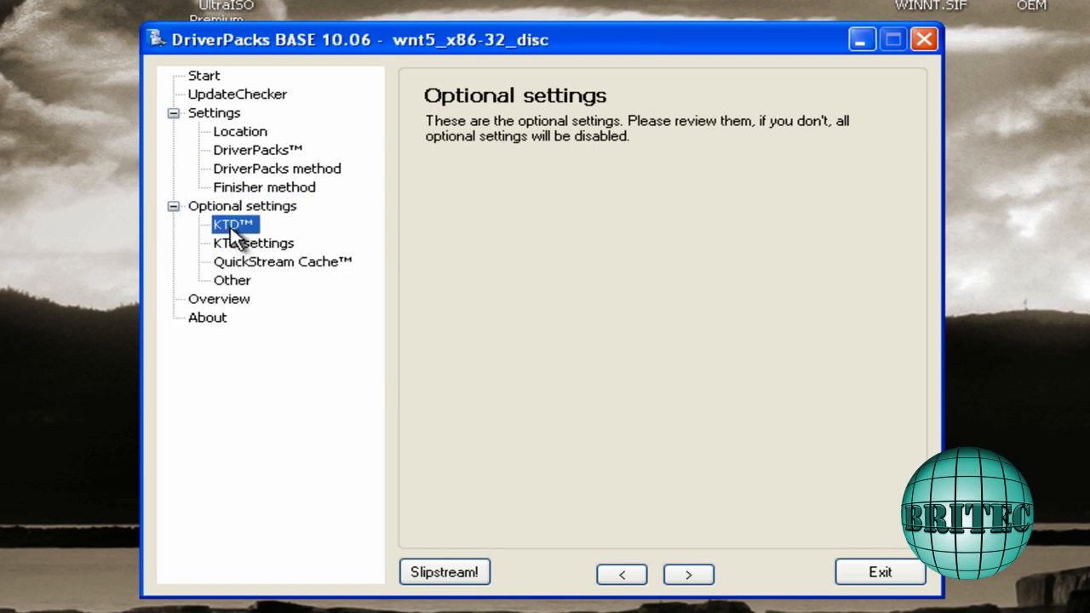
pyautogui.click(235, 224)
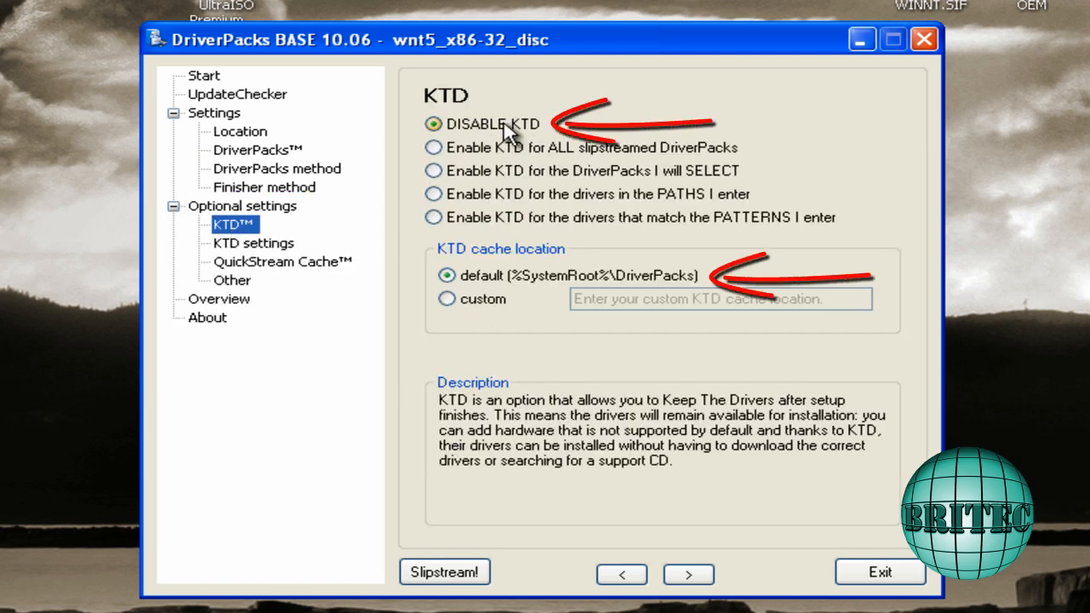
pyautogui.moveTo(536, 290)
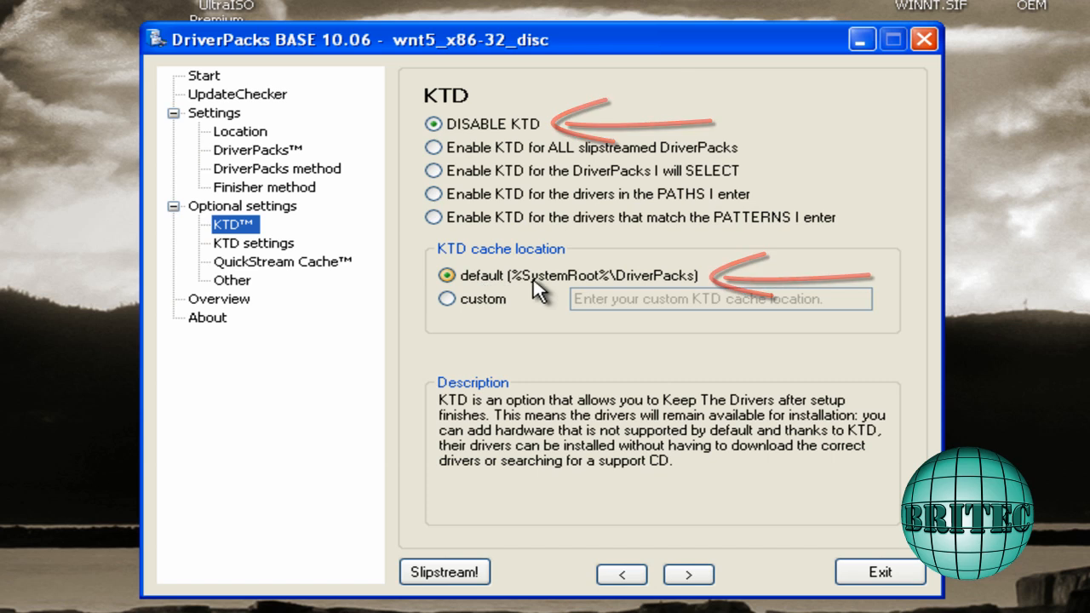
pyautogui.click(253, 243)
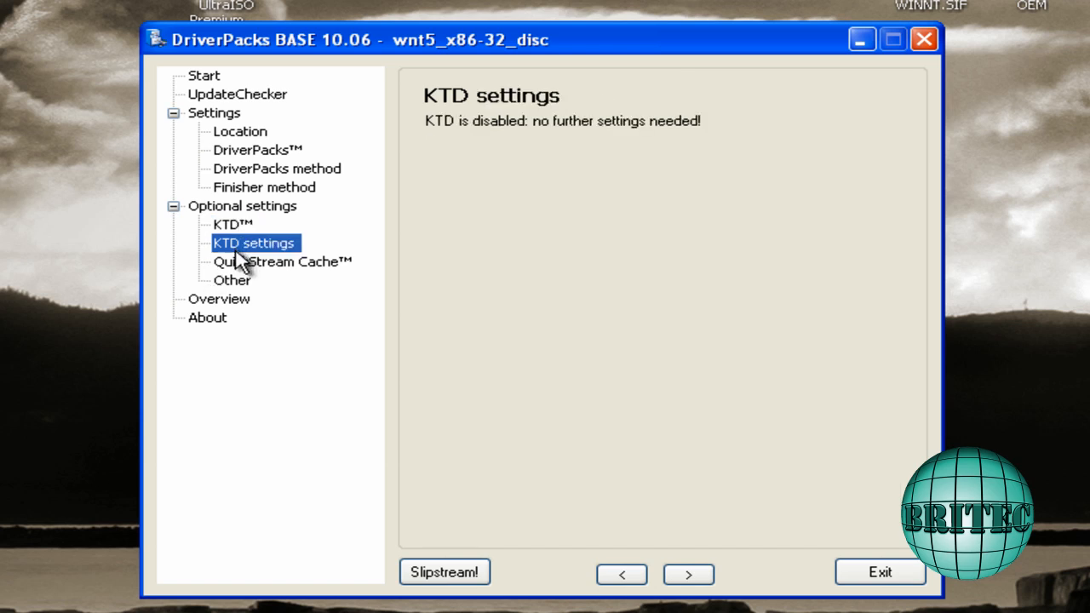
pyautogui.click(282, 261)
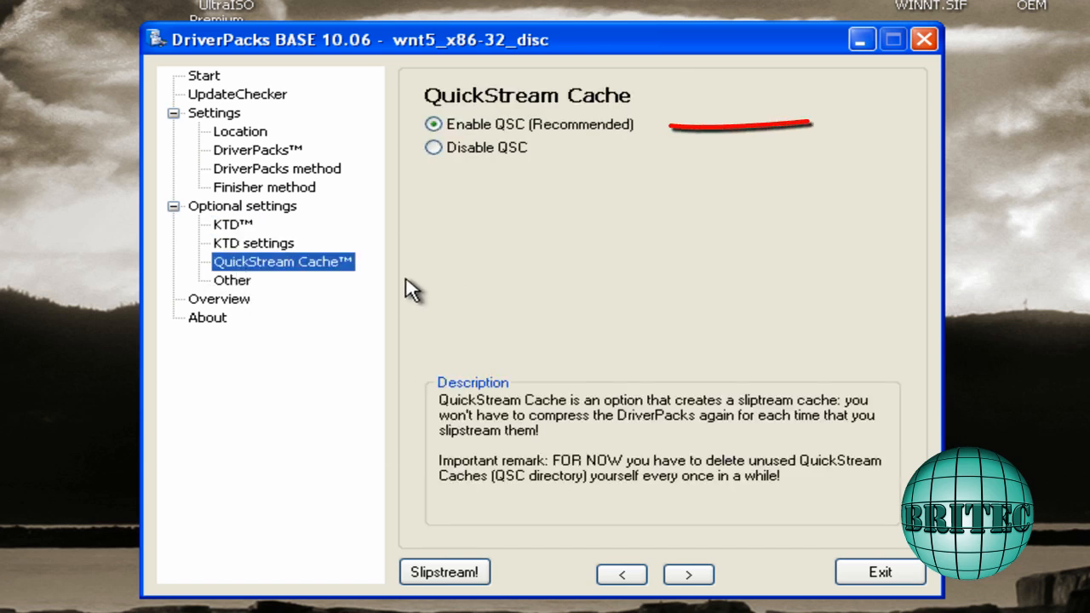
# Choose ATI CCC New and Nvidia Control Panel New graphics extras, then check Overview and About.
pyautogui.click(232, 279)
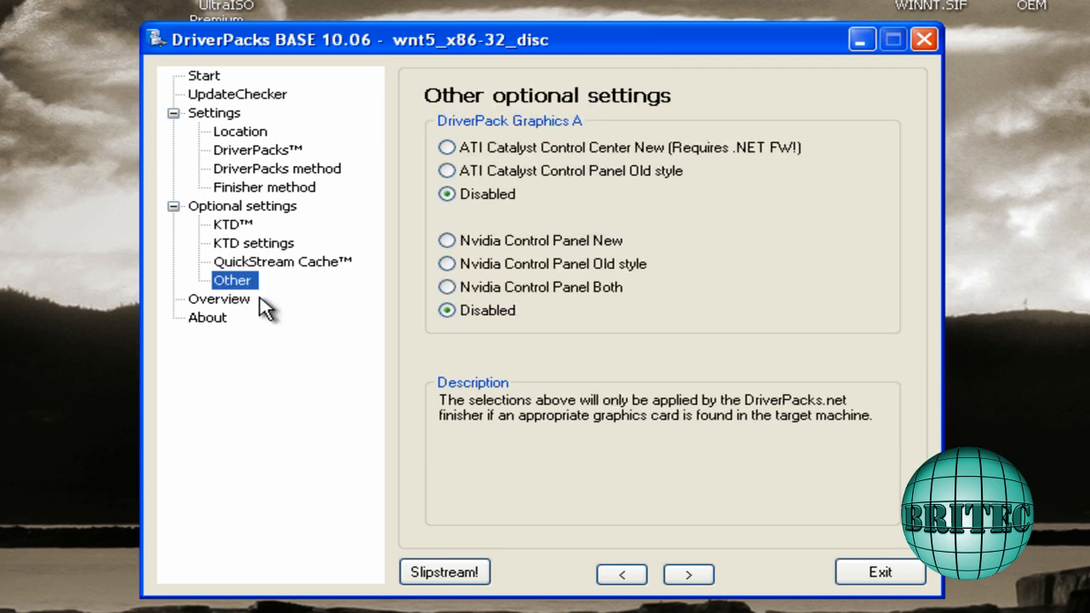
pyautogui.click(447, 148)
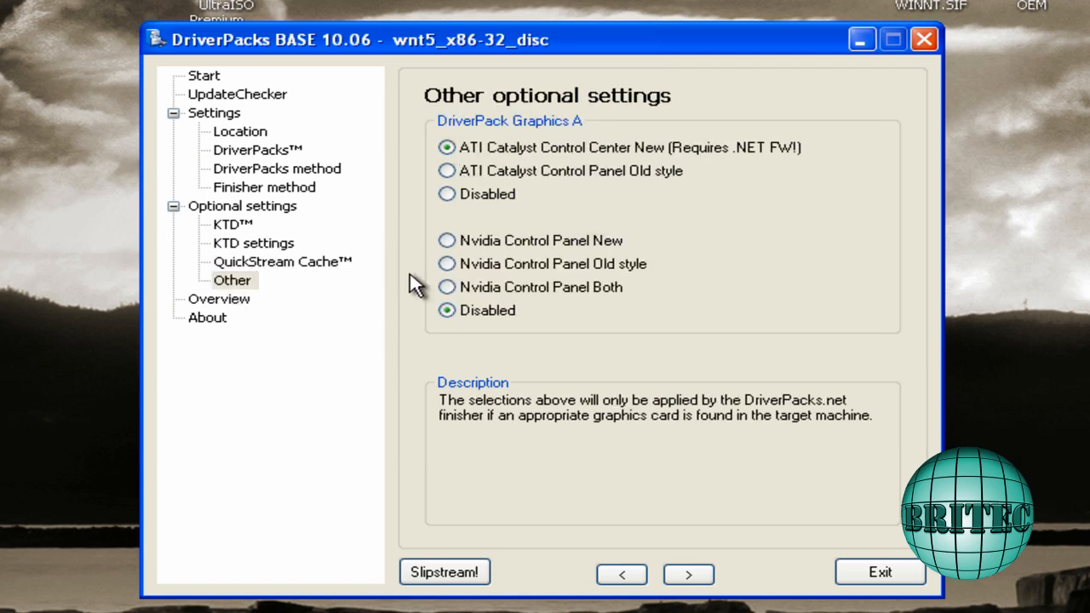
pyautogui.click(447, 240)
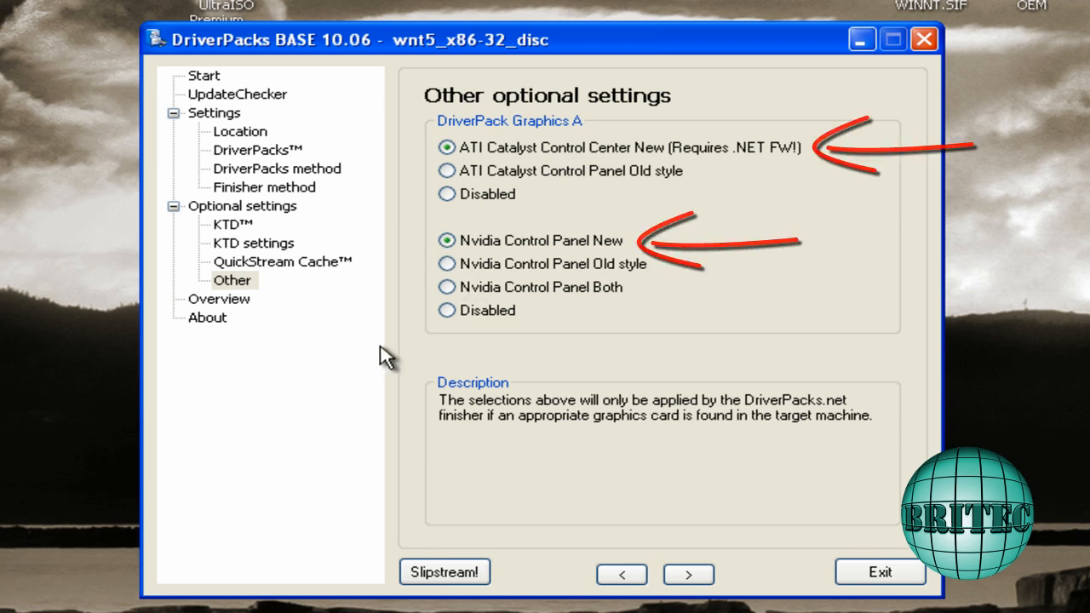
pyautogui.click(219, 298)
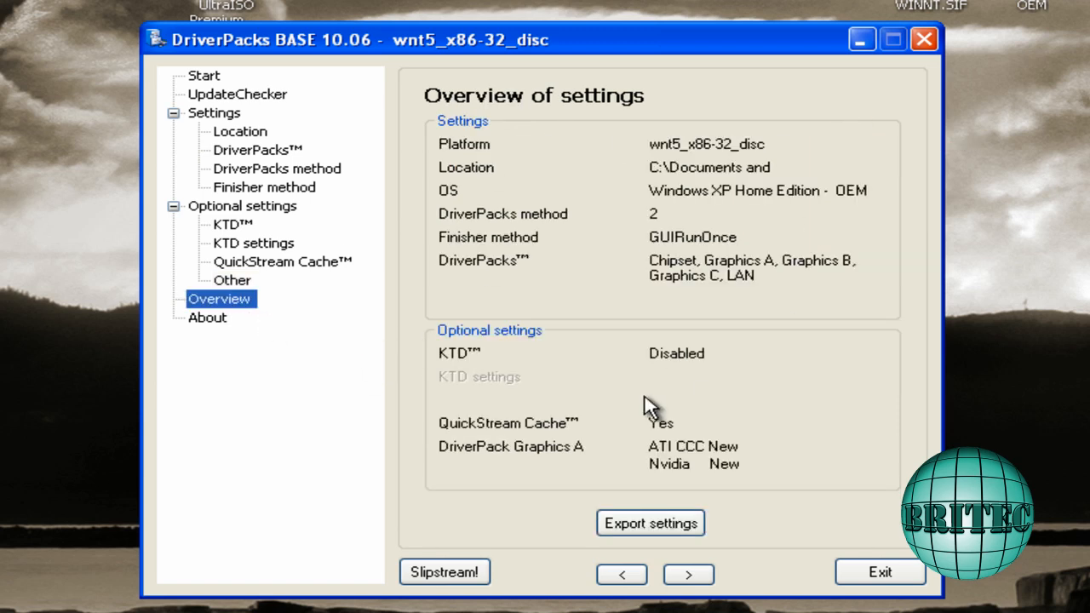
pyautogui.moveTo(220, 332)
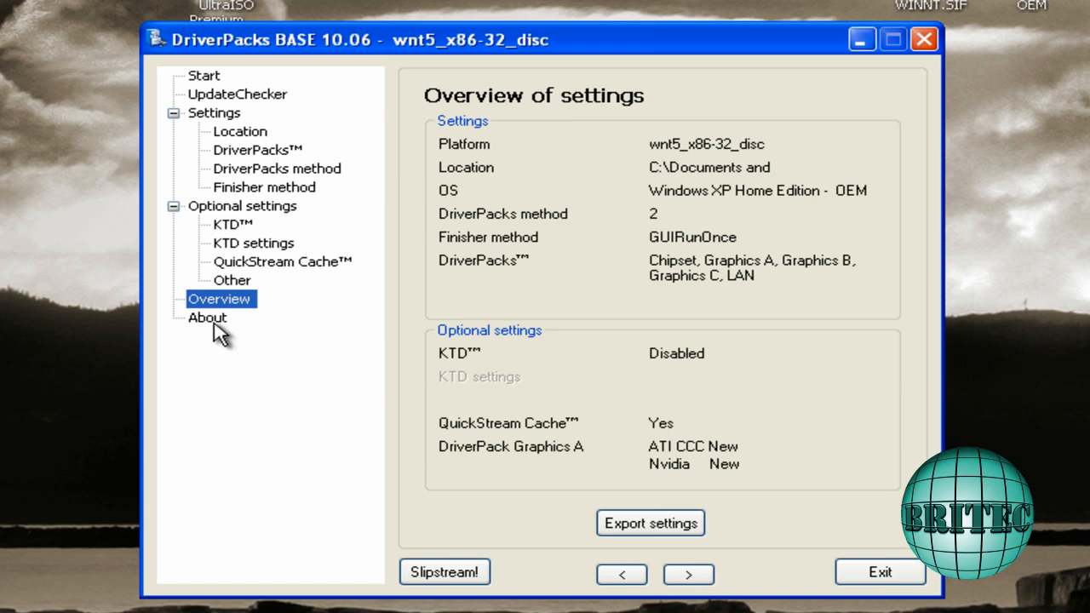
pyautogui.click(207, 317)
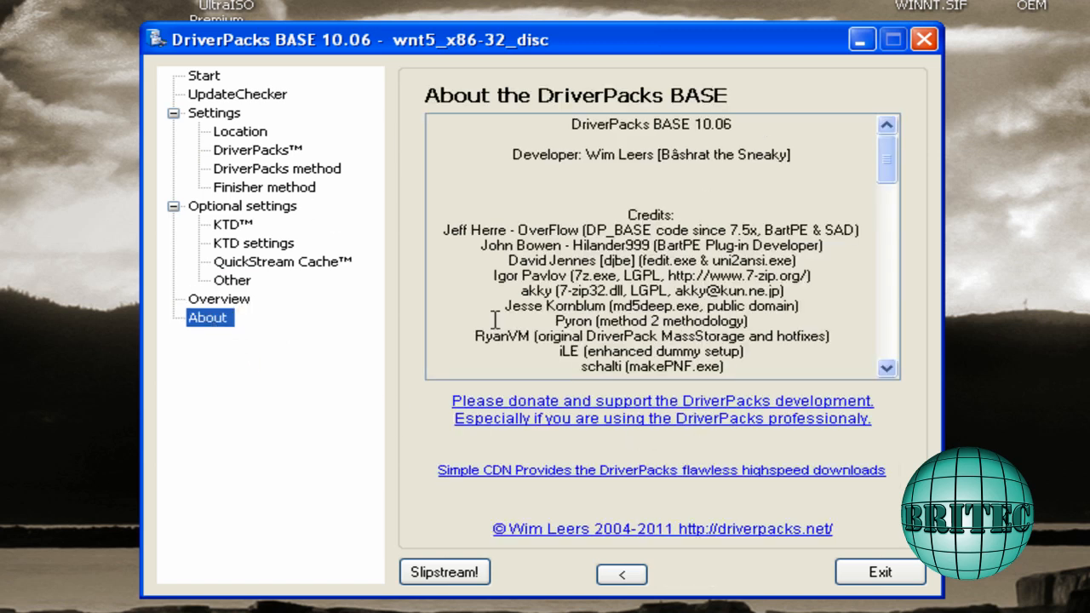
pyautogui.moveTo(444, 572)
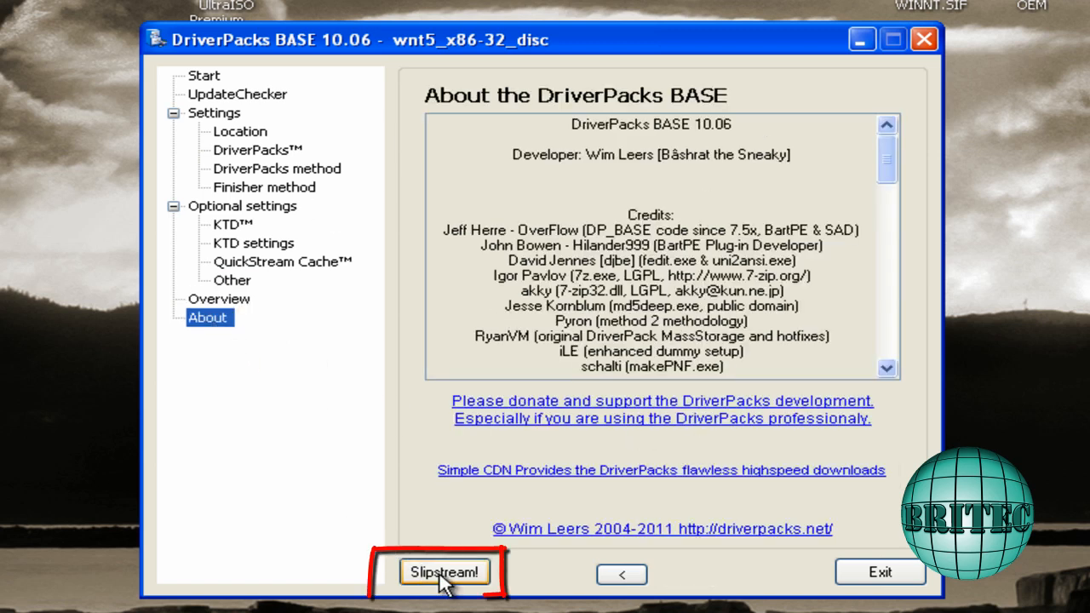
# Run the slipstream and scroll through the log until it reports completion in 28 seconds.
pyautogui.click(444, 572)
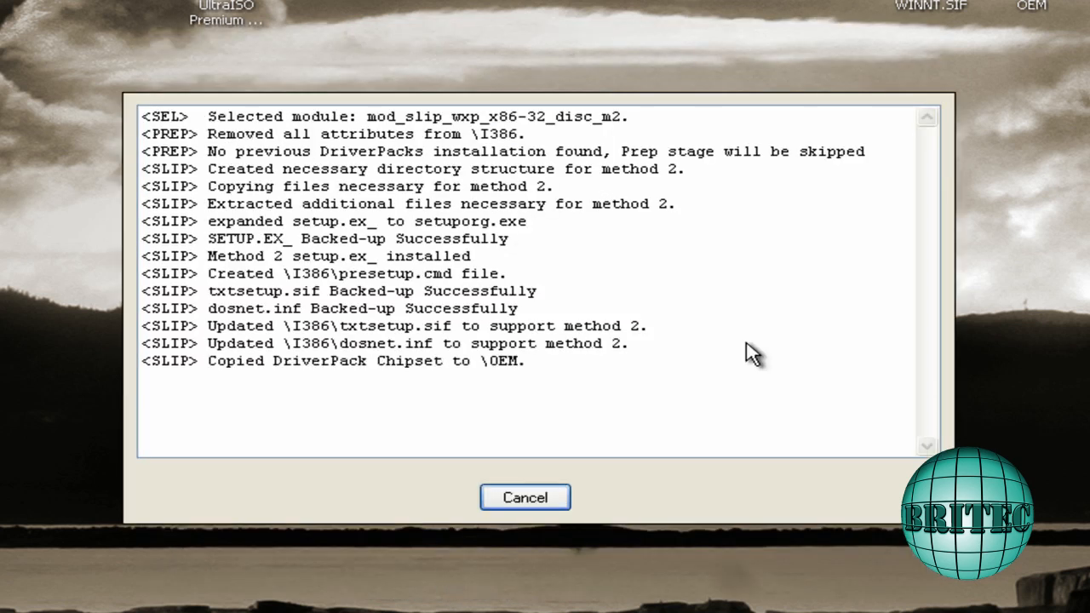
pyautogui.moveTo(677, 400)
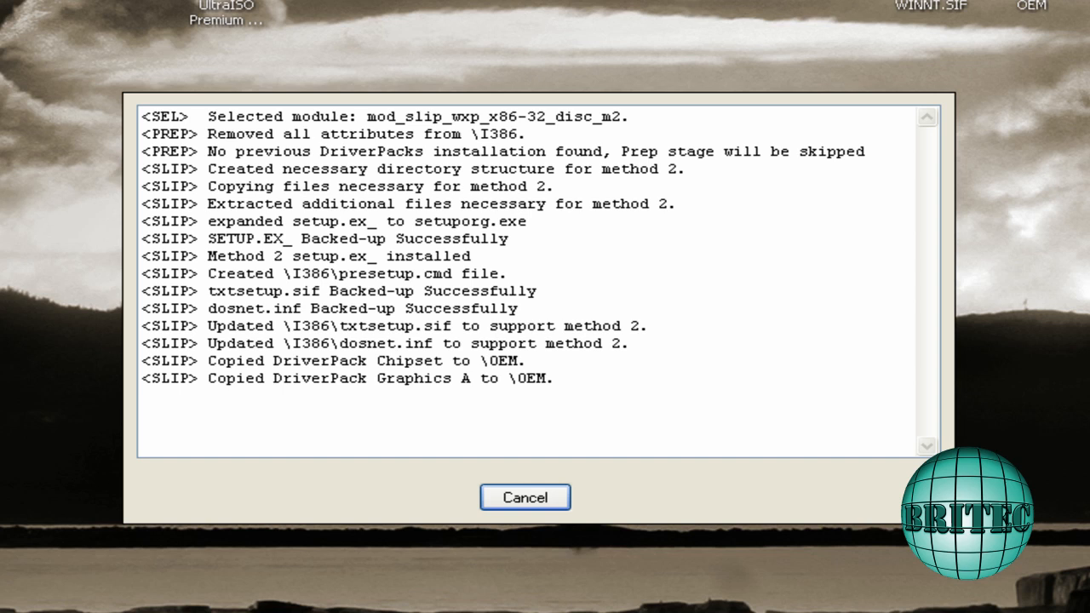
pyautogui.scroll(-3)
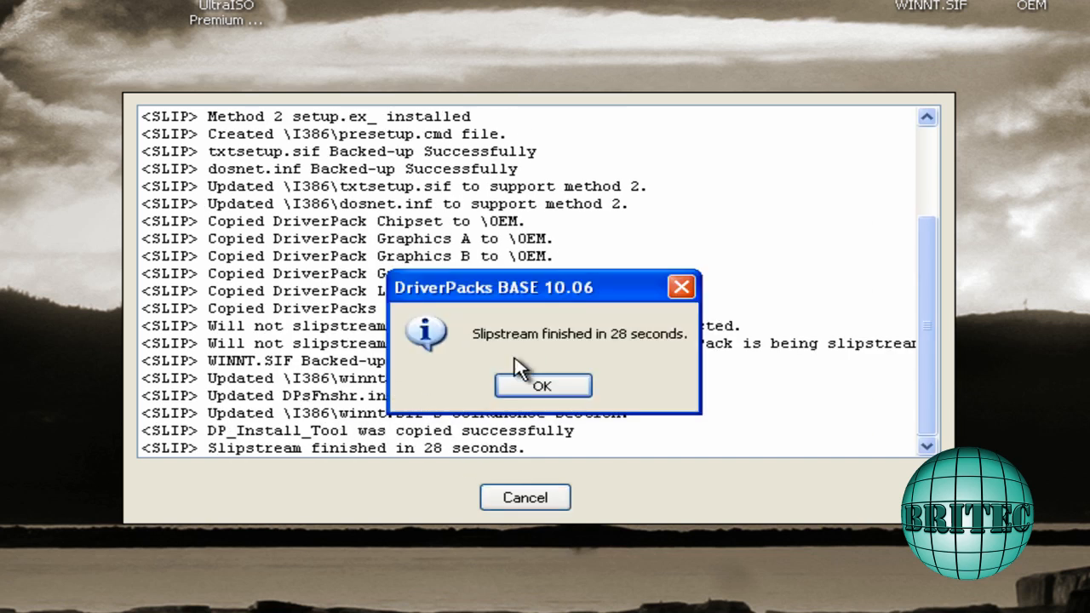
pyautogui.moveTo(651, 354)
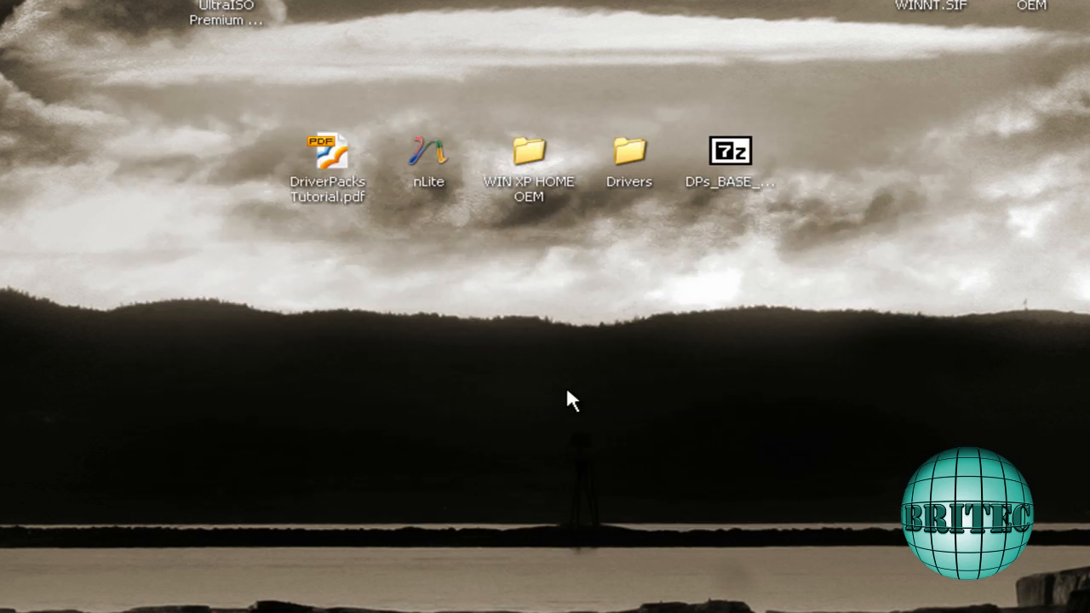
pyautogui.moveTo(546, 417)
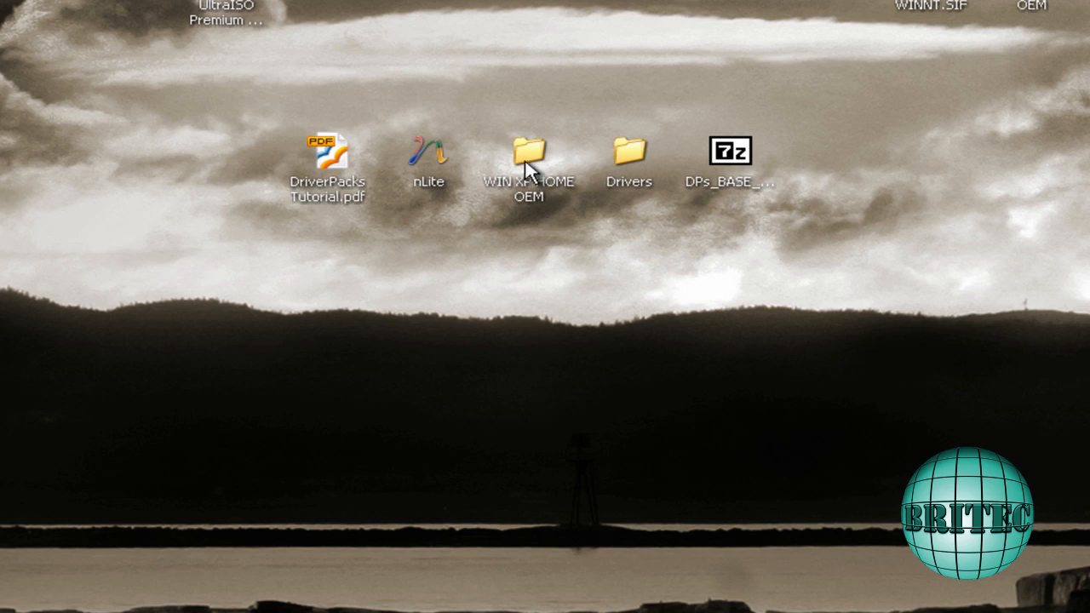
# View the WIN XP HOME OEM folder's contents, then right-click its desktop icon.
pyautogui.doubleClick(529, 158)
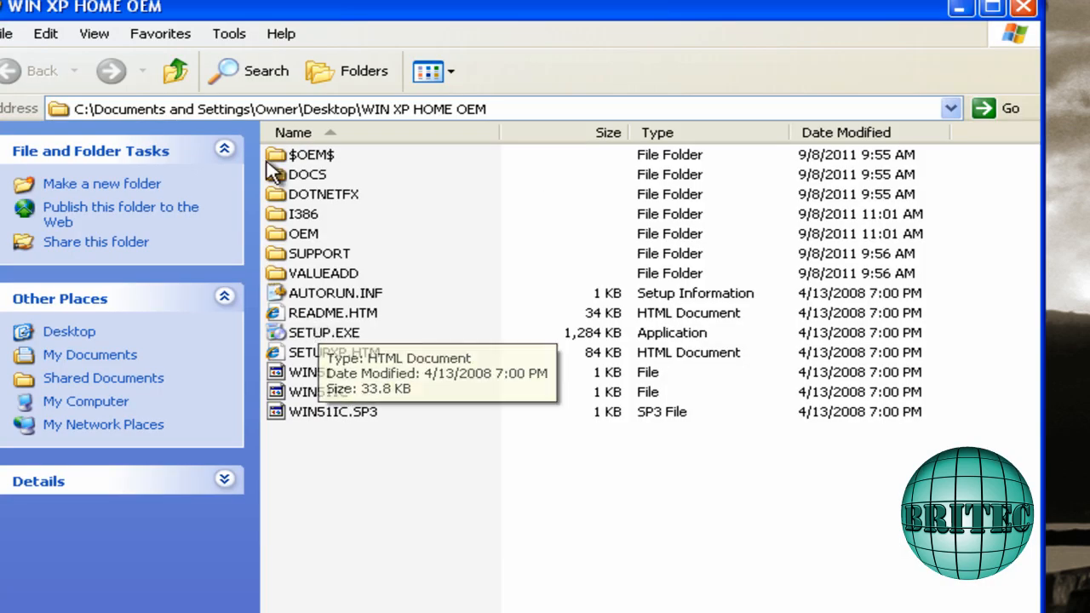
pyautogui.moveTo(292, 447)
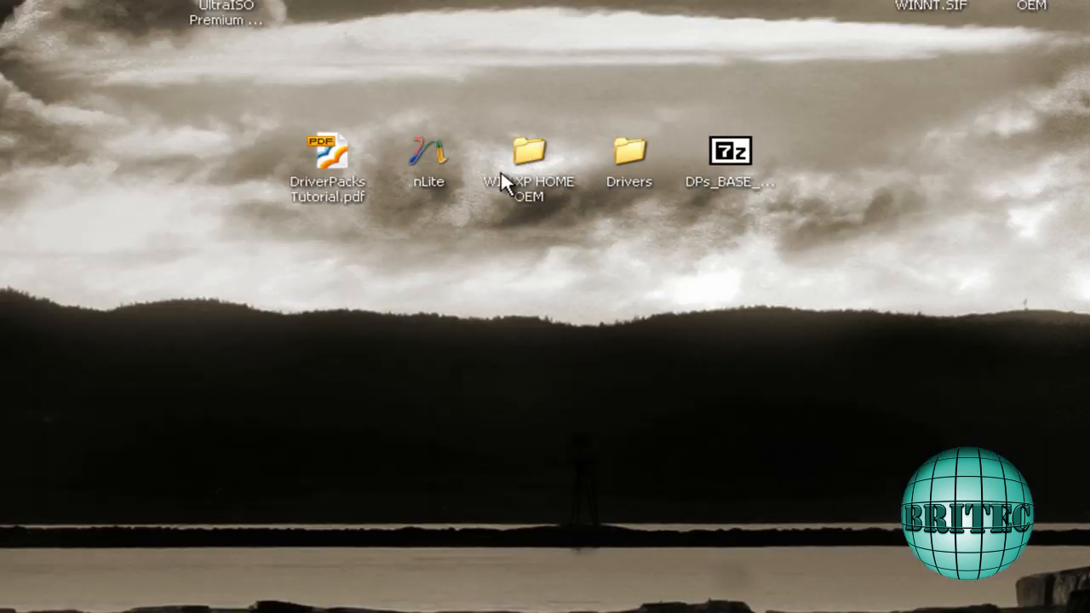
pyautogui.rightClick(529, 162)
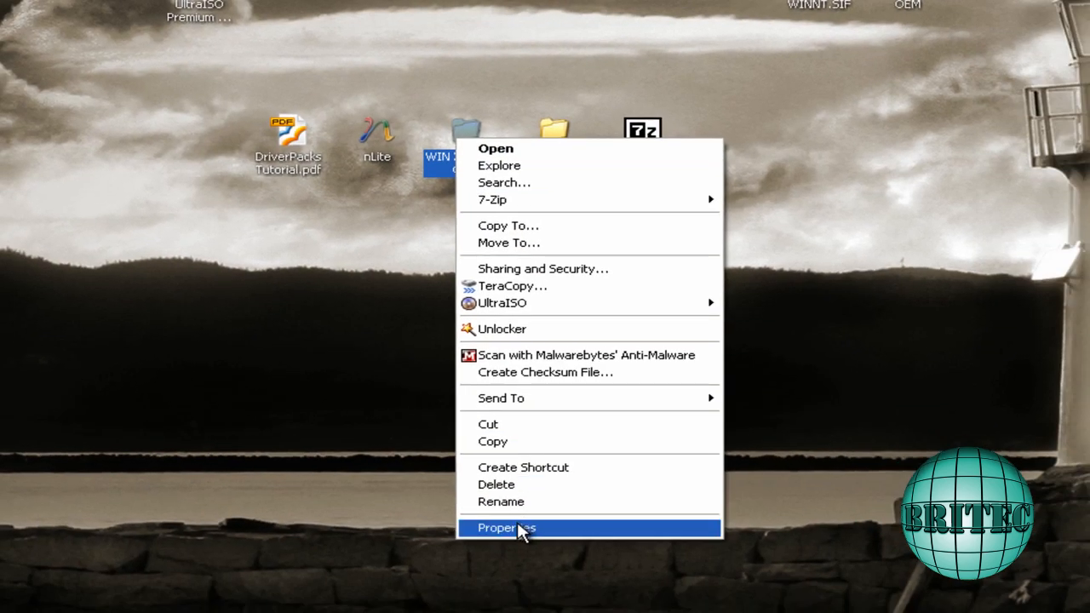
# Check WIN XP HOME OEM properties (1.02 GB, 6,724 files, 176 folders), then reopen it.
pyautogui.click(506, 527)
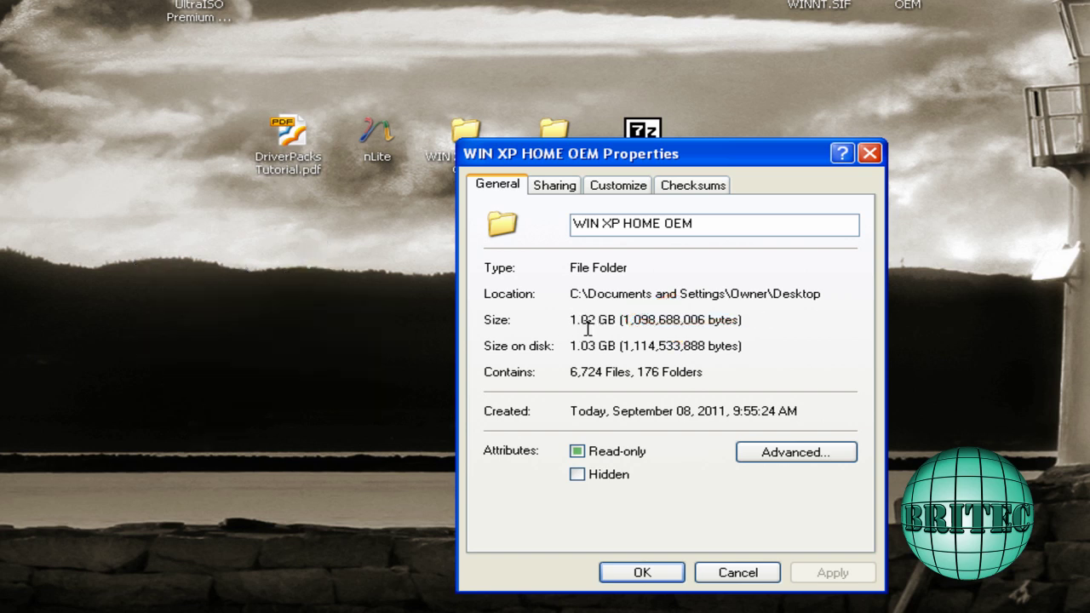
pyautogui.click(641, 572)
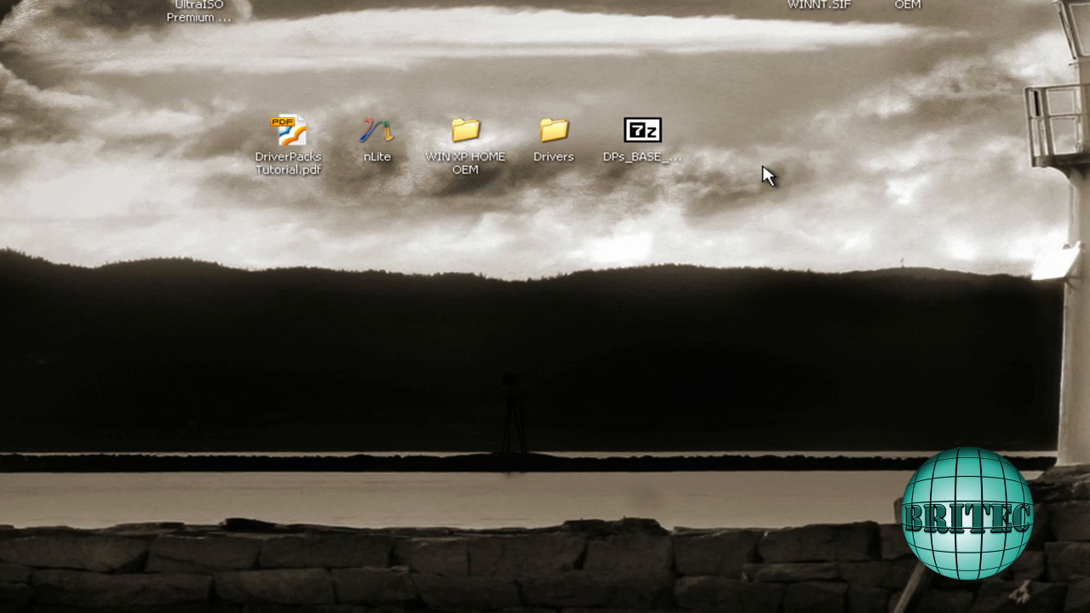
pyautogui.doubleClick(465, 132)
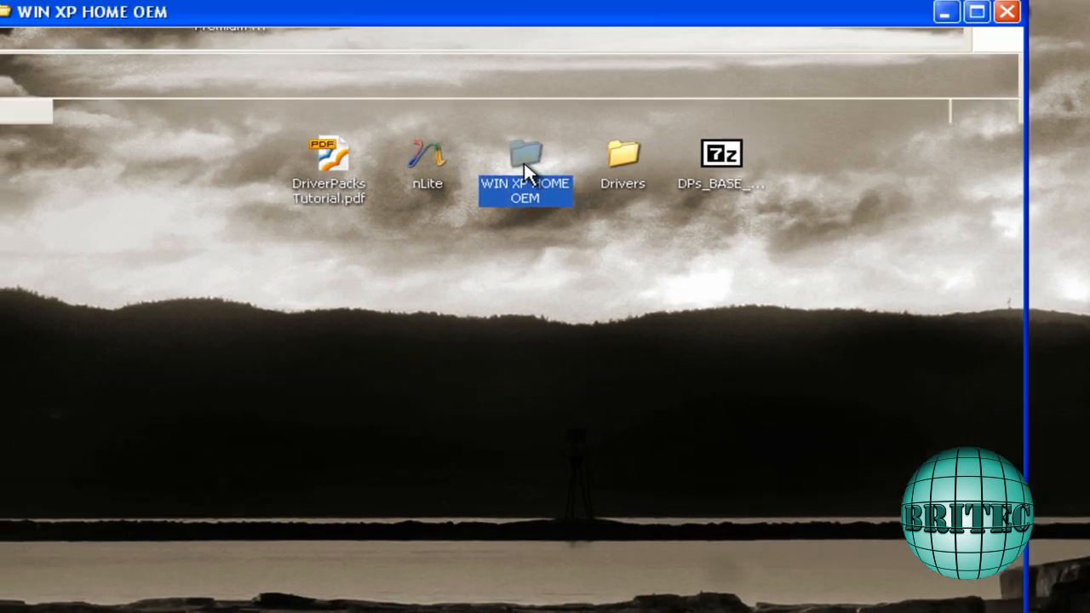
# Open WIN XP HOME OEM's OEM subfolder to inspect the DriverPack .7z archives.
pyautogui.doubleClick(526, 162)
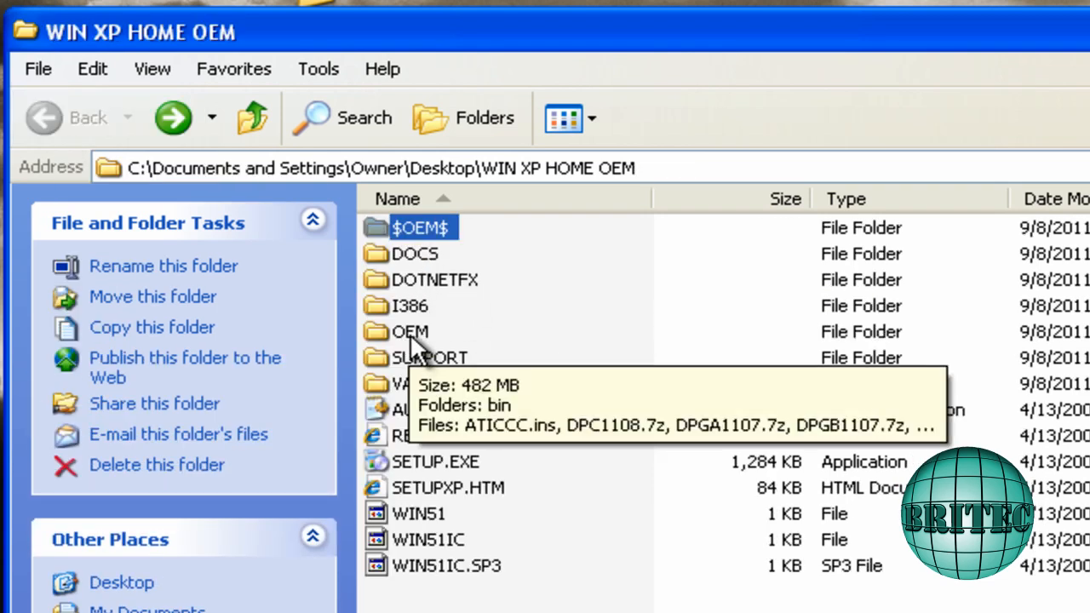
pyautogui.doubleClick(411, 332)
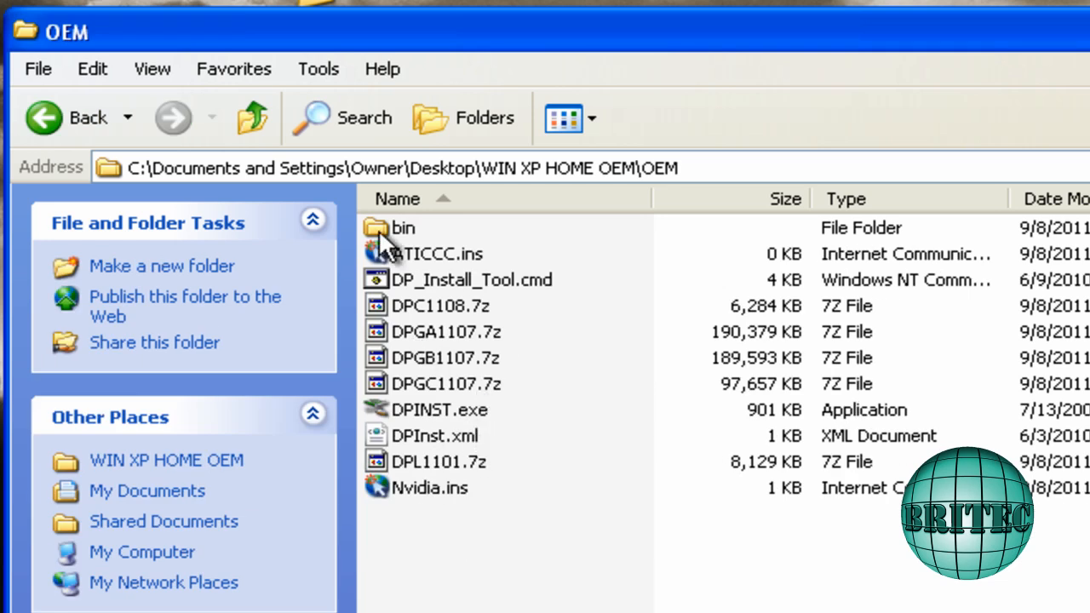
pyautogui.moveTo(405, 254)
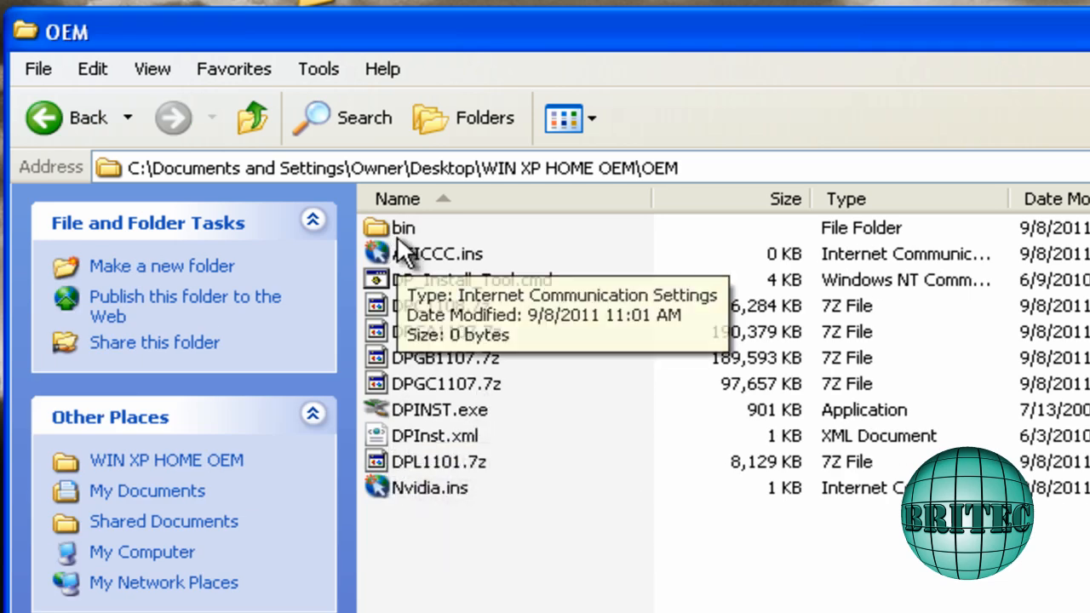
pyautogui.moveTo(441, 423)
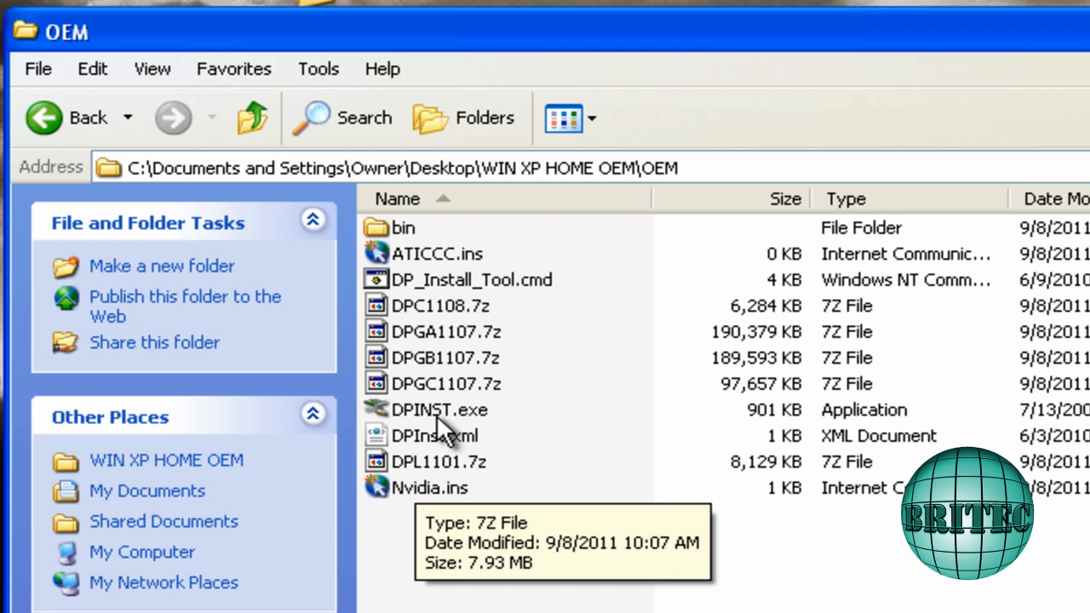
pyautogui.moveTo(426, 494)
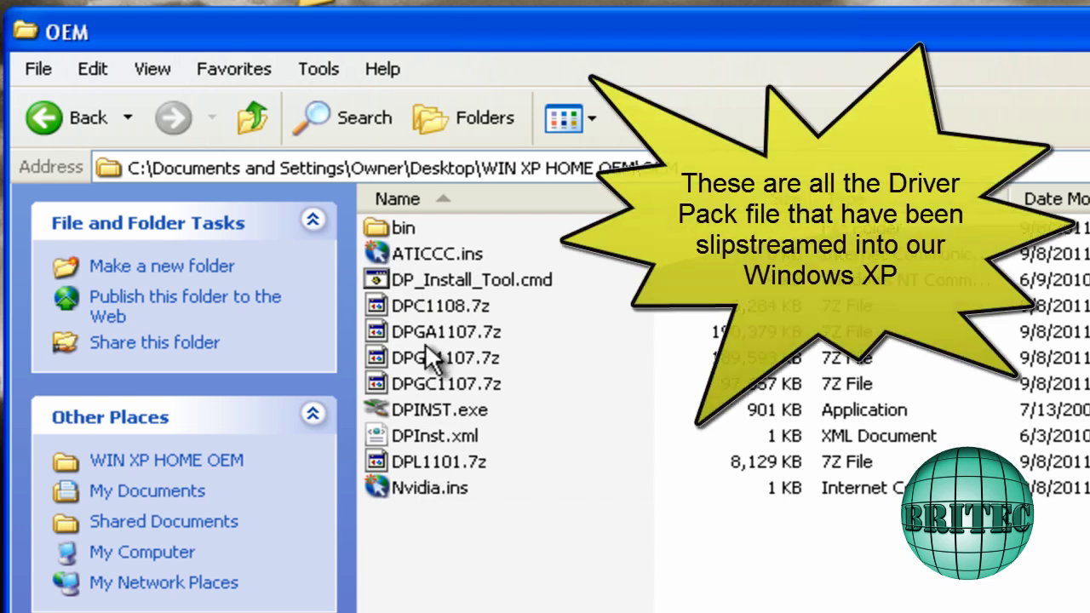
pyautogui.moveTo(434, 396)
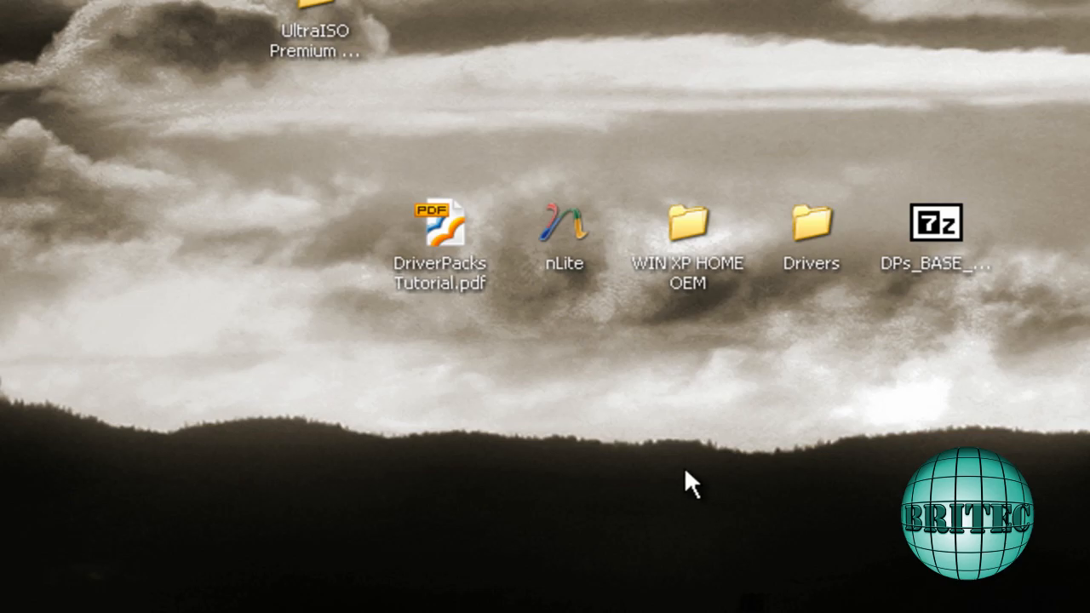
pyautogui.moveTo(698, 256)
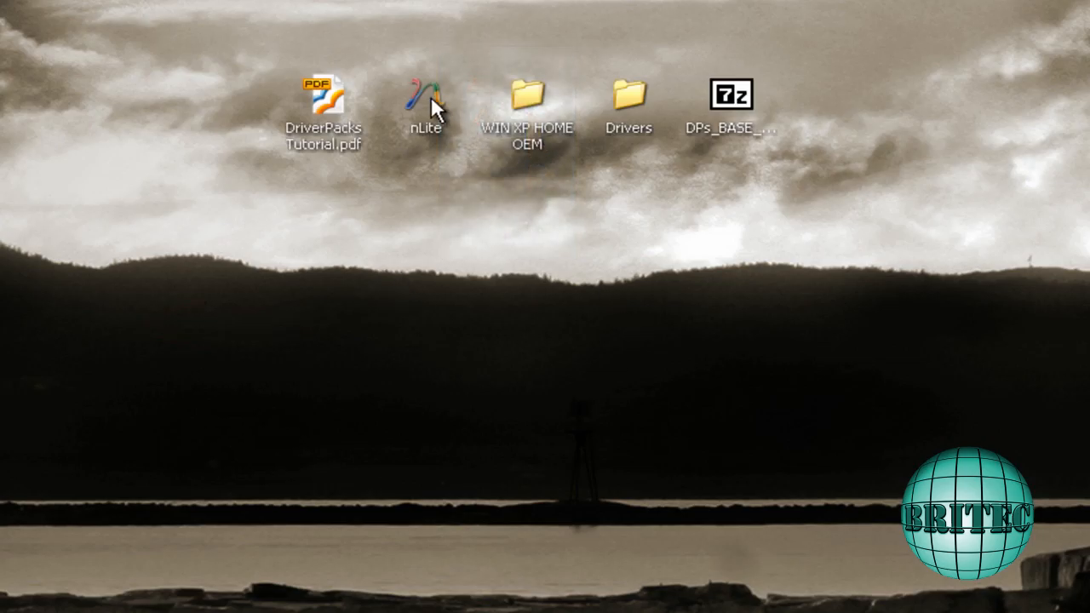
# Start nLite from its desktop icon.
pyautogui.click(427, 98)
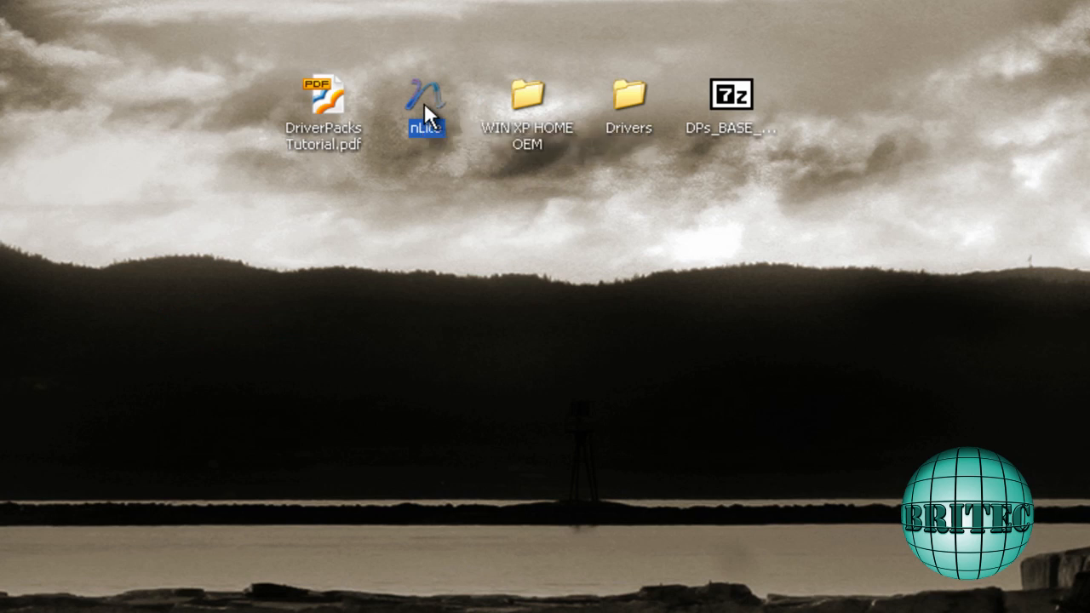
pyautogui.doubleClick(424, 92)
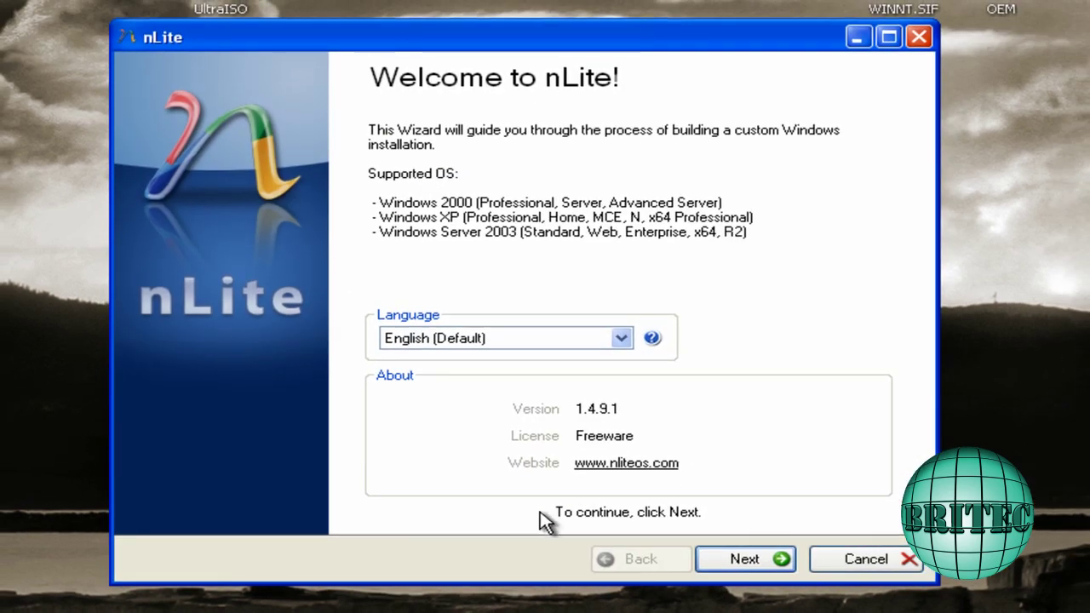
# Load the WIN XP HOME OEM folder as nLite's Windows source.
pyautogui.click(744, 559)
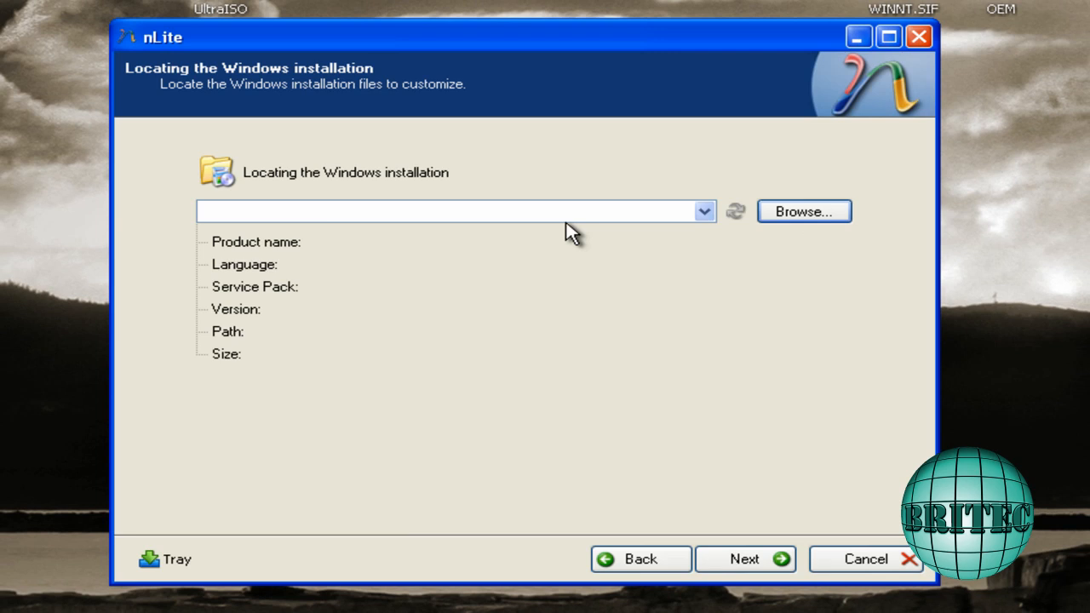
pyautogui.moveTo(804, 212)
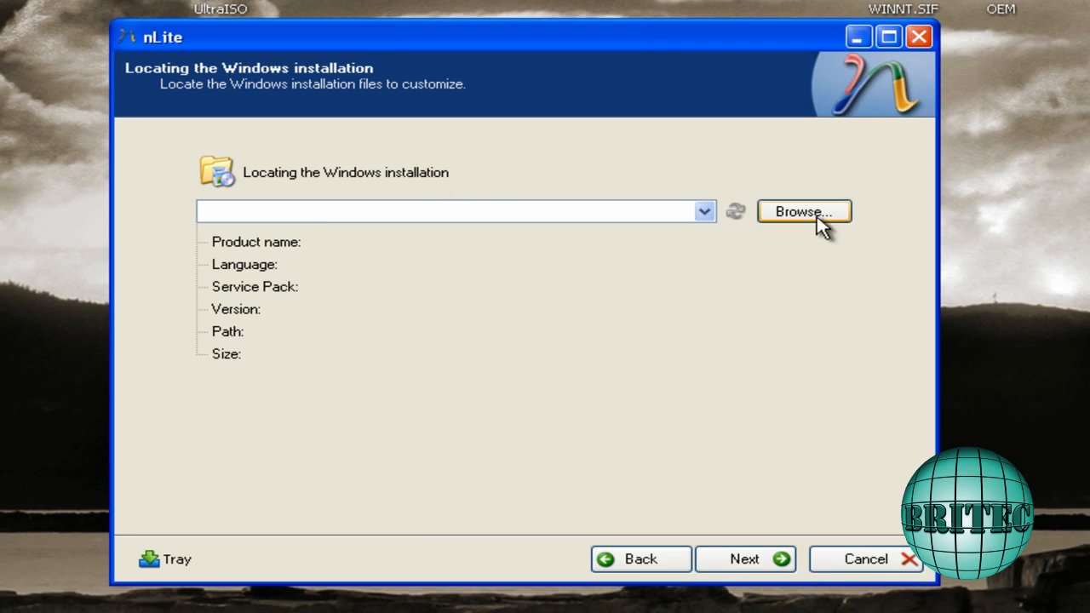
pyautogui.click(802, 211)
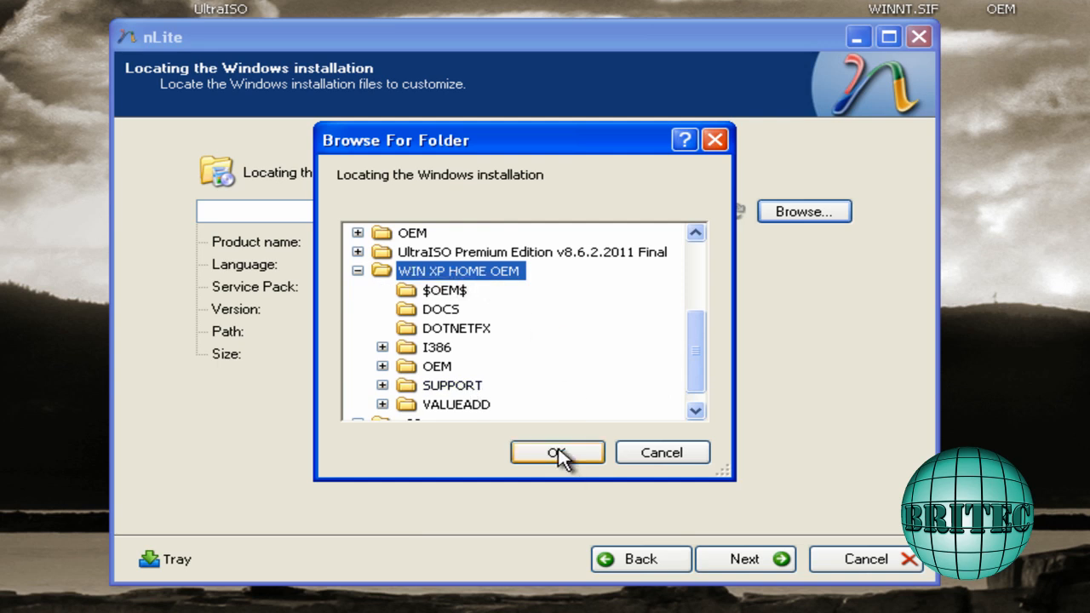
pyautogui.click(558, 453)
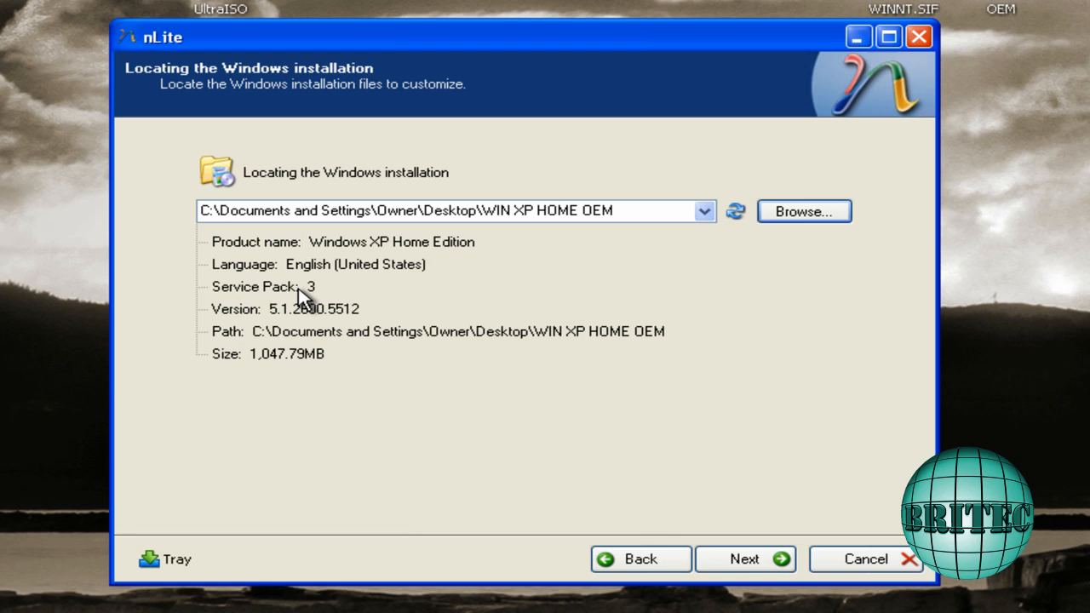
pyautogui.moveTo(449, 403)
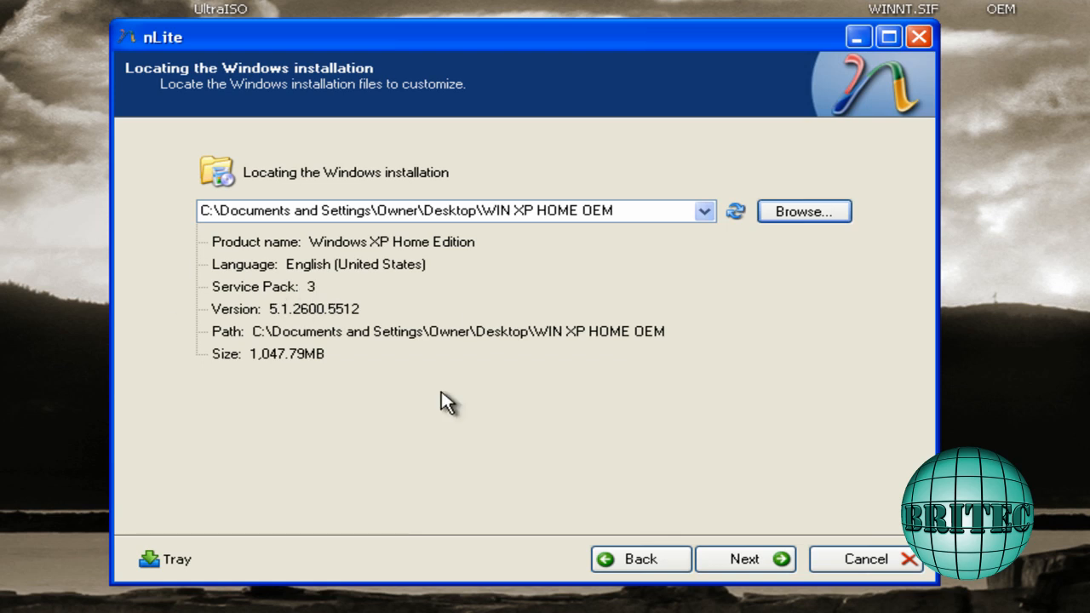
pyautogui.moveTo(430, 436)
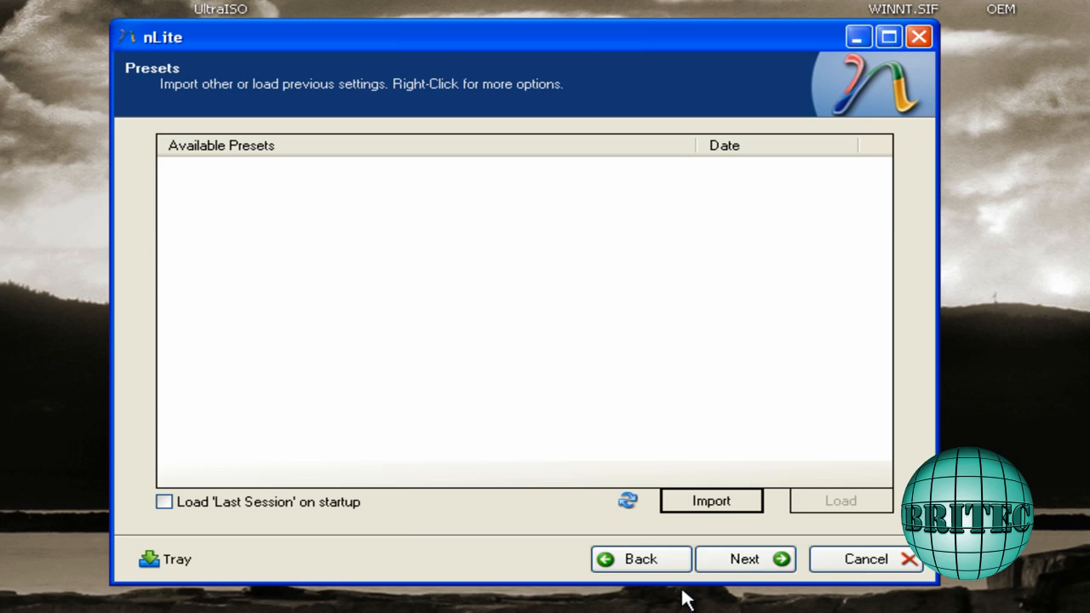
pyautogui.moveTo(519, 592)
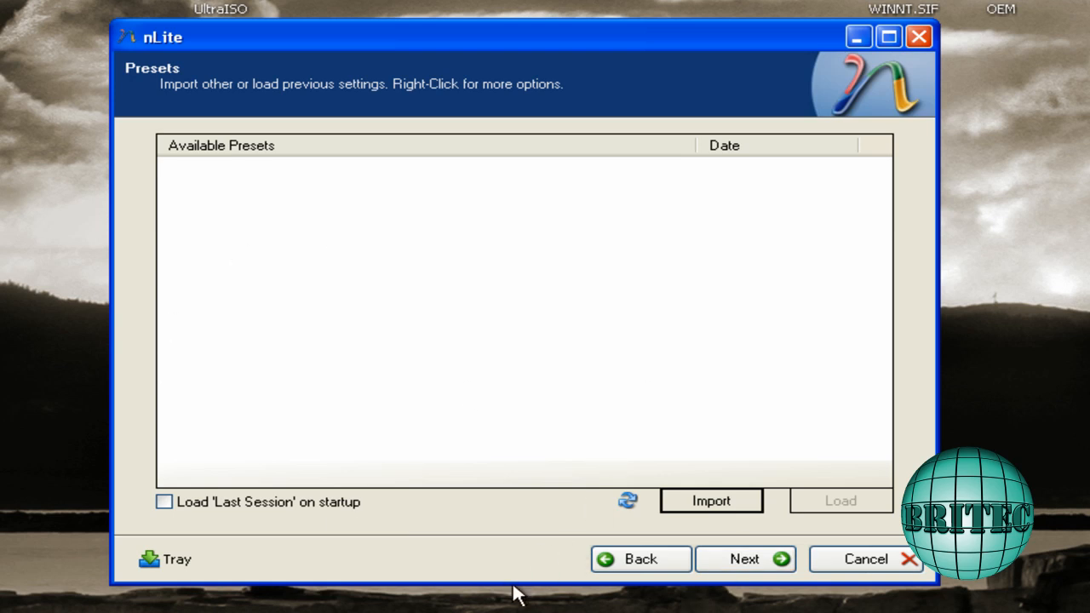
# Select Bootable ISO as the only nLite task and reach its settings page.
pyautogui.click(745, 558)
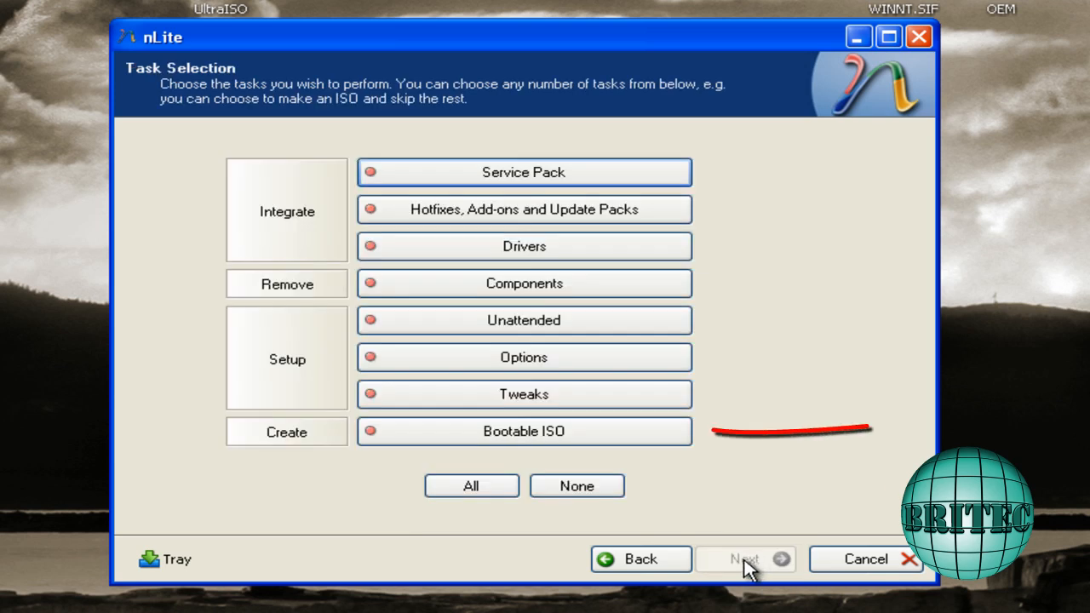
pyautogui.moveTo(523, 431)
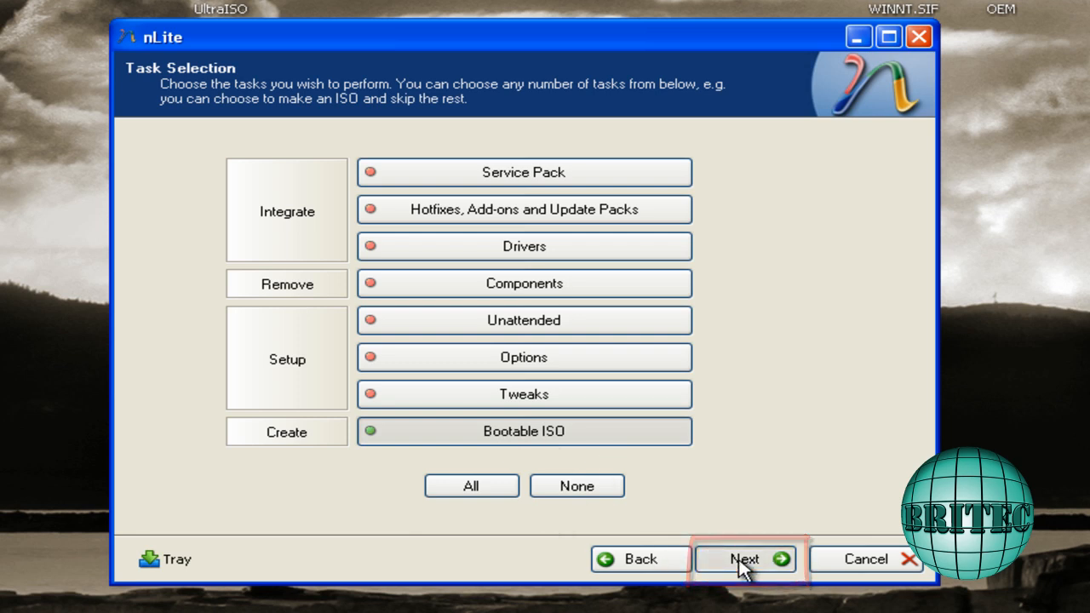
pyautogui.click(745, 559)
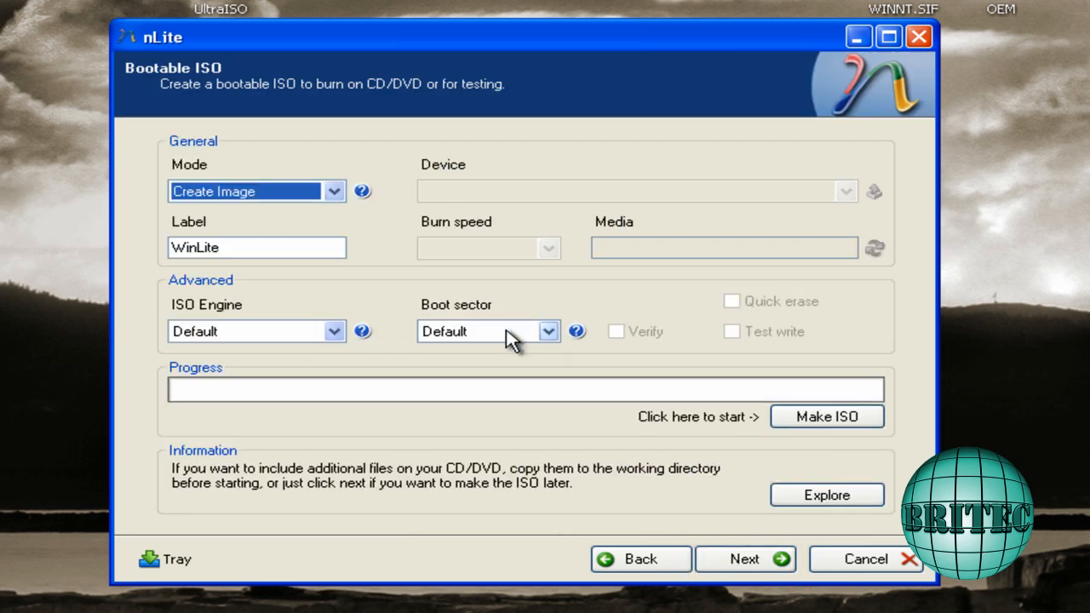
pyautogui.moveTo(182, 202)
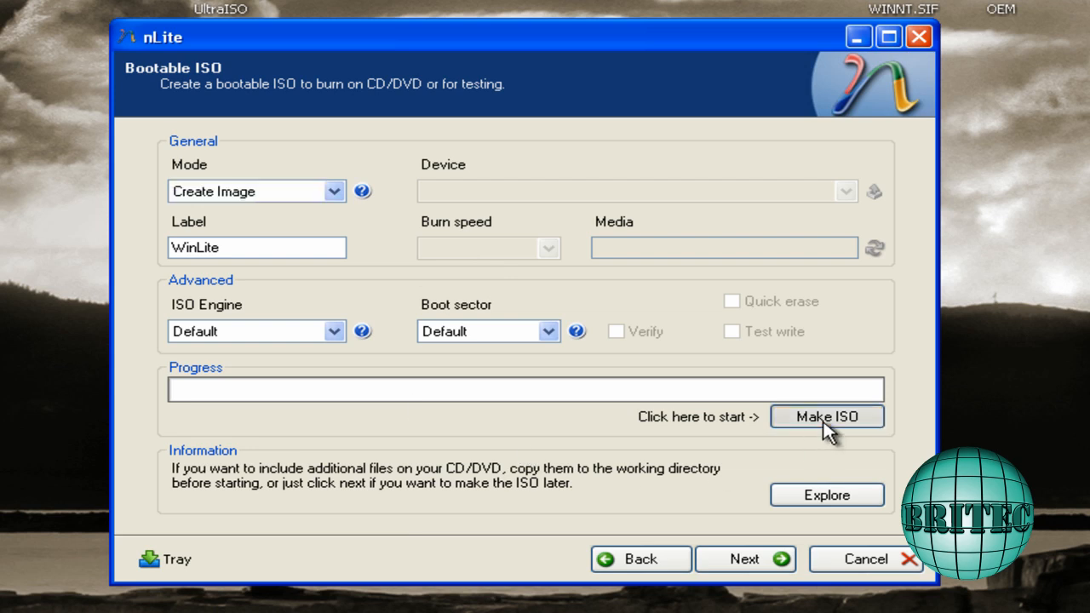
# Make the ISO, saving it to the Desktop as WinXP_Home_OEM.
pyautogui.click(825, 416)
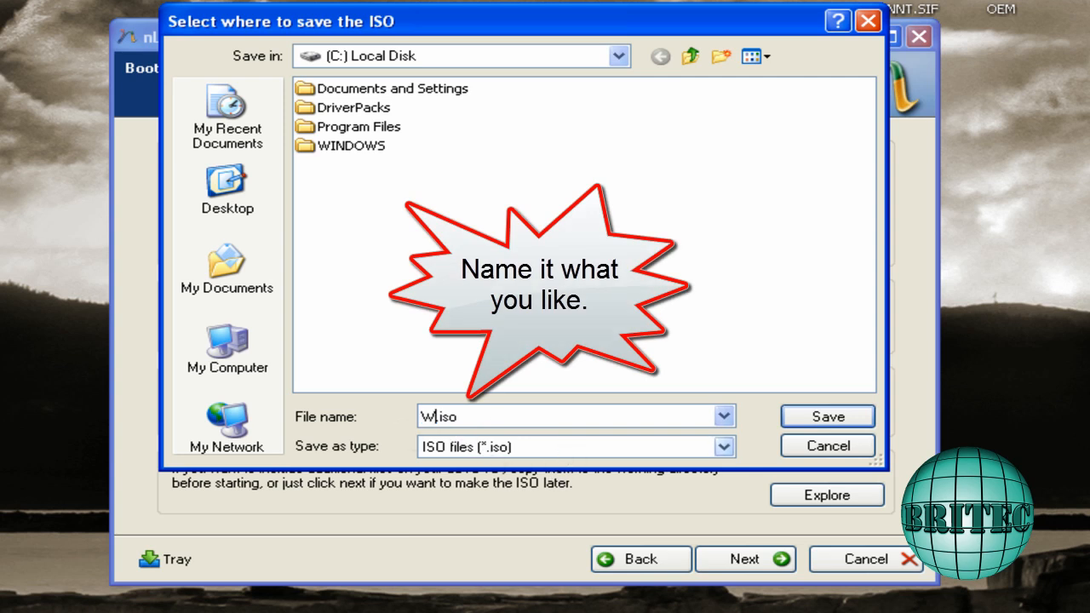
pyautogui.write('inXP')
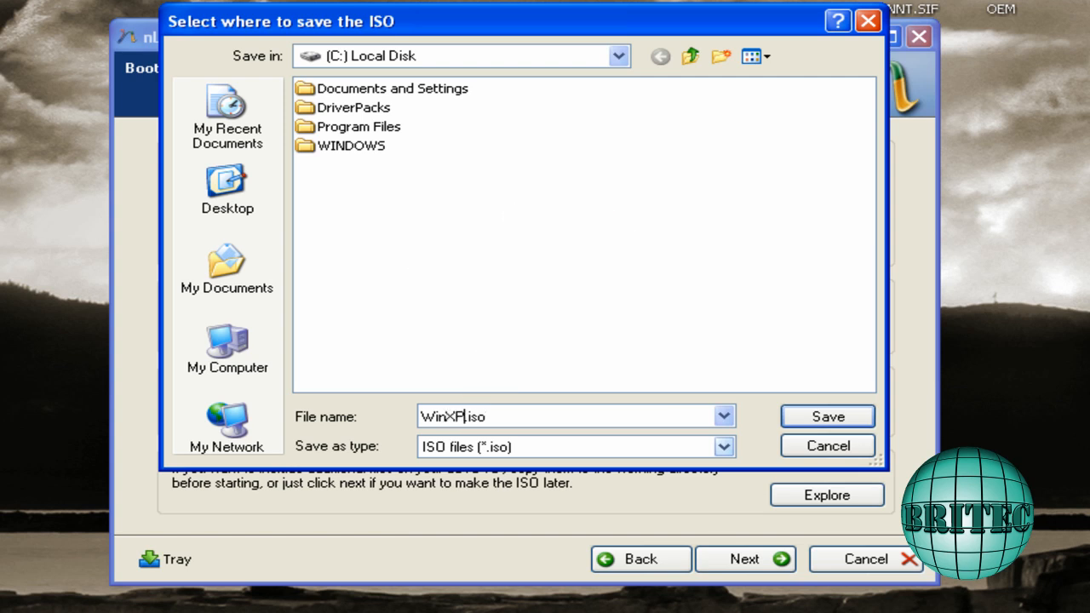
pyautogui.write('_')
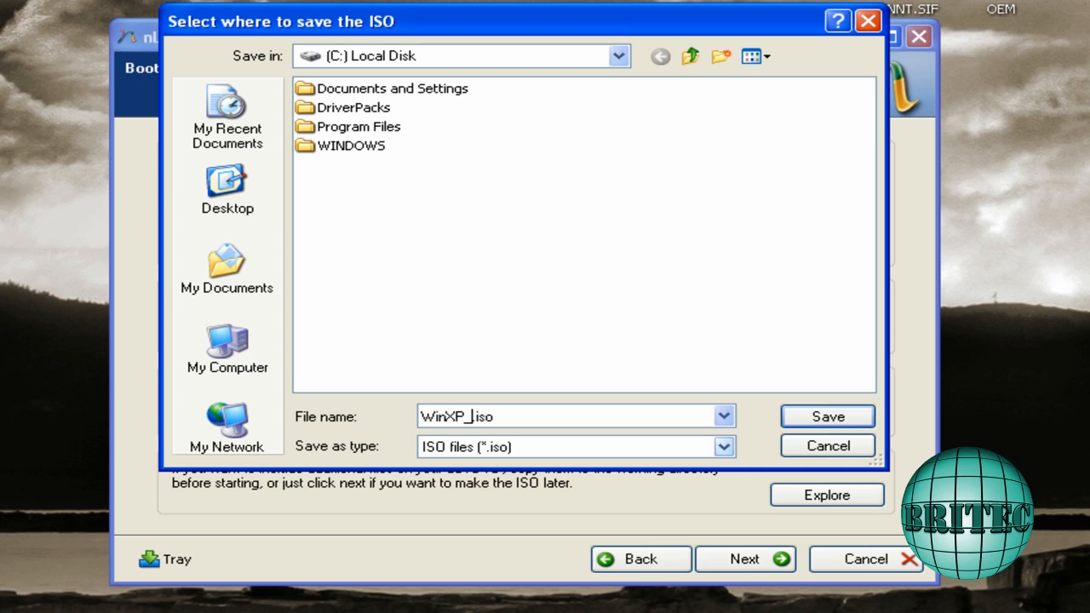
pyautogui.write('Home')
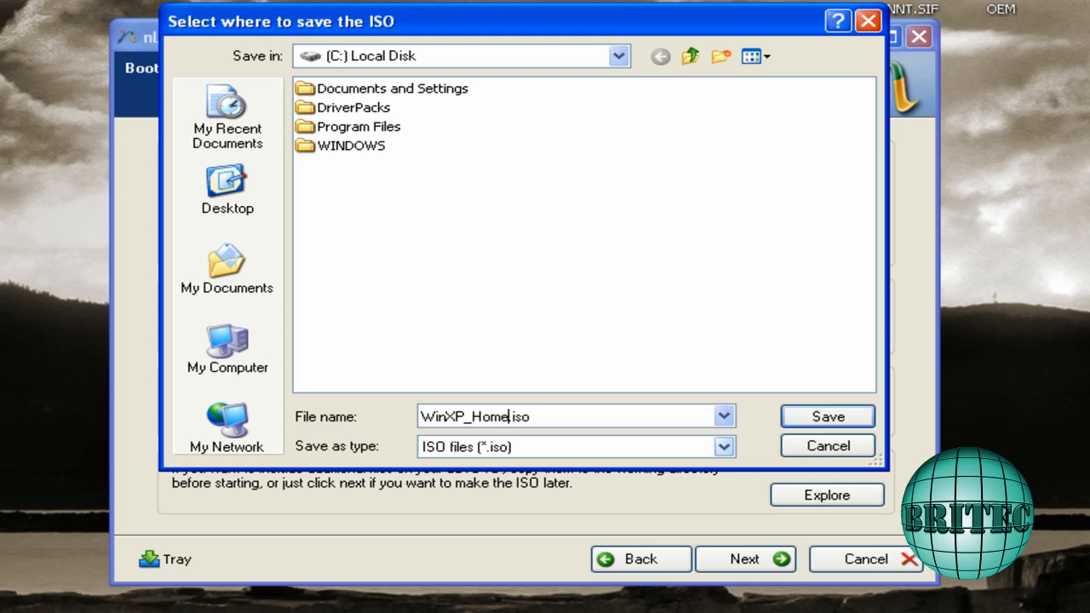
pyautogui.write('_OEM')
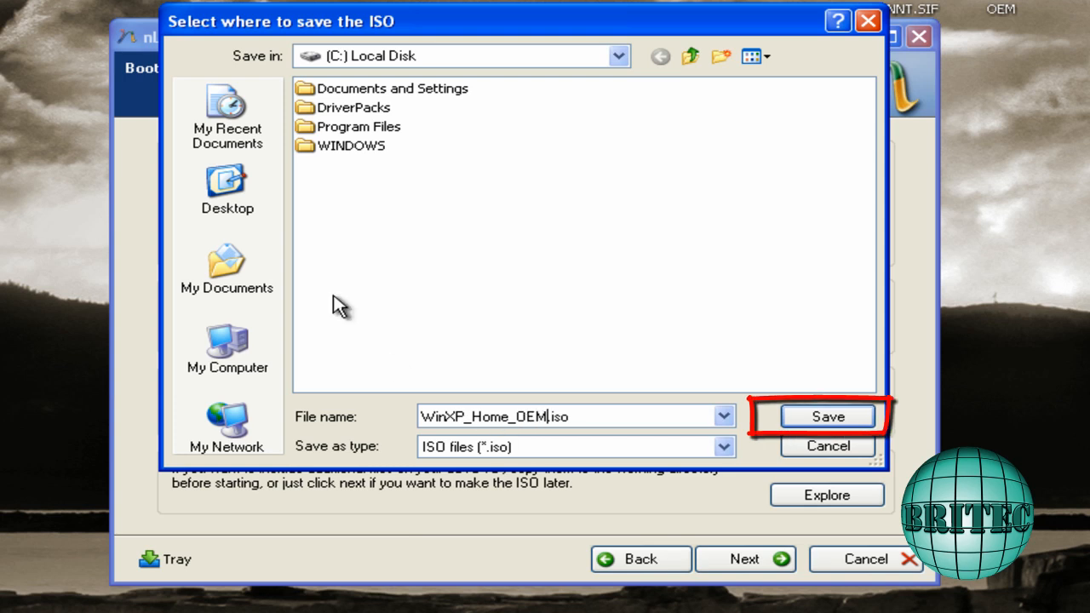
pyautogui.click(226, 188)
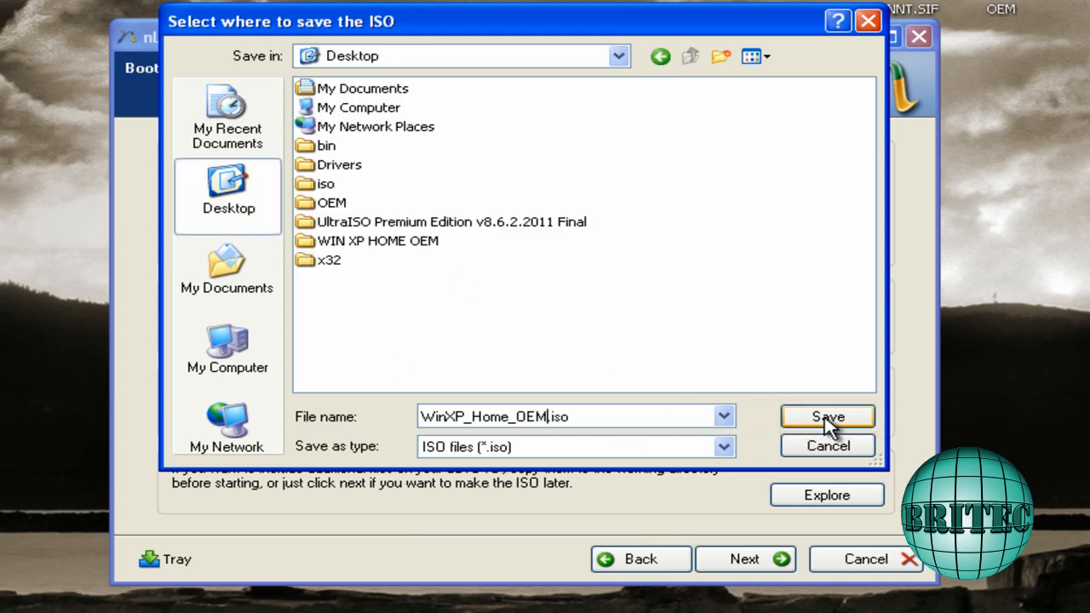
pyautogui.click(827, 417)
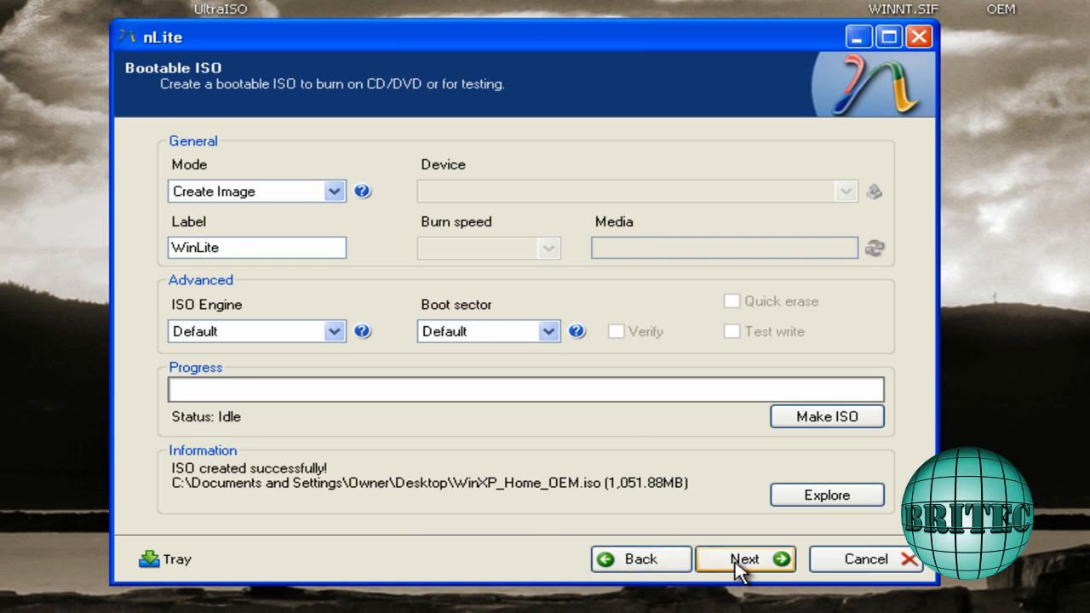
# Finish and close nLite after the 1,051.88 MB ISO is created.
pyautogui.click(745, 559)
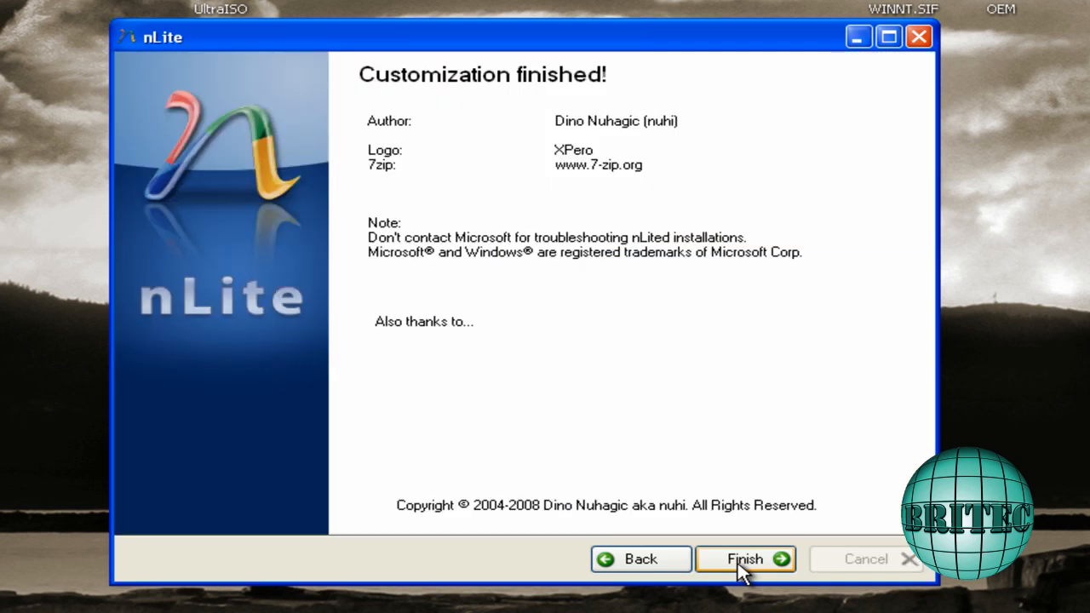
pyautogui.click(745, 559)
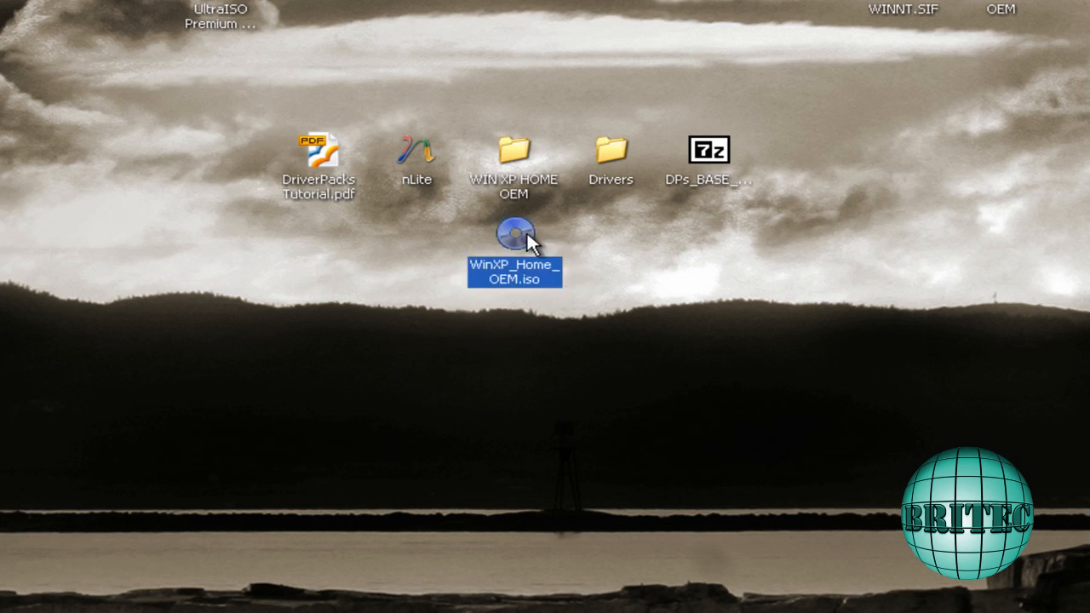
pyautogui.moveTo(528, 252)
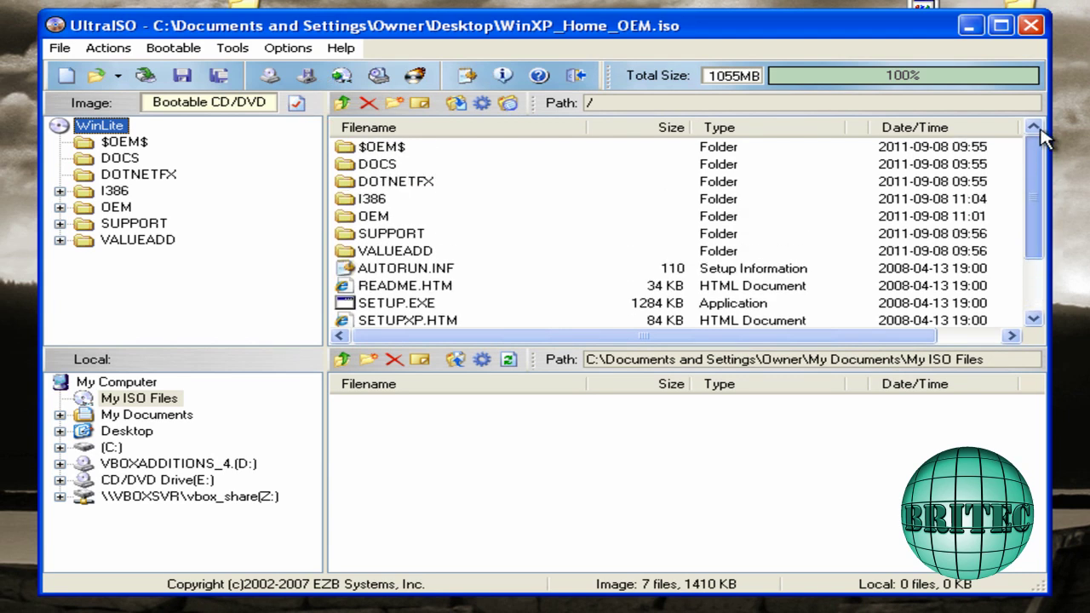
pyautogui.moveTo(1022, 55)
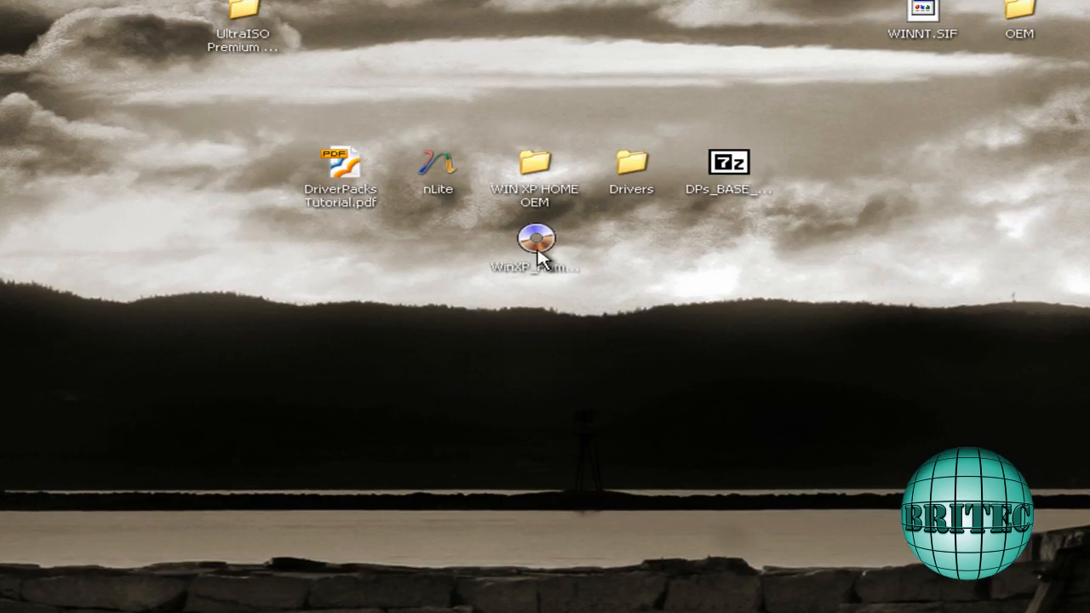
pyautogui.click(535, 237)
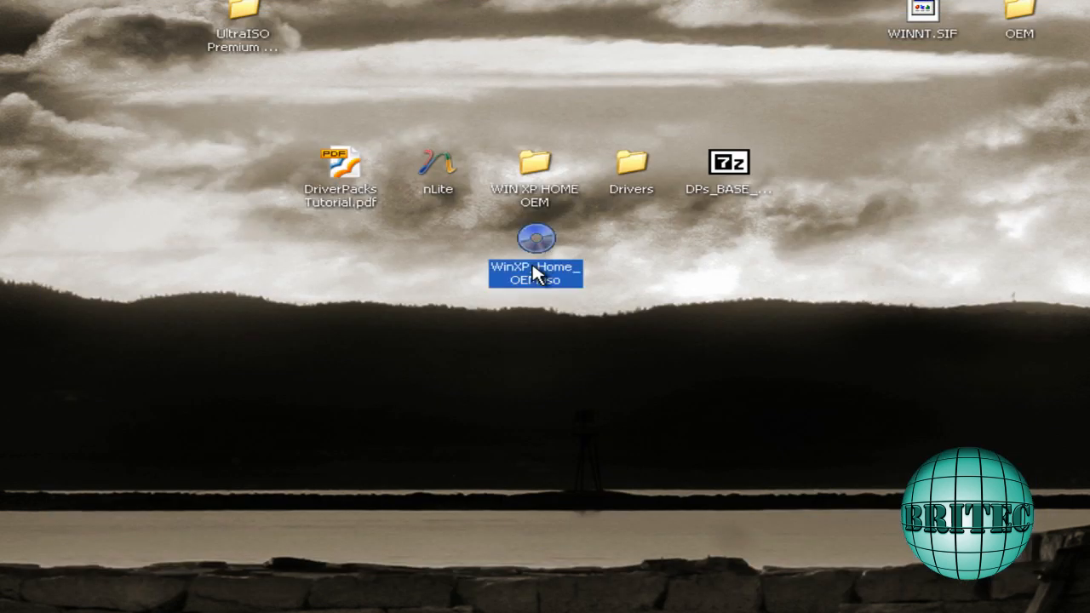
pyautogui.moveTo(529, 356)
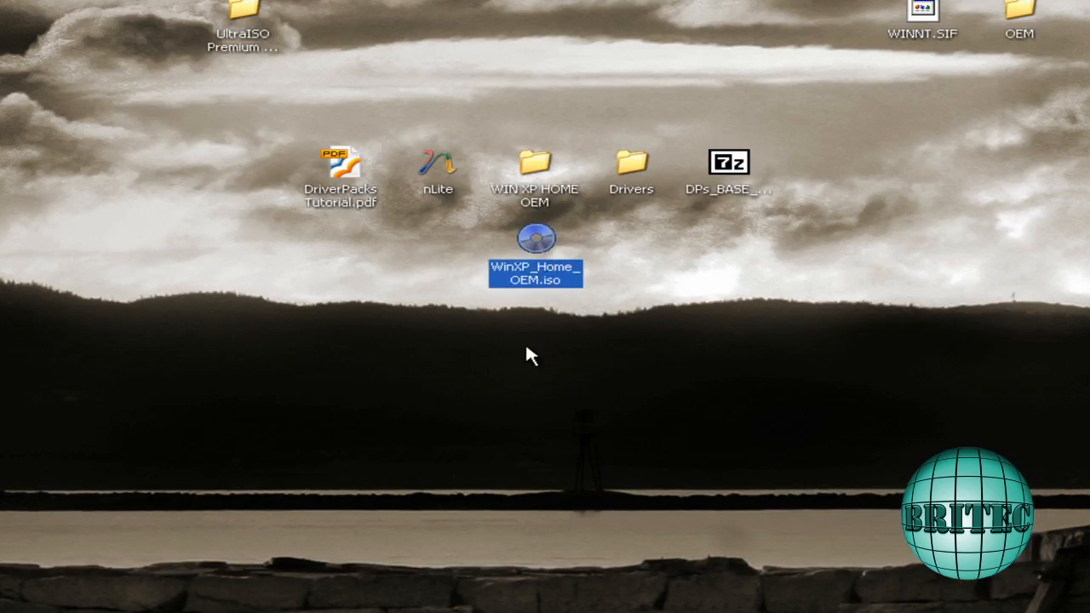
pyautogui.moveTo(541, 407)
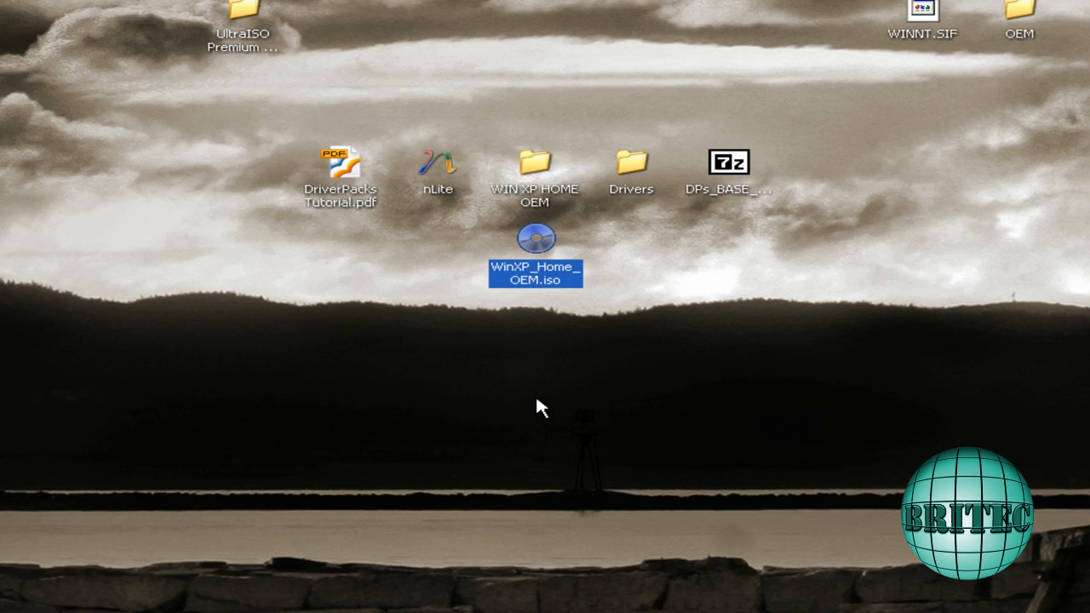
pyautogui.click(609, 351)
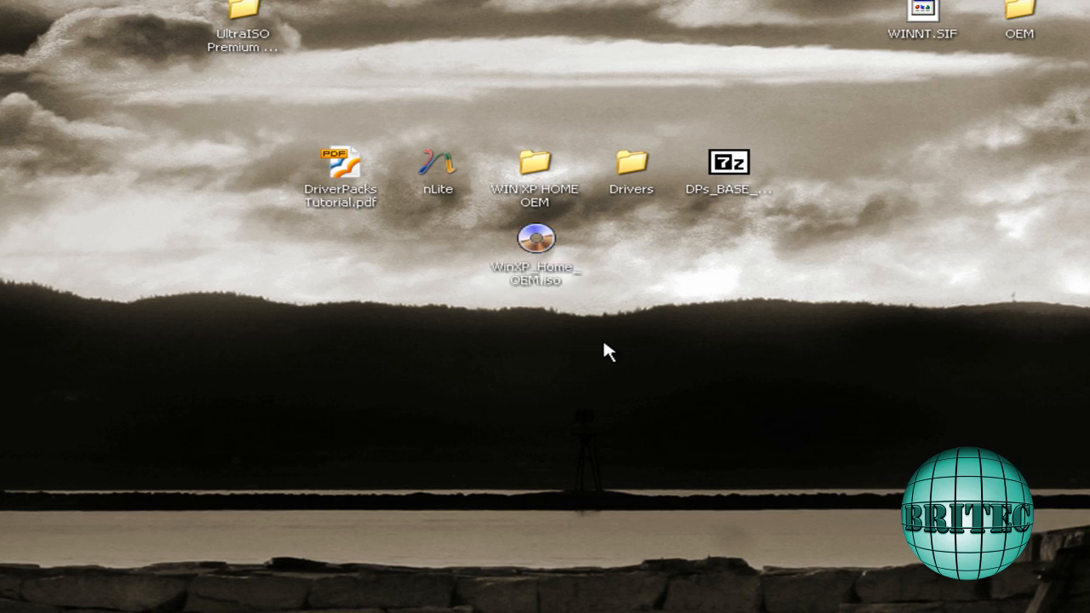